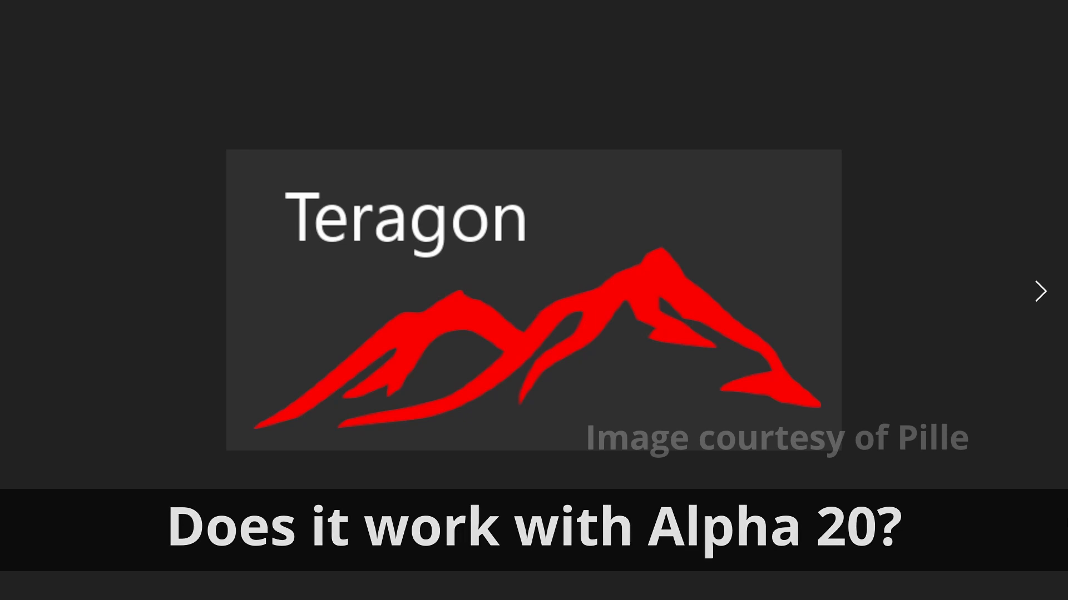
Advance two showcase images to reach the snowy pine forest beneath rocky peaks.
{"action": "left_click", "coordinate": [1040, 291]}
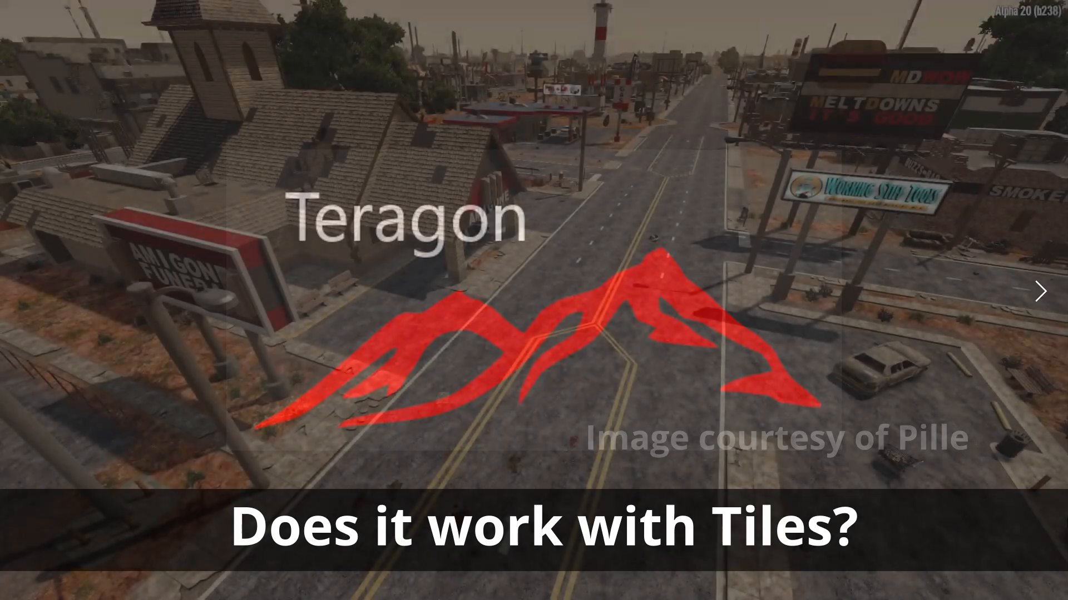
{"action": "left_click", "coordinate": [1040, 291]}
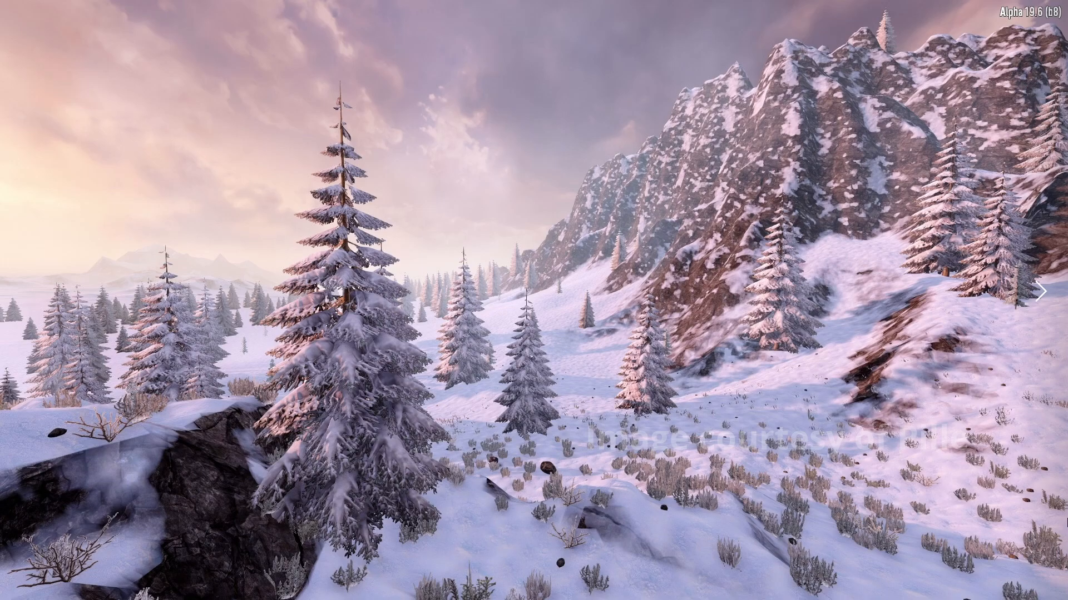
Advance the gallery one image to the snowy ravine between pine-dotted rocky cliffs.
{"action": "left_click", "coordinate": [1044, 292]}
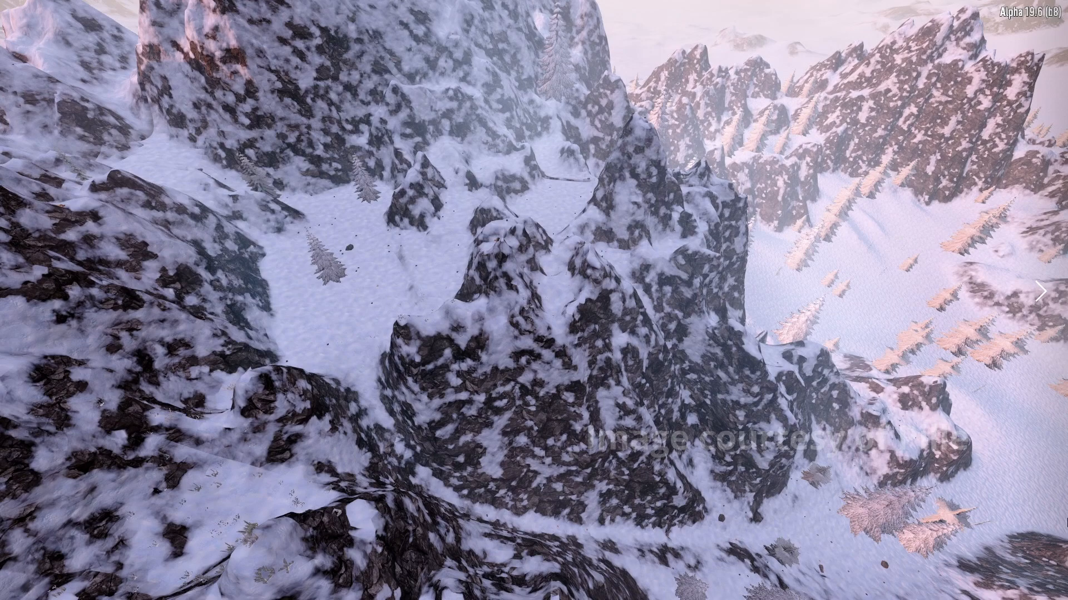
{"action": "mouse_move", "coordinate": [708, 544]}
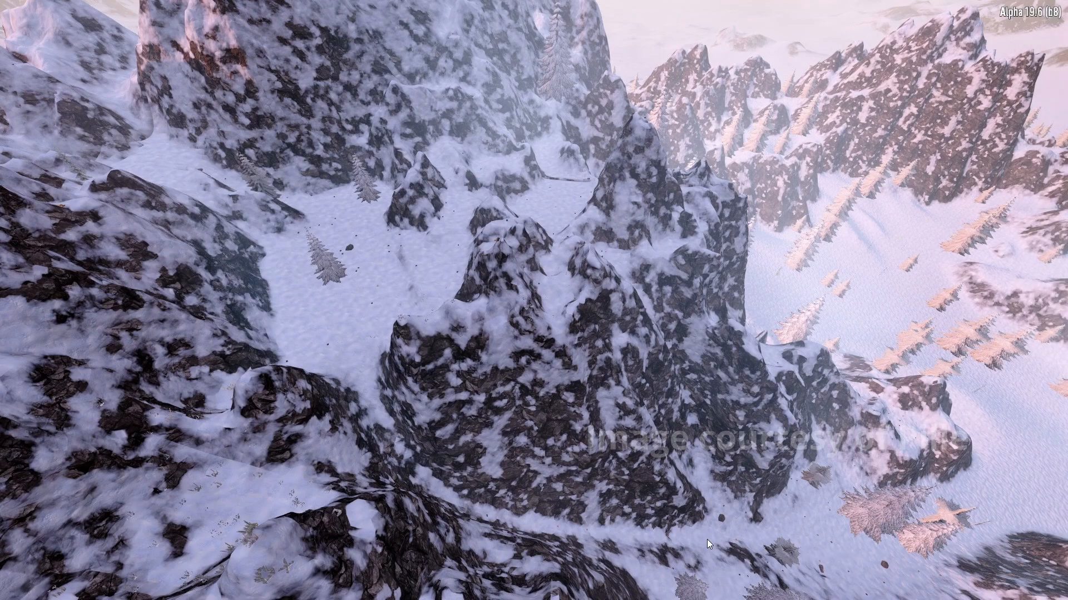
{"action": "mouse_move", "coordinate": [410, 277]}
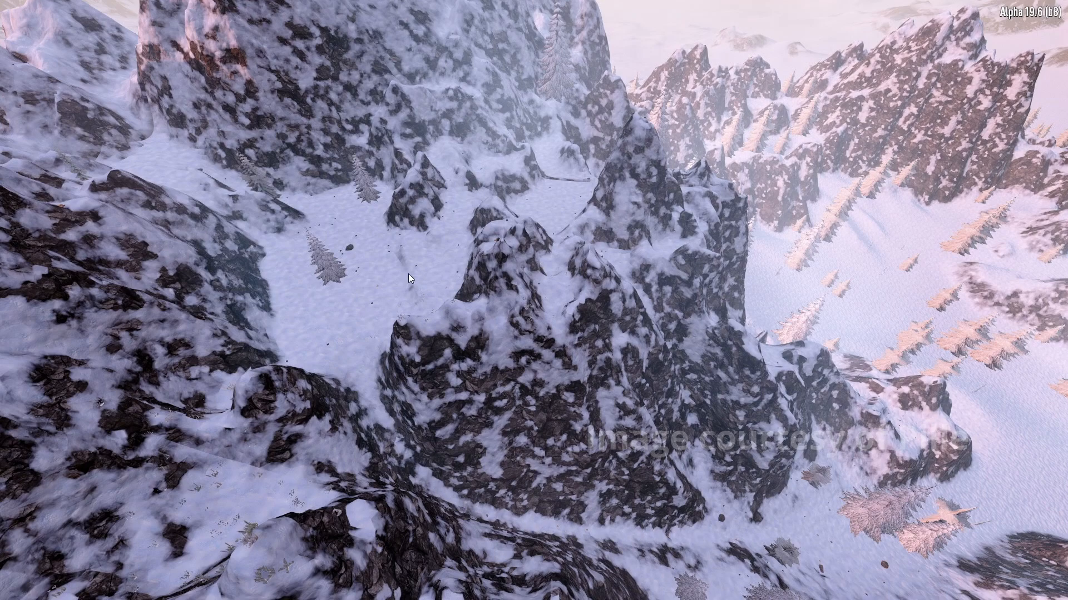
{"action": "mouse_move", "coordinate": [349, 244]}
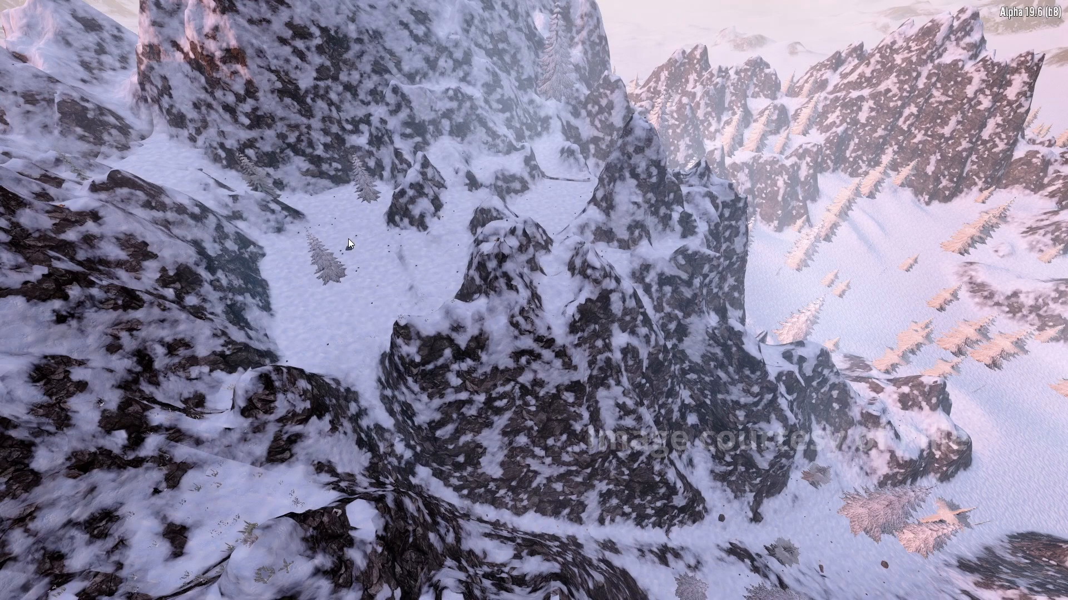
{"action": "mouse_move", "coordinate": [164, 152]}
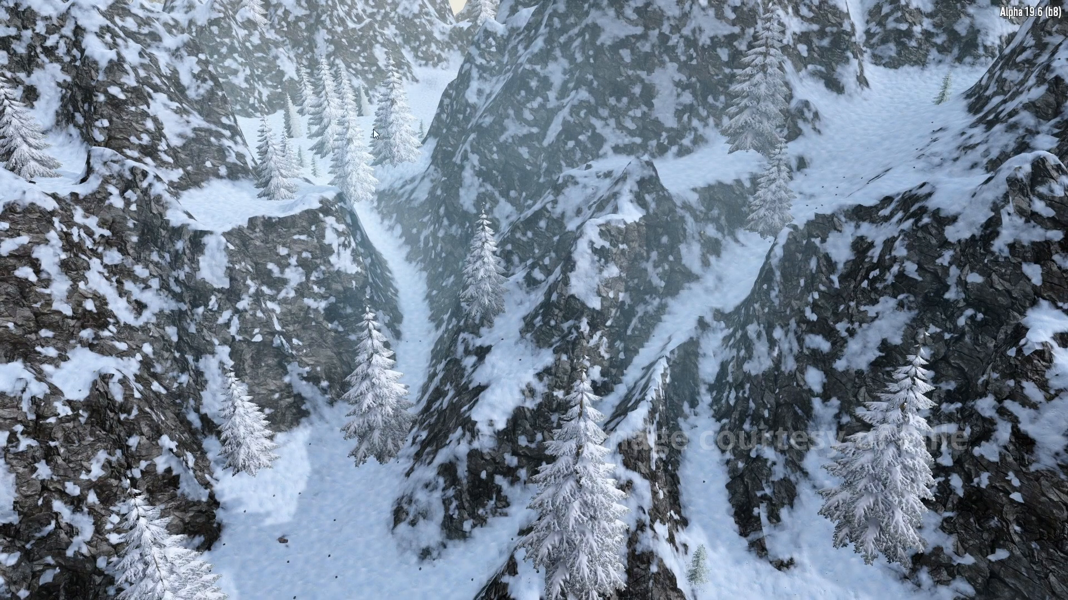
{"action": "mouse_move", "coordinate": [430, 306]}
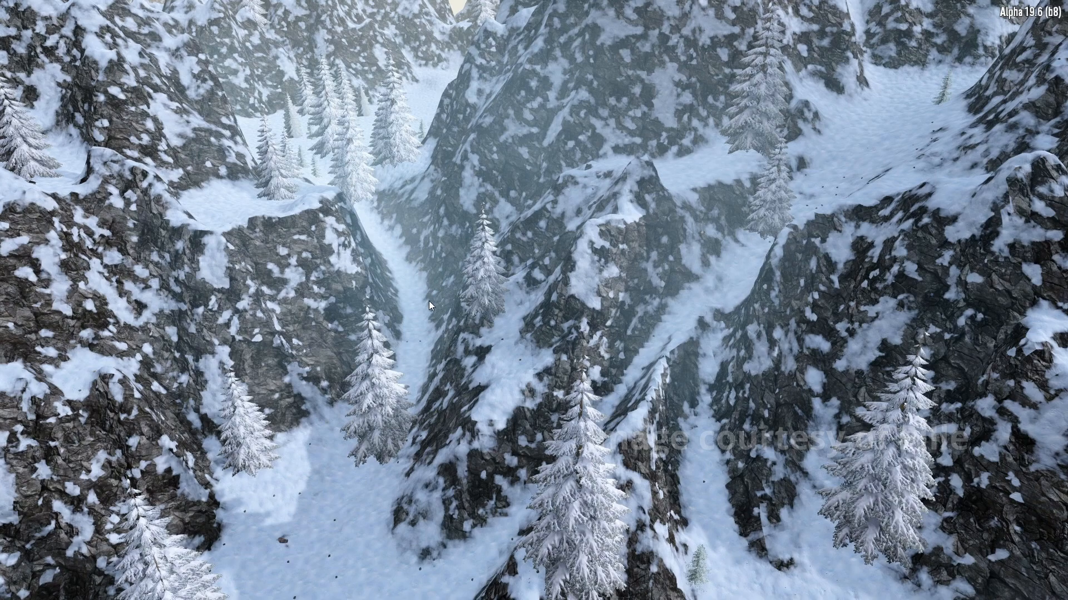
{"action": "mouse_move", "coordinate": [764, 240]}
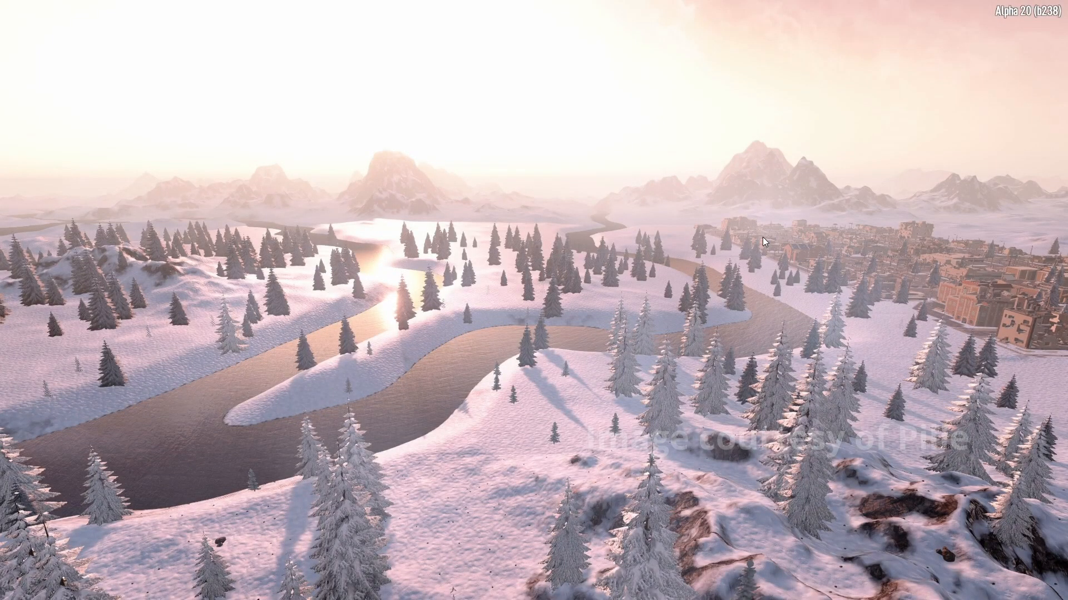
{"action": "mouse_move", "coordinate": [568, 191]}
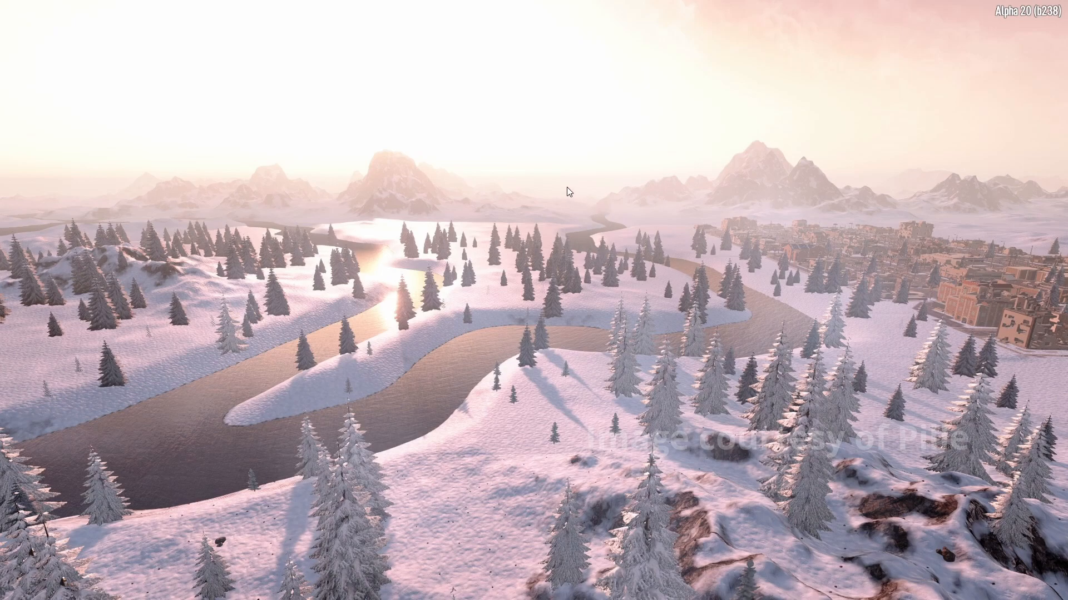
{"action": "mouse_move", "coordinate": [609, 204]}
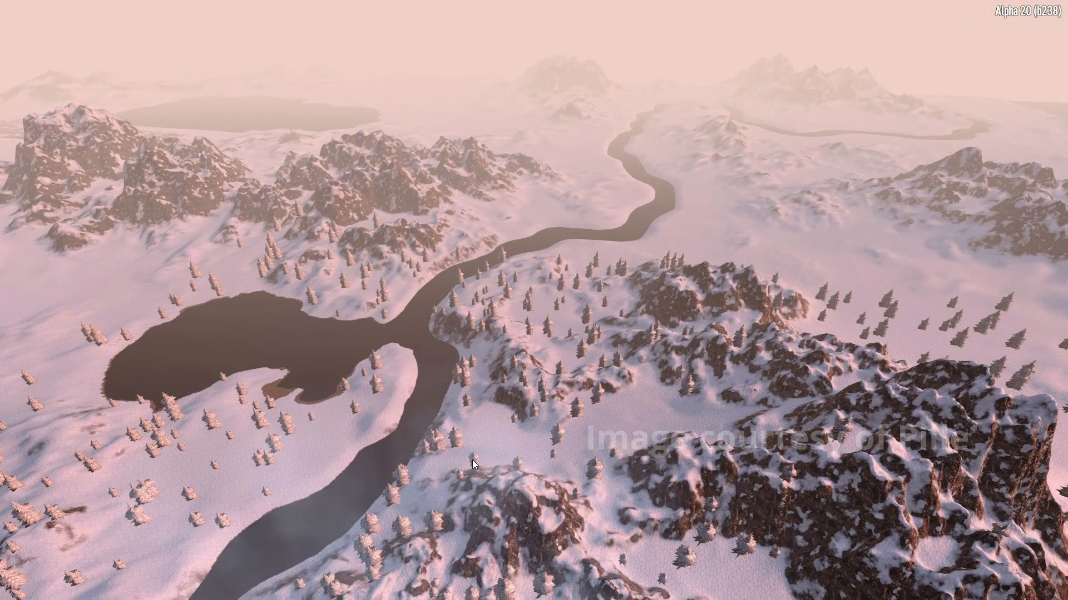
{"action": "mouse_move", "coordinate": [290, 521]}
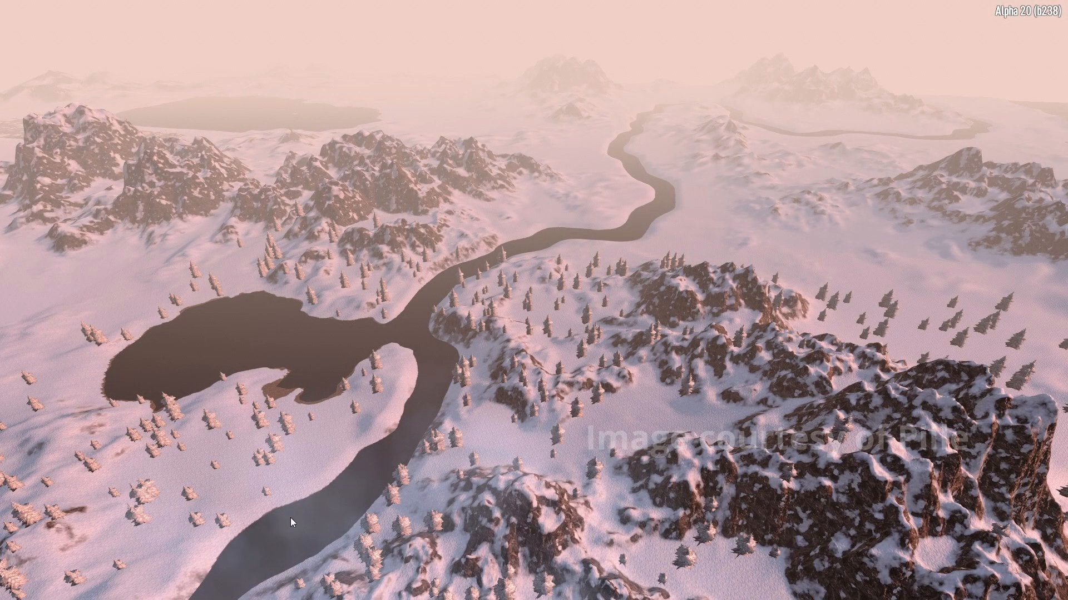
{"action": "mouse_move", "coordinate": [458, 291]}
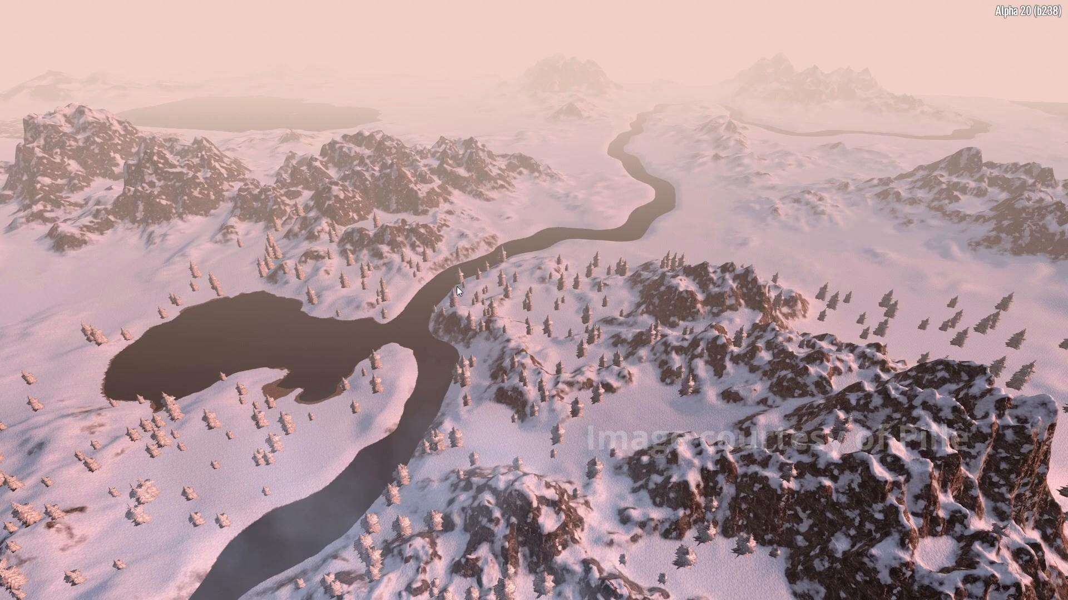
{"action": "mouse_move", "coordinate": [657, 189]}
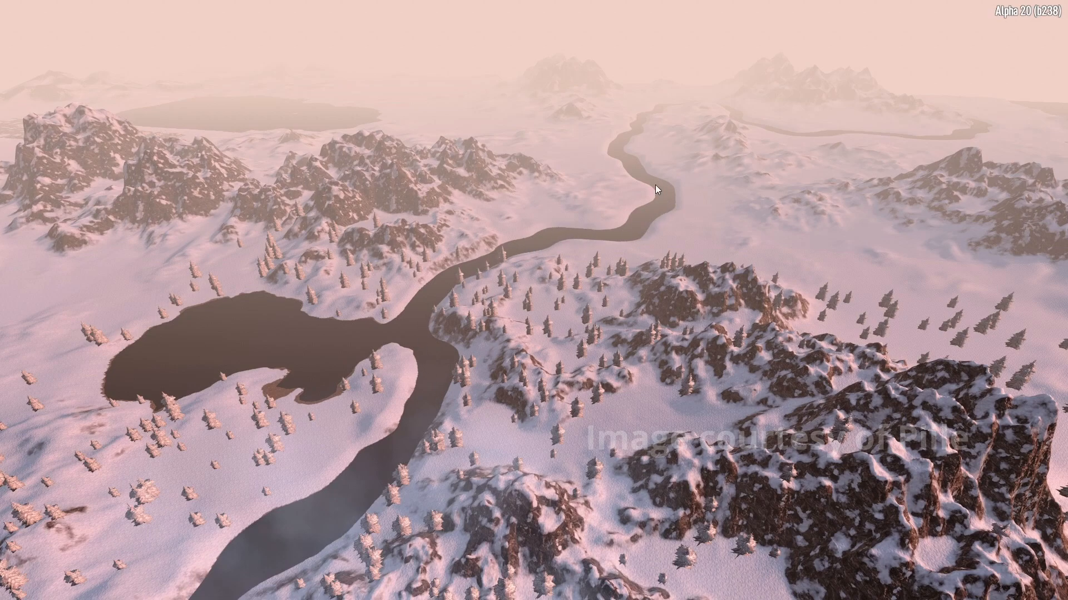
{"action": "mouse_move", "coordinate": [730, 150]}
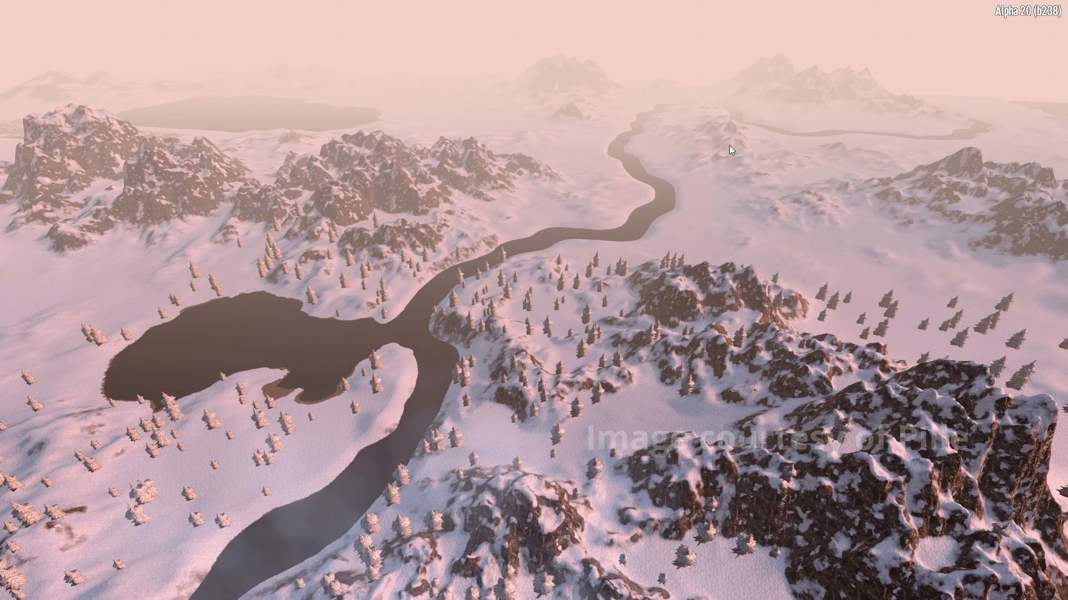
{"action": "mouse_move", "coordinate": [904, 137]}
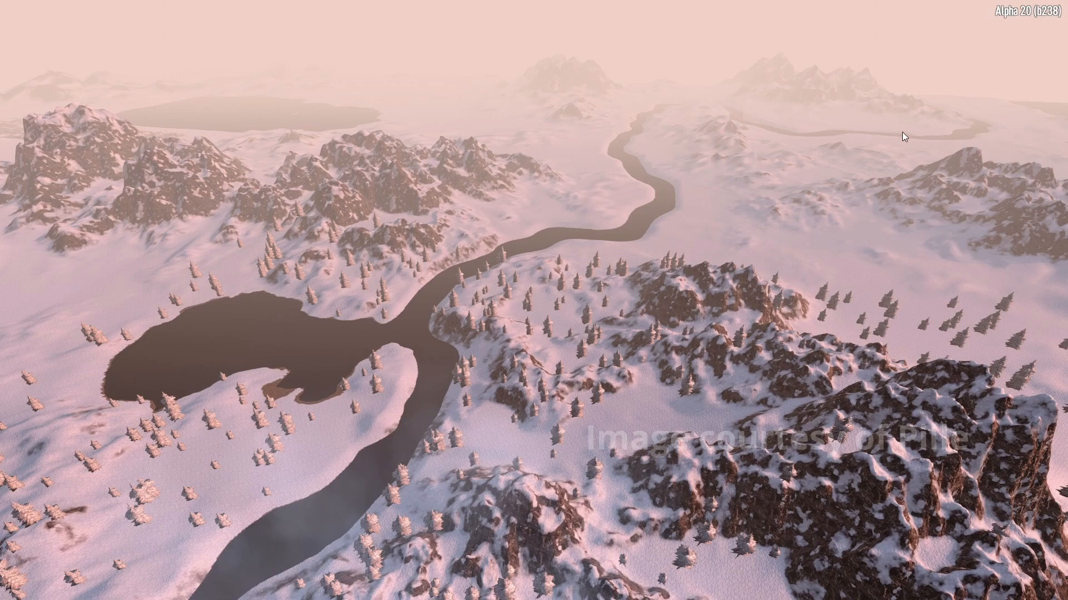
{"action": "mouse_move", "coordinate": [358, 317]}
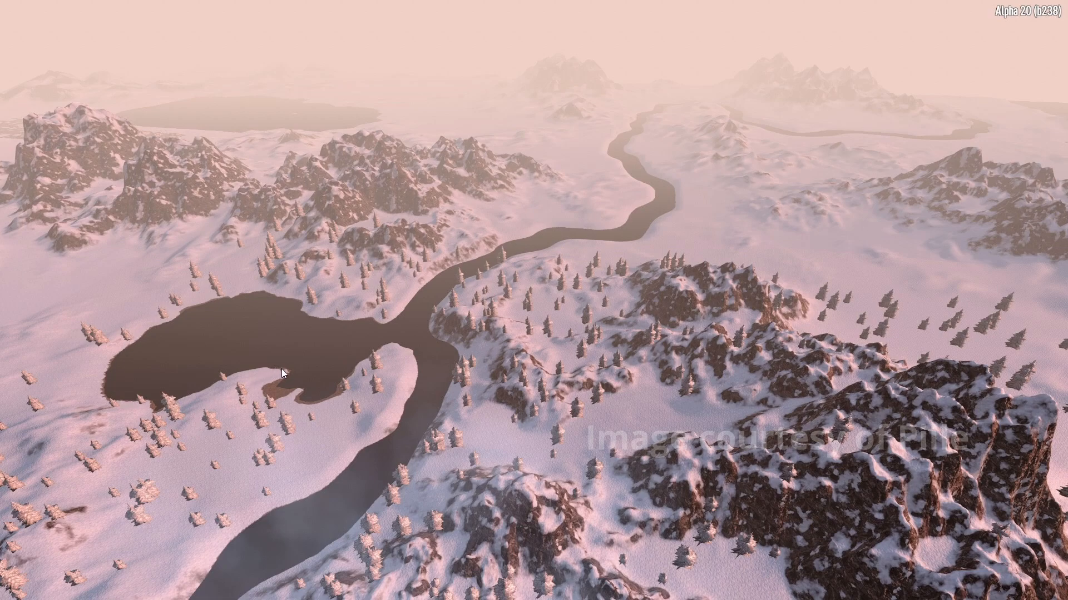
{"action": "mouse_move", "coordinate": [206, 299]}
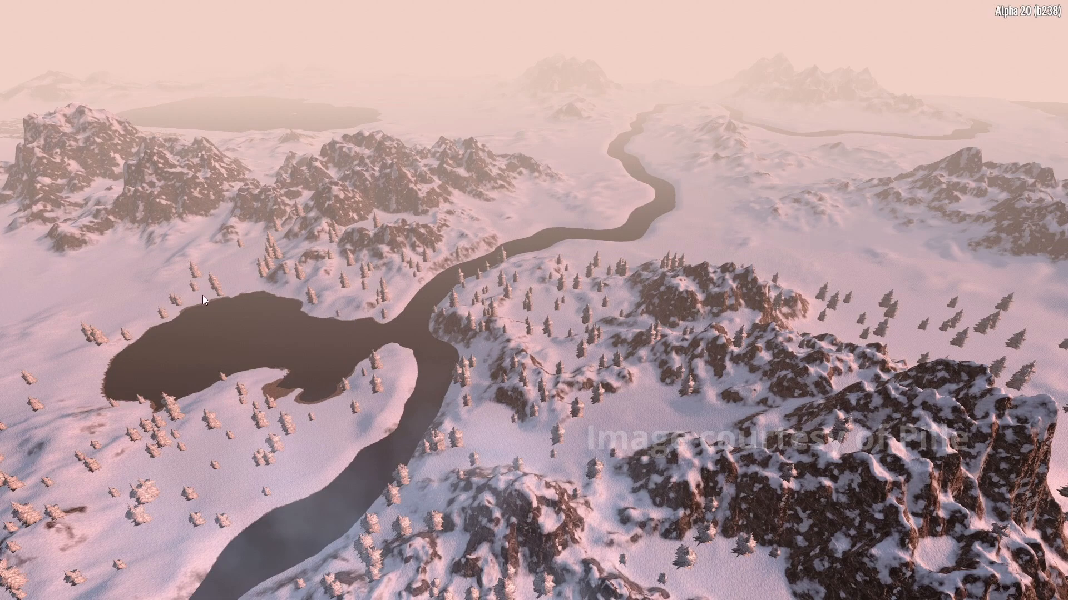
{"action": "mouse_move", "coordinate": [328, 325]}
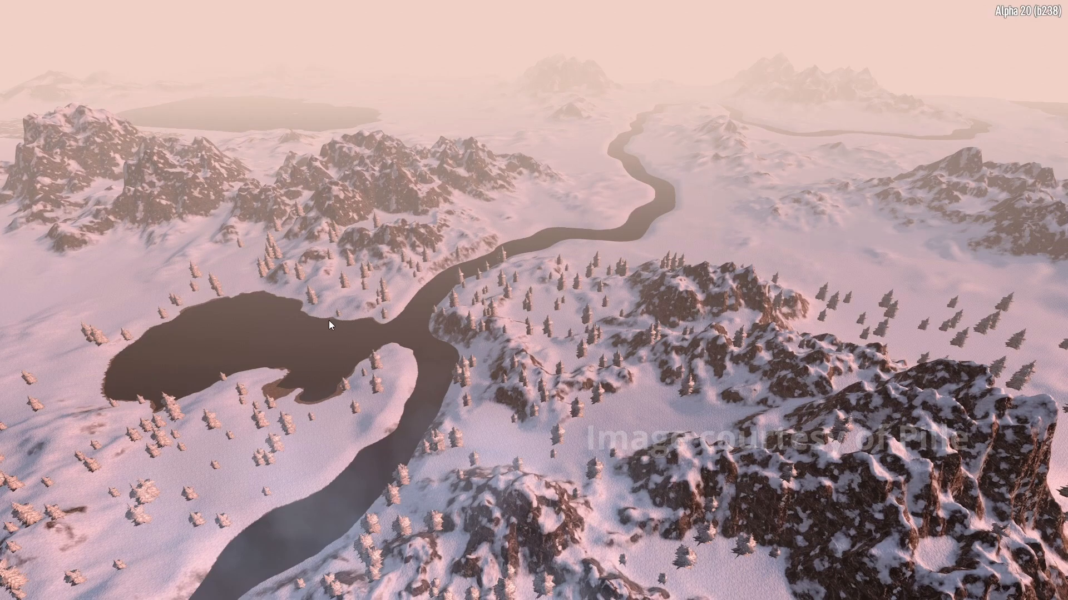
{"action": "mouse_move", "coordinate": [282, 340]}
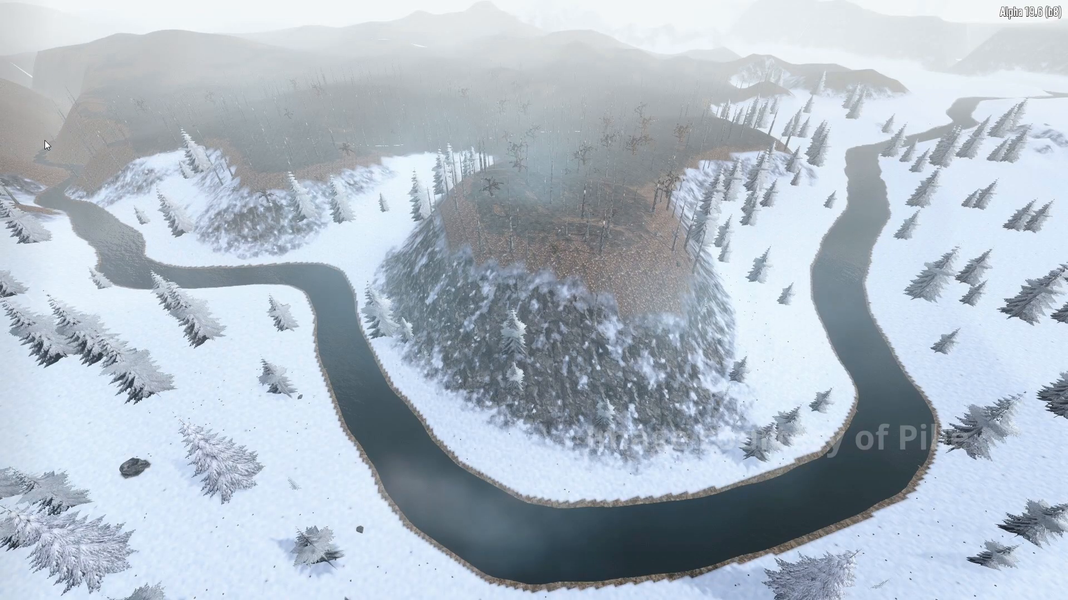
{"action": "mouse_move", "coordinate": [107, 237]}
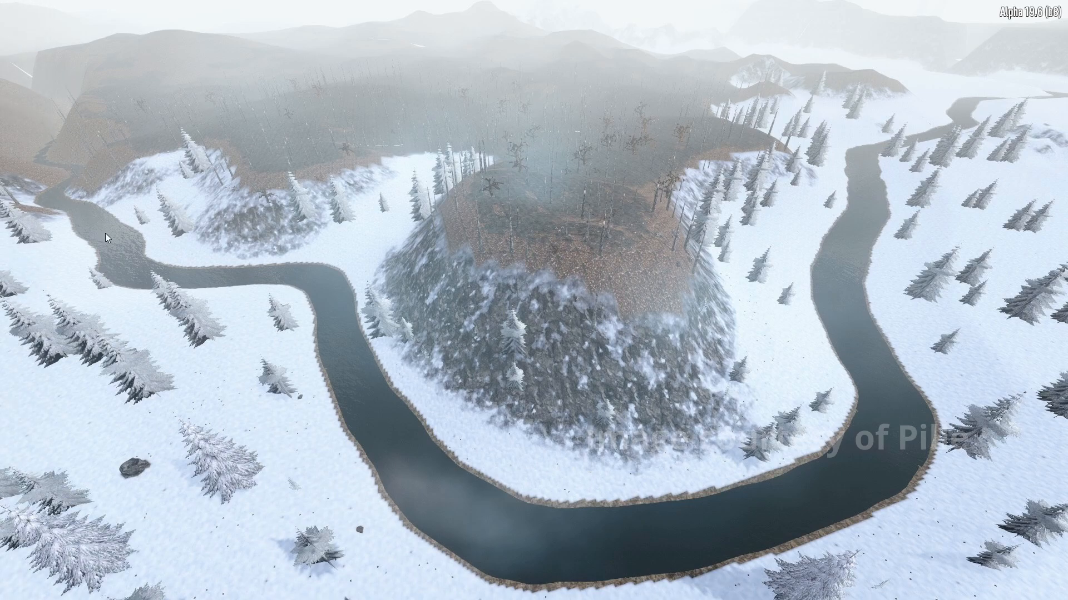
{"action": "mouse_move", "coordinate": [182, 276]}
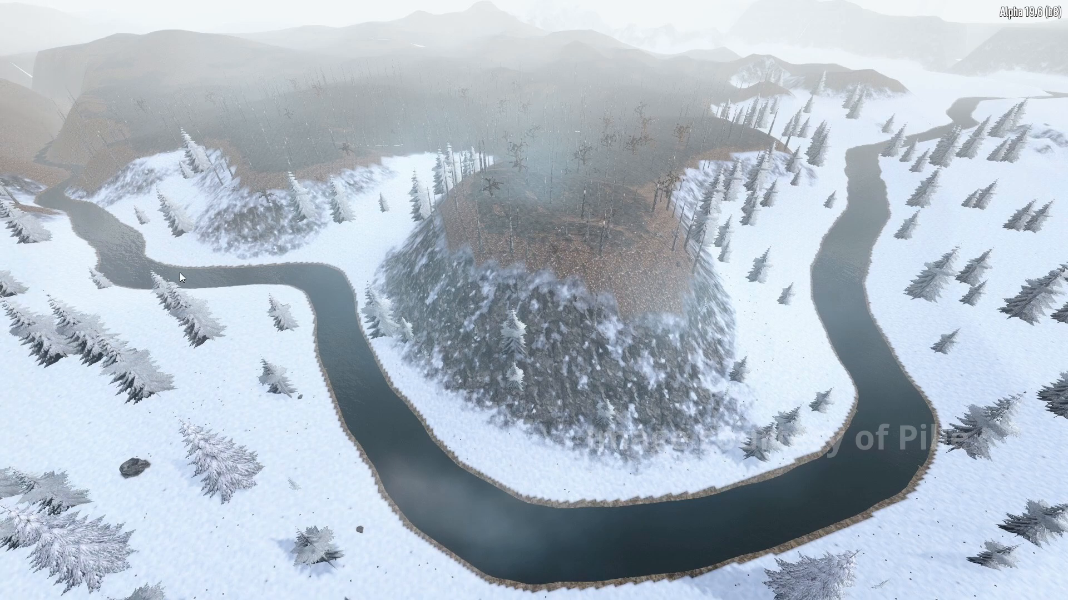
{"action": "mouse_move", "coordinate": [873, 416]}
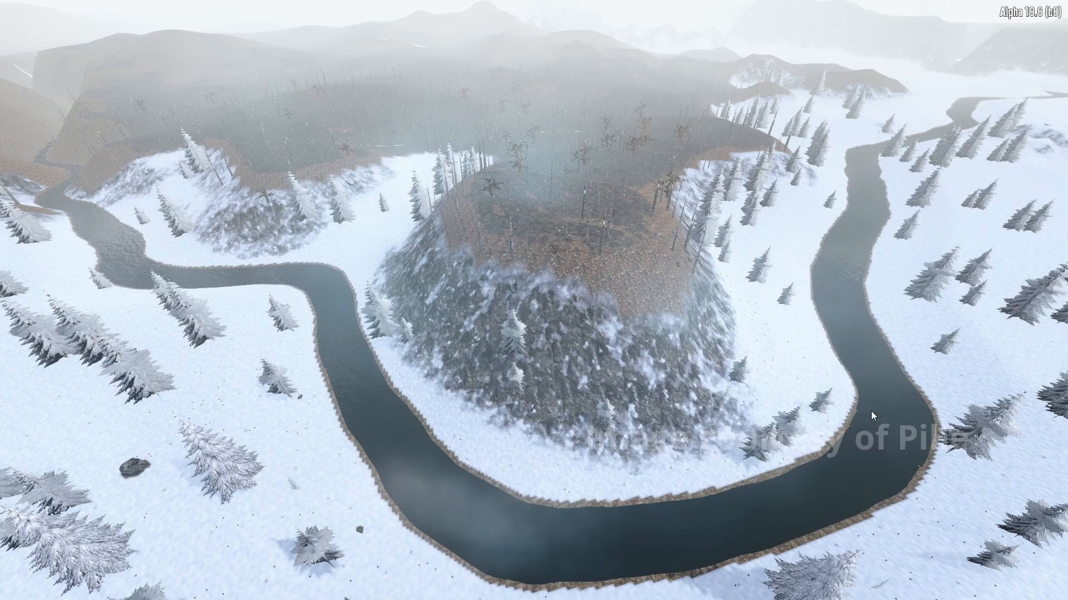
{"action": "mouse_move", "coordinate": [381, 404]}
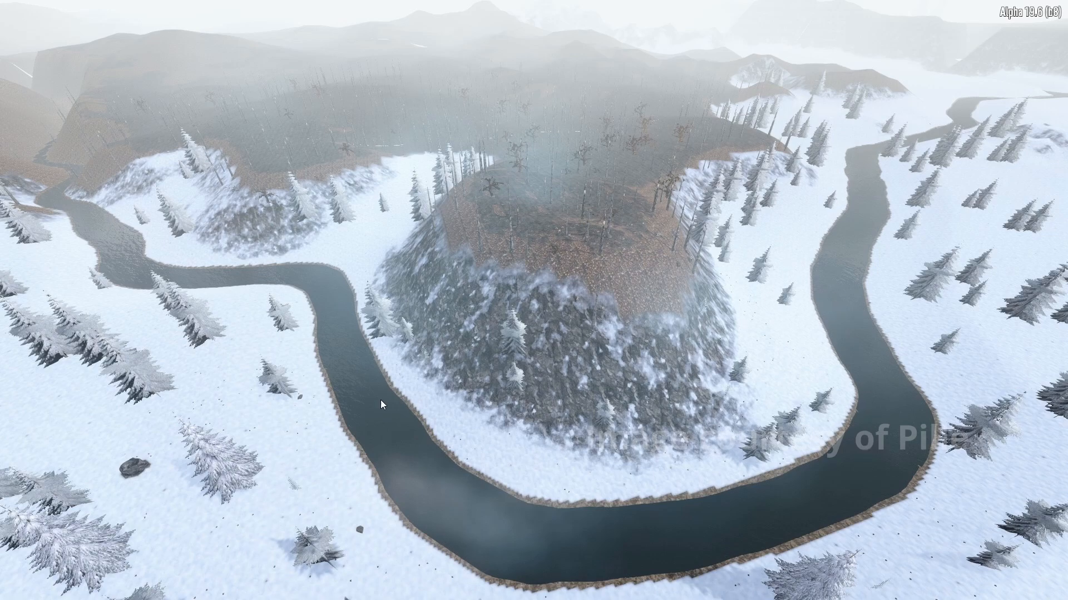
{"action": "mouse_move", "coordinate": [286, 447]}
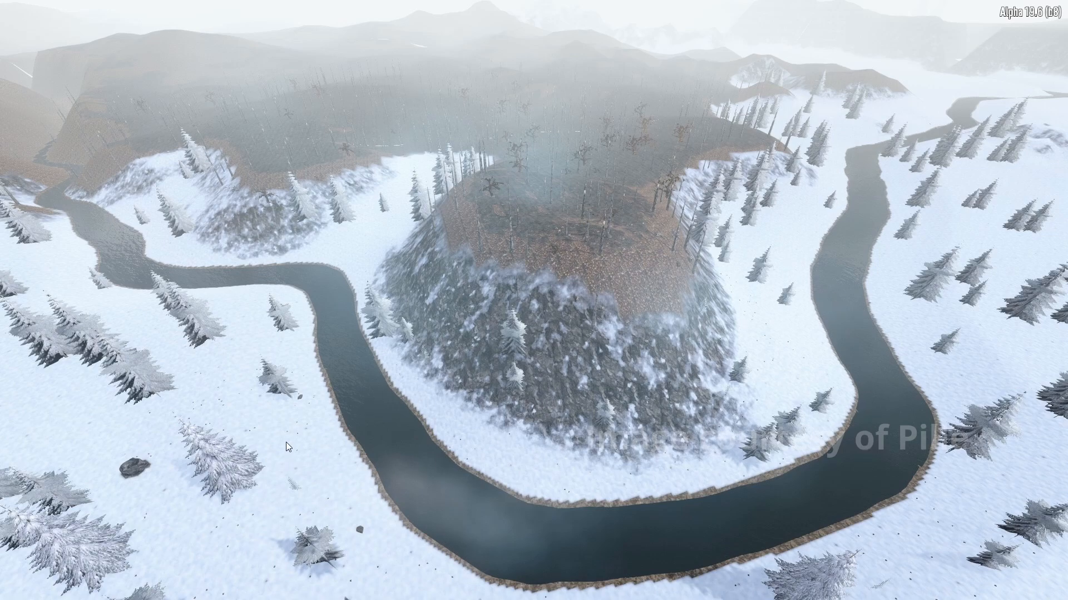
{"action": "mouse_move", "coordinate": [258, 486]}
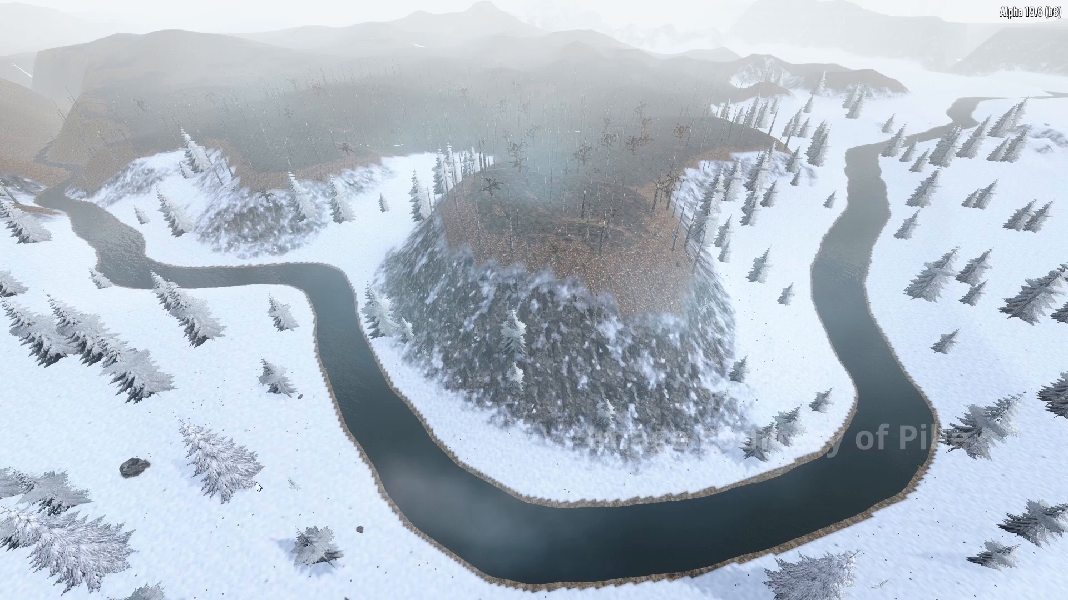
{"action": "mouse_move", "coordinate": [556, 308]}
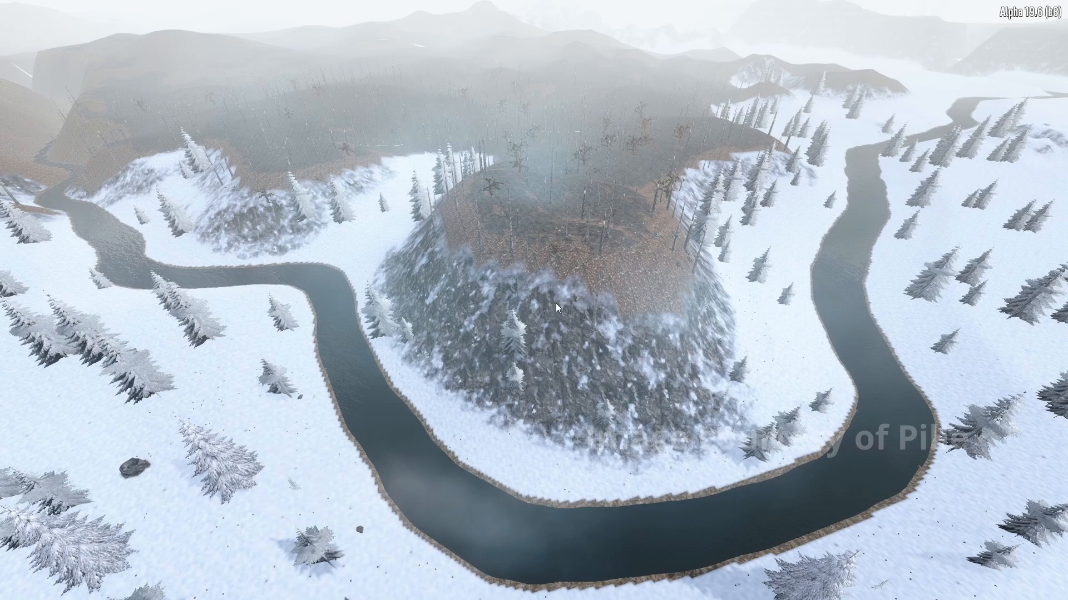
{"action": "mouse_move", "coordinate": [610, 184]}
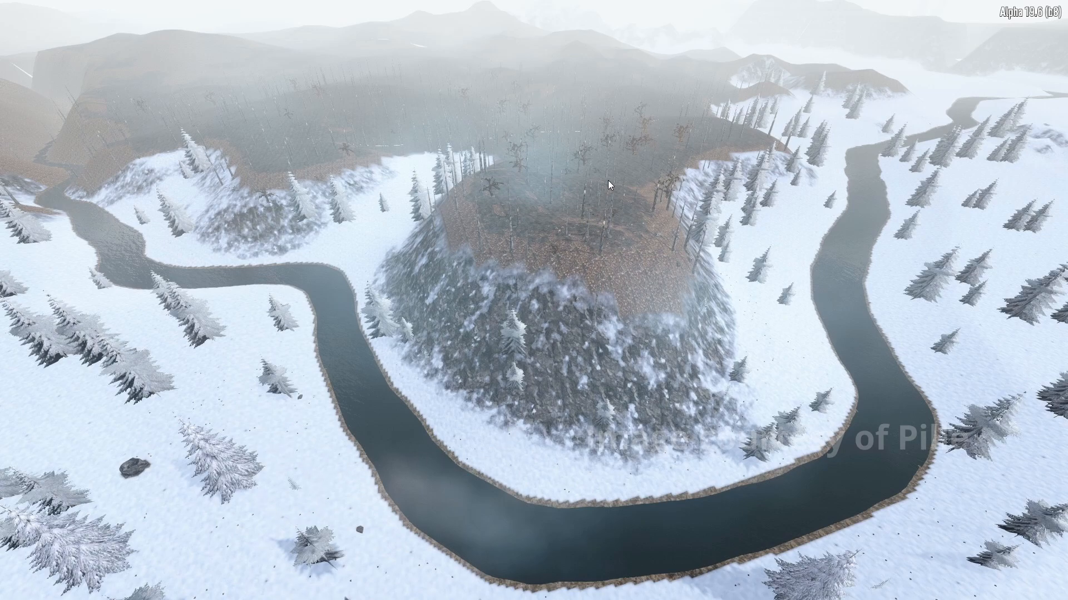
{"action": "mouse_move", "coordinate": [770, 63]}
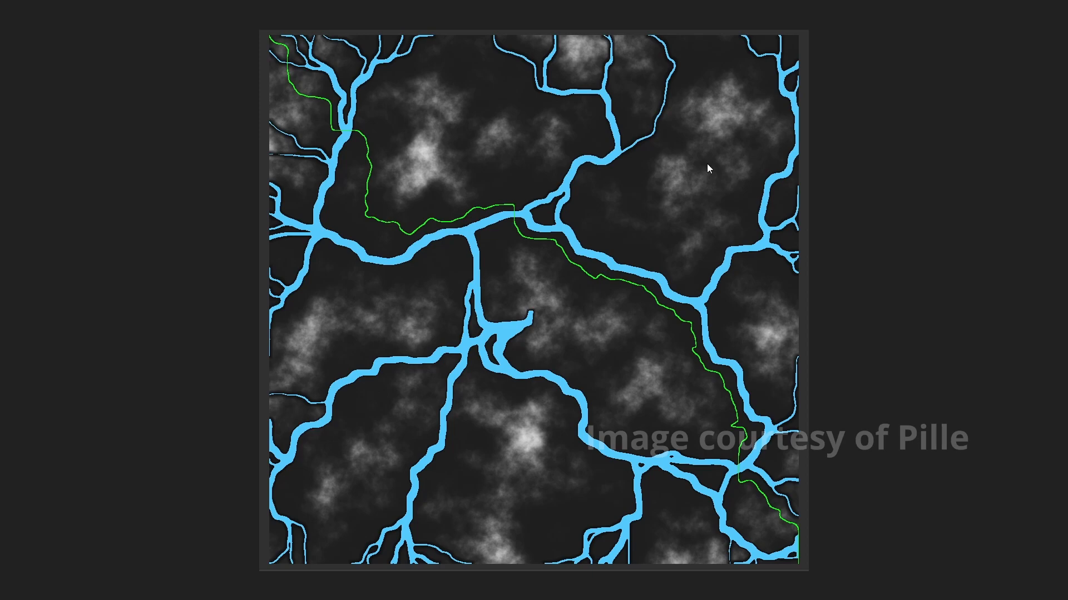
{"action": "mouse_move", "coordinate": [633, 197]}
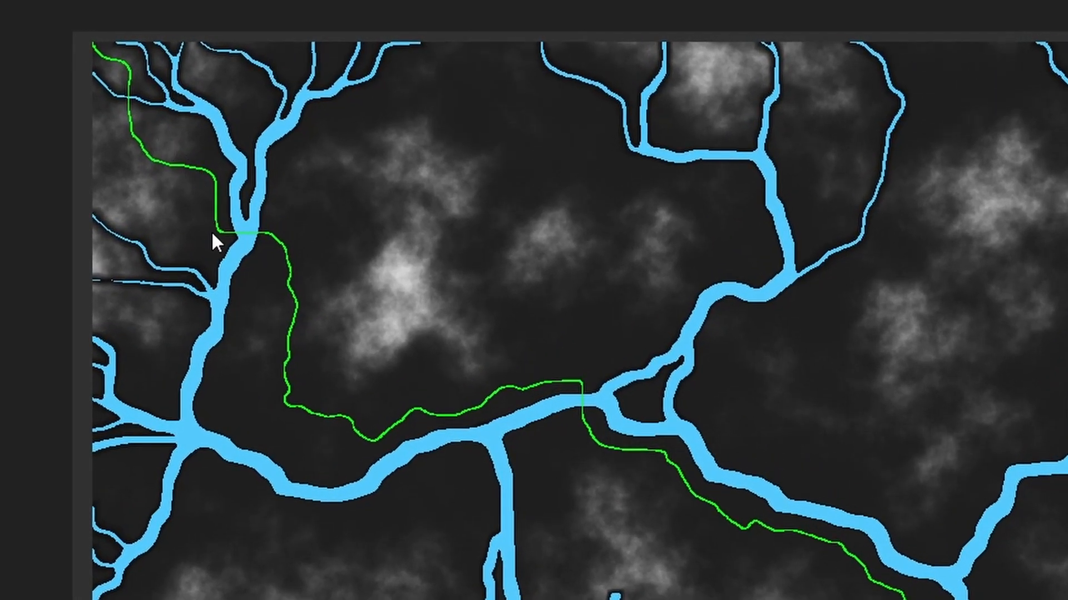
{"action": "mouse_move", "coordinate": [262, 245]}
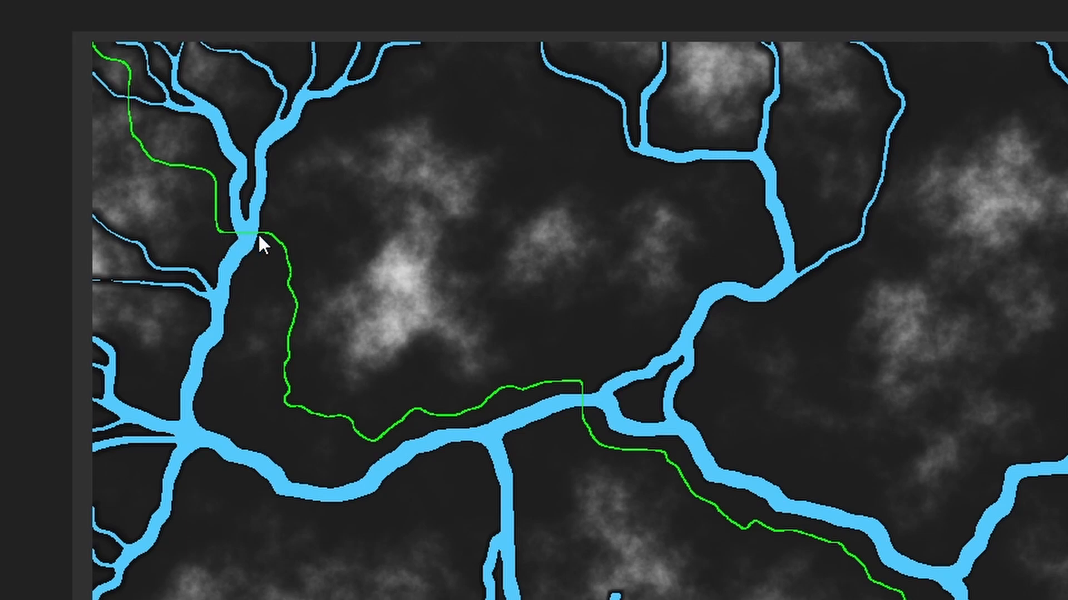
{"action": "mouse_move", "coordinate": [243, 246]}
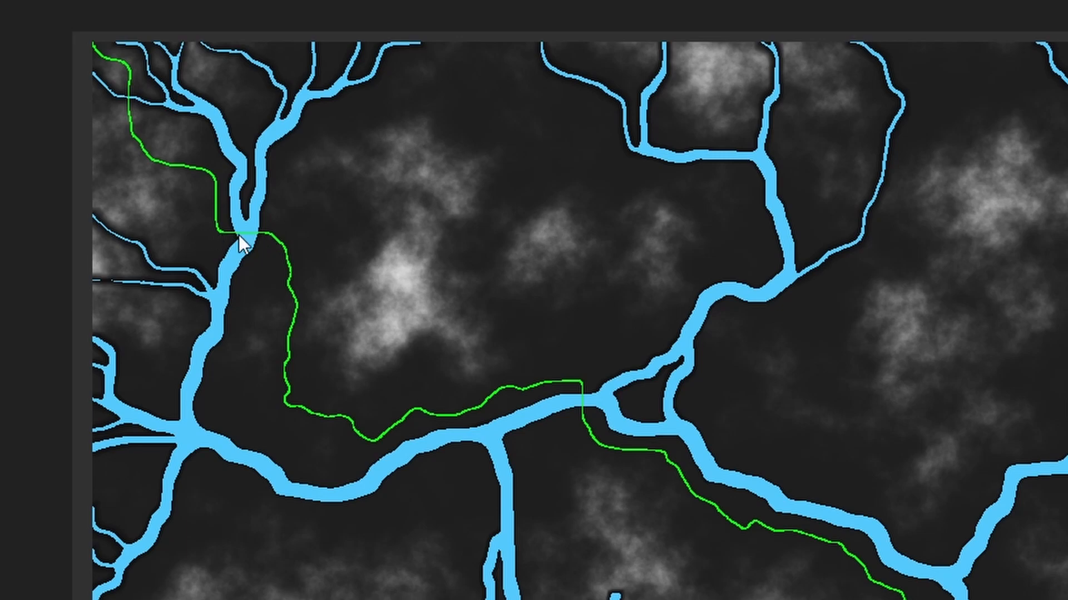
{"action": "mouse_move", "coordinate": [415, 419]}
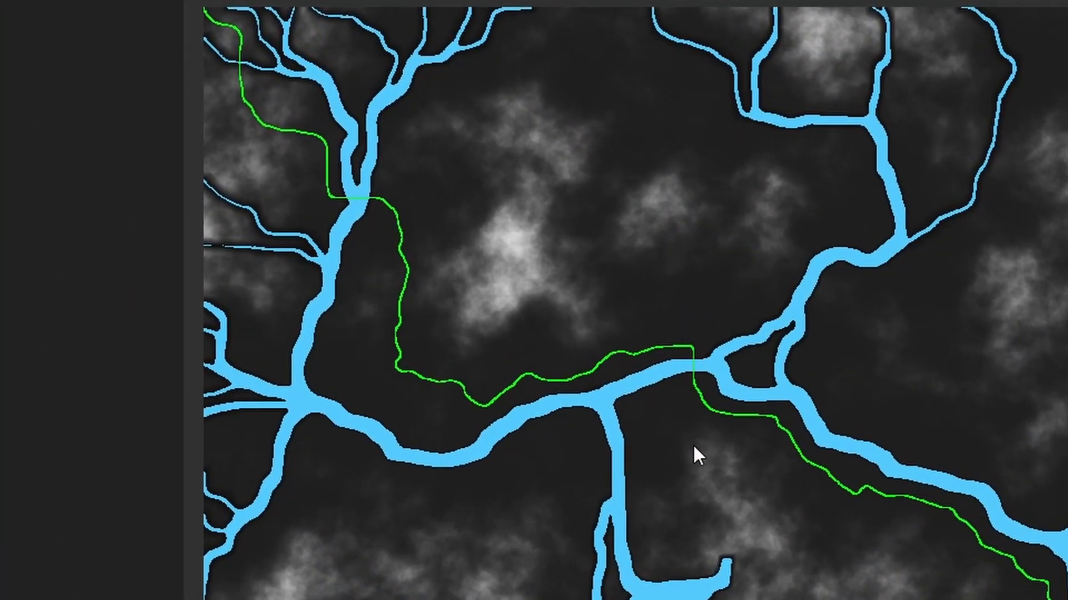
{"action": "mouse_move", "coordinate": [327, 212]}
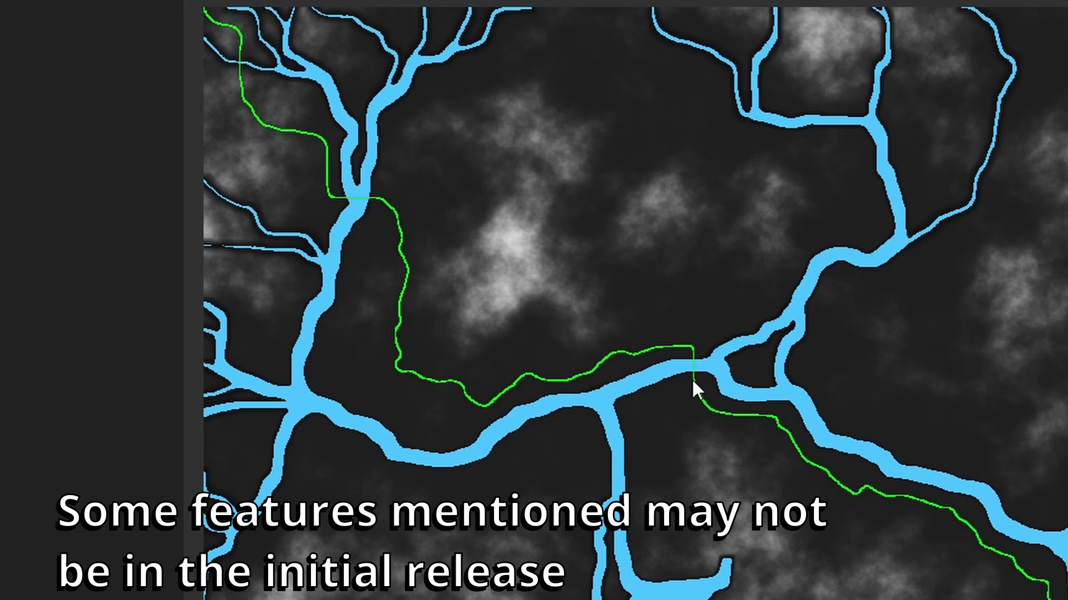
{"action": "mouse_move", "coordinate": [701, 401]}
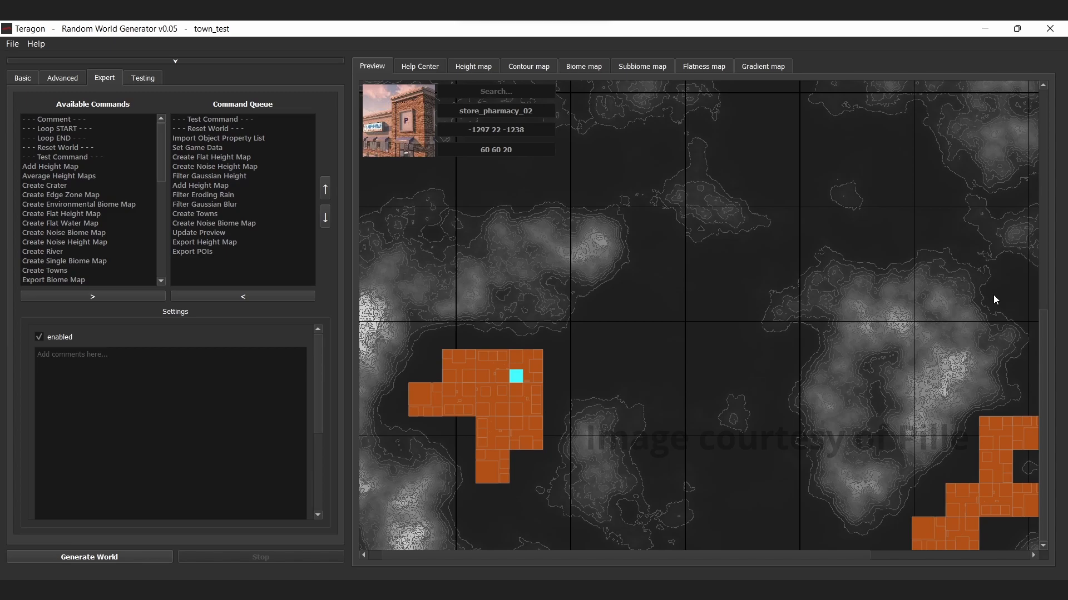
{"action": "mouse_move", "coordinate": [730, 70]}
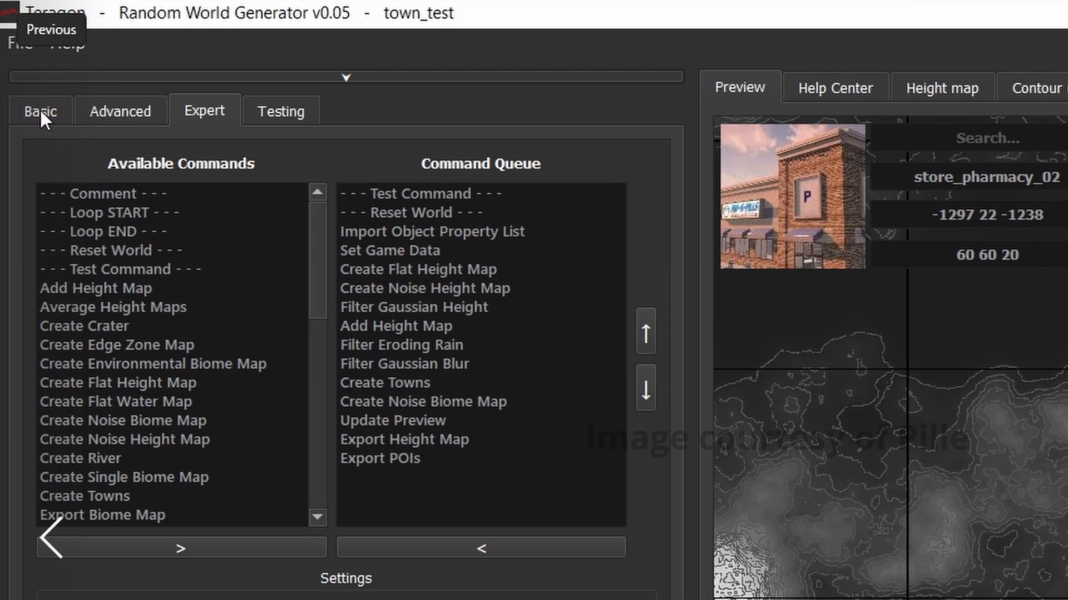
{"action": "mouse_move", "coordinate": [48, 122]}
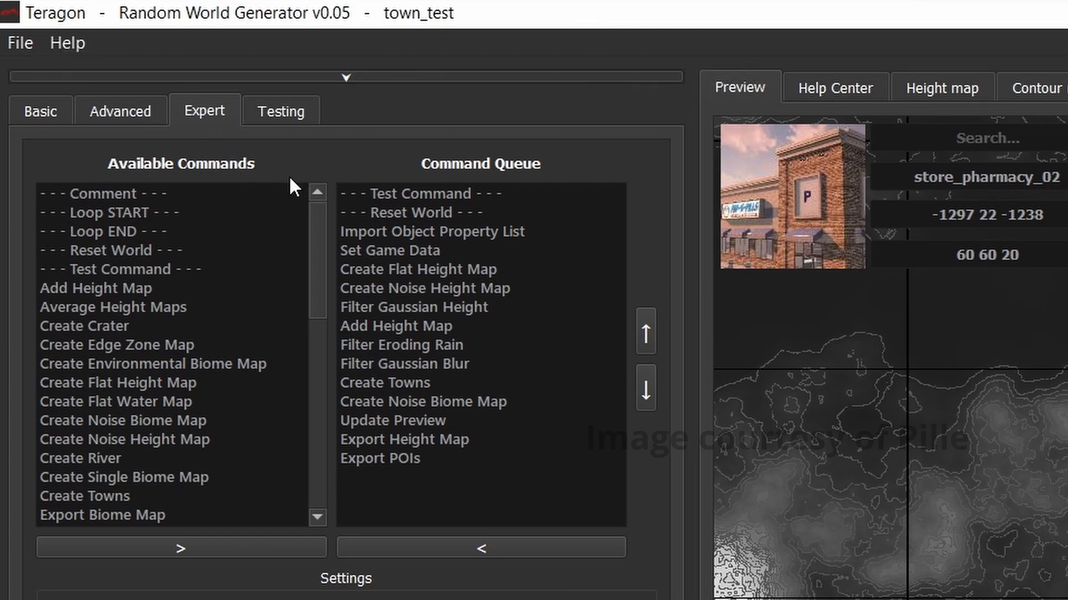
{"action": "mouse_move", "coordinate": [160, 429]}
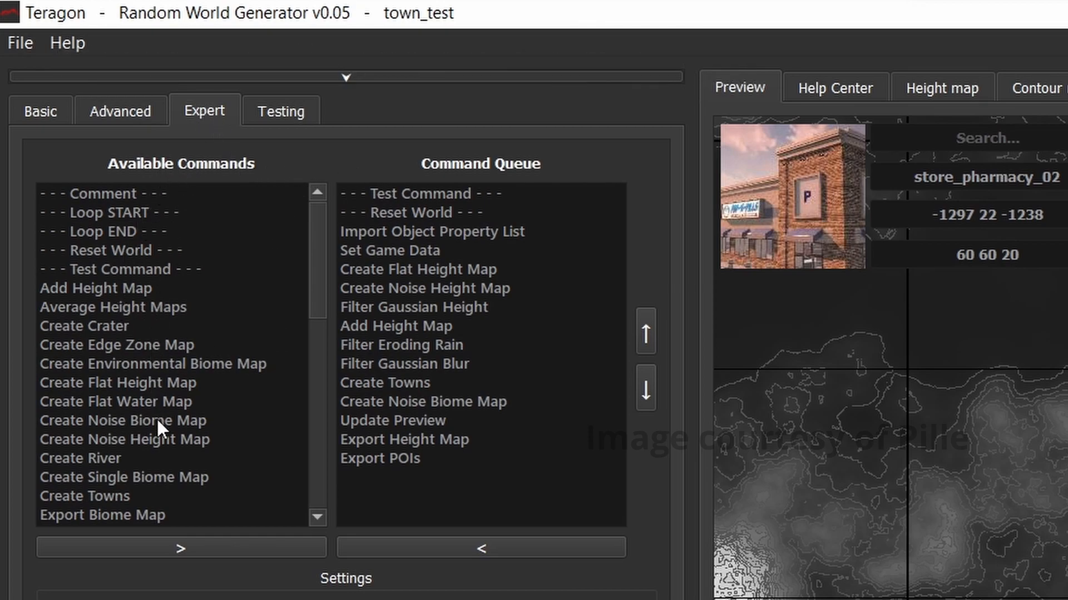
{"action": "mouse_move", "coordinate": [214, 305]}
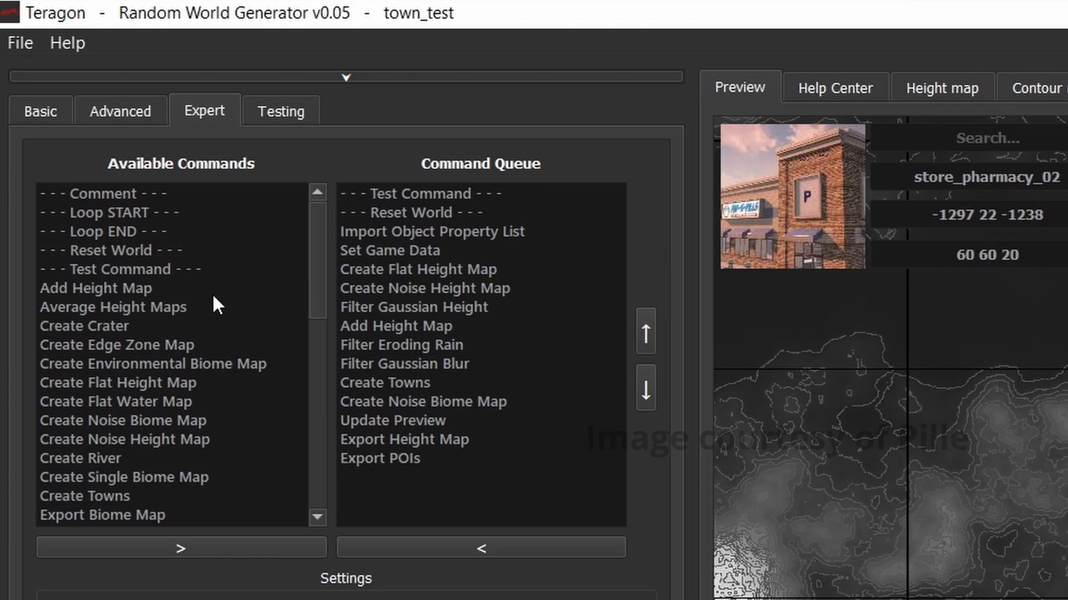
{"action": "mouse_move", "coordinate": [172, 532]}
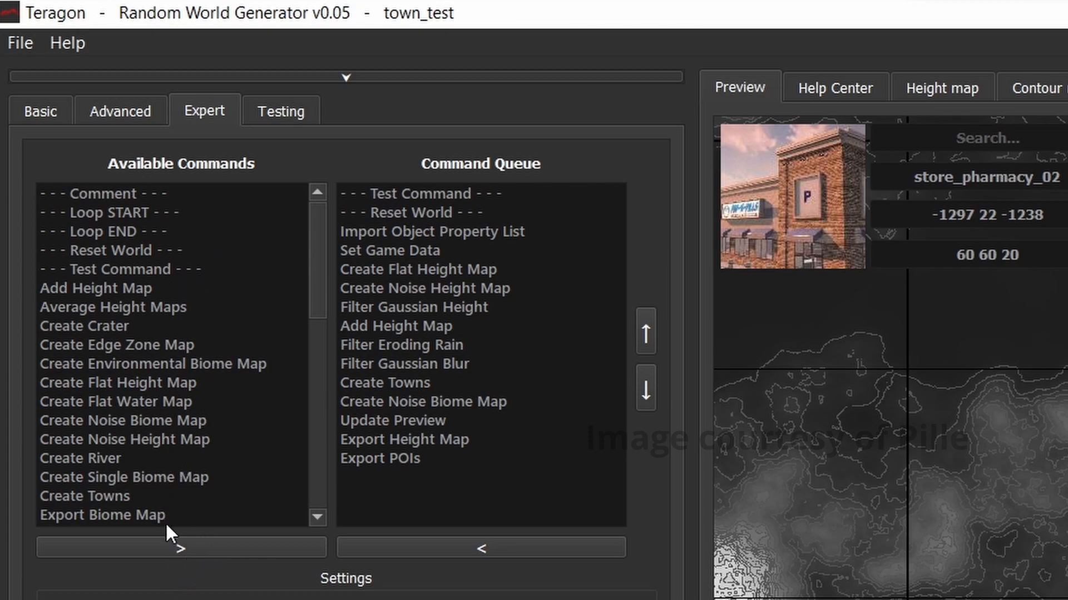
{"action": "mouse_move", "coordinate": [179, 482]}
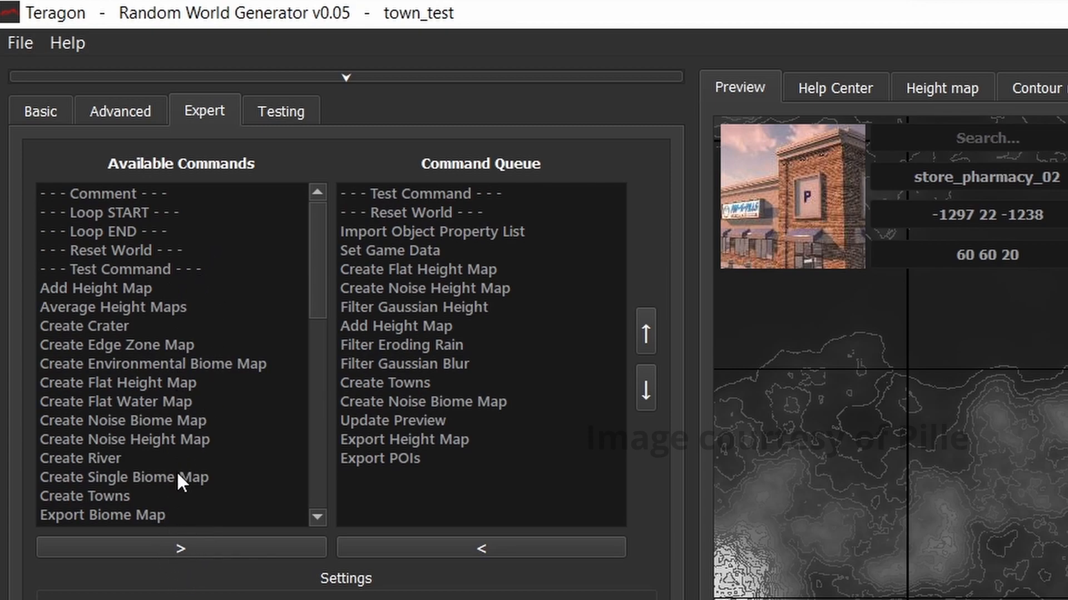
{"action": "mouse_move", "coordinate": [464, 177]}
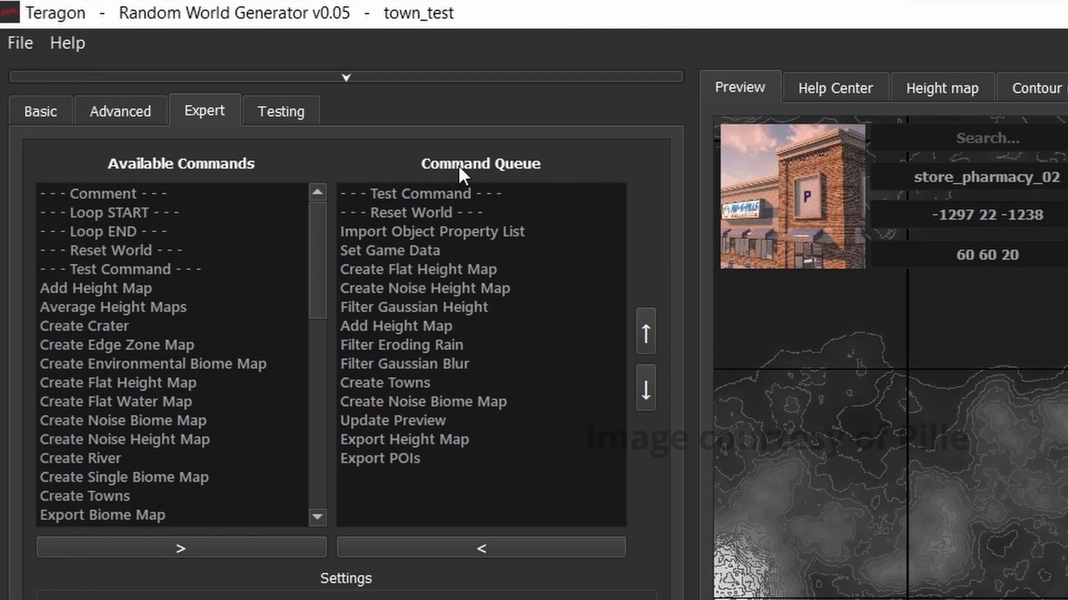
{"action": "mouse_move", "coordinate": [446, 267]}
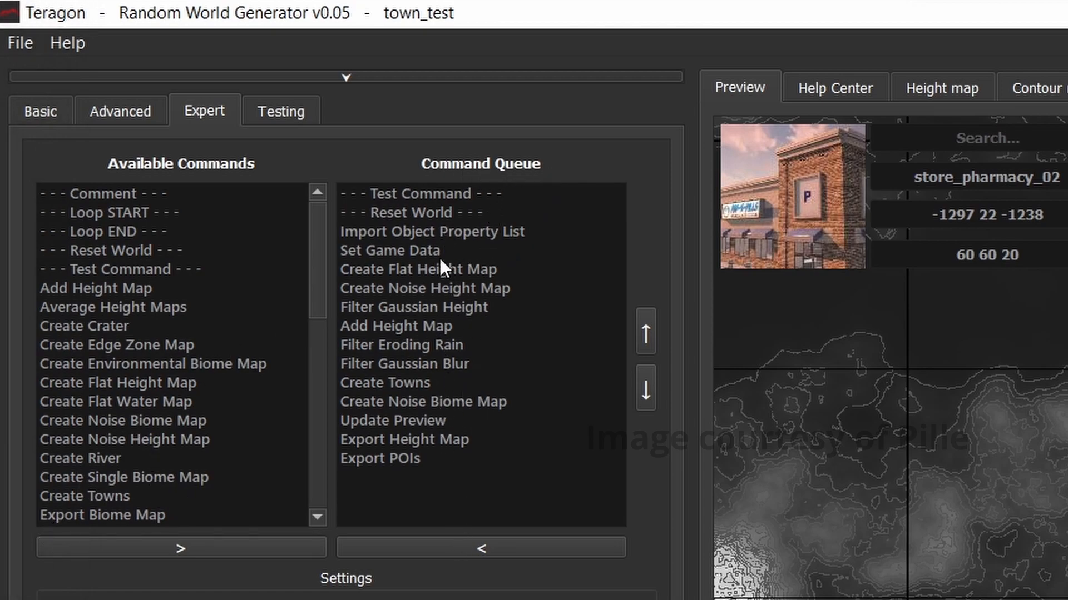
{"action": "mouse_move", "coordinate": [121, 361]}
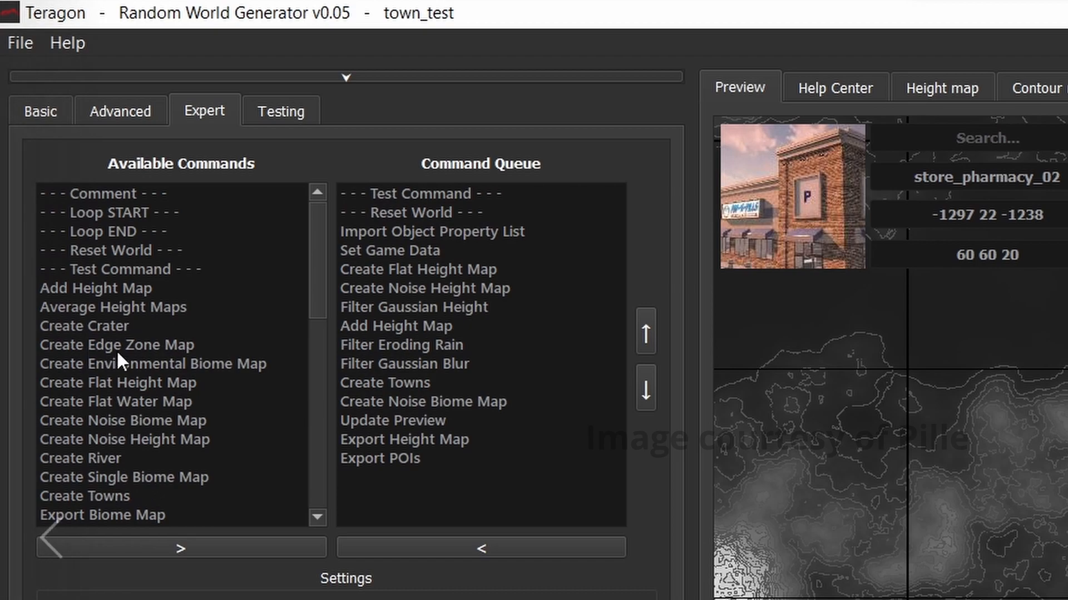
{"action": "mouse_move", "coordinate": [126, 337]}
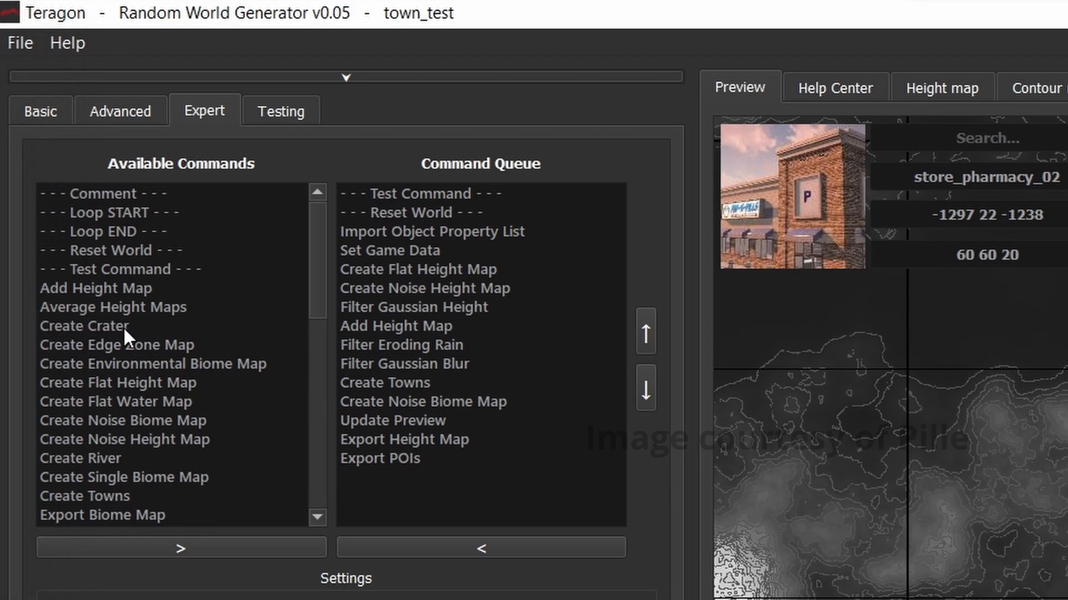
{"action": "mouse_move", "coordinate": [86, 467]}
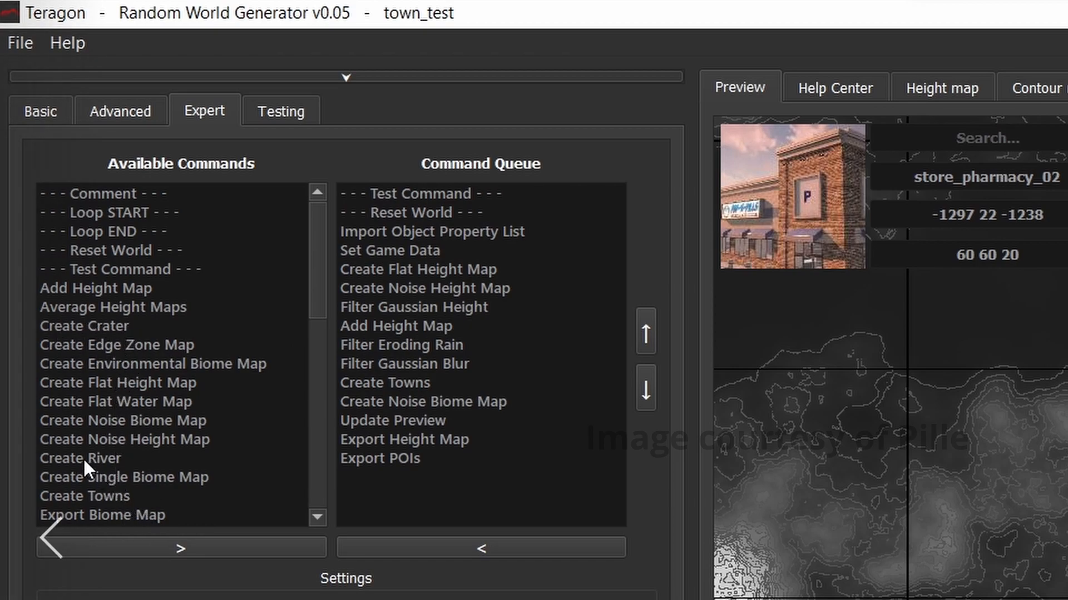
{"action": "mouse_move", "coordinate": [266, 457]}
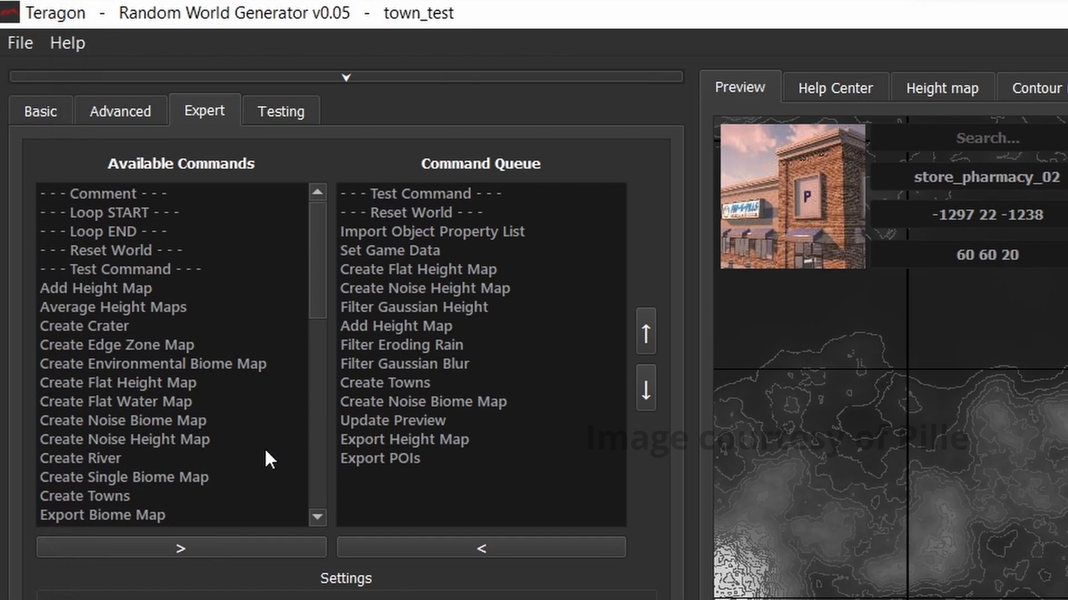
{"action": "mouse_move", "coordinate": [467, 370]}
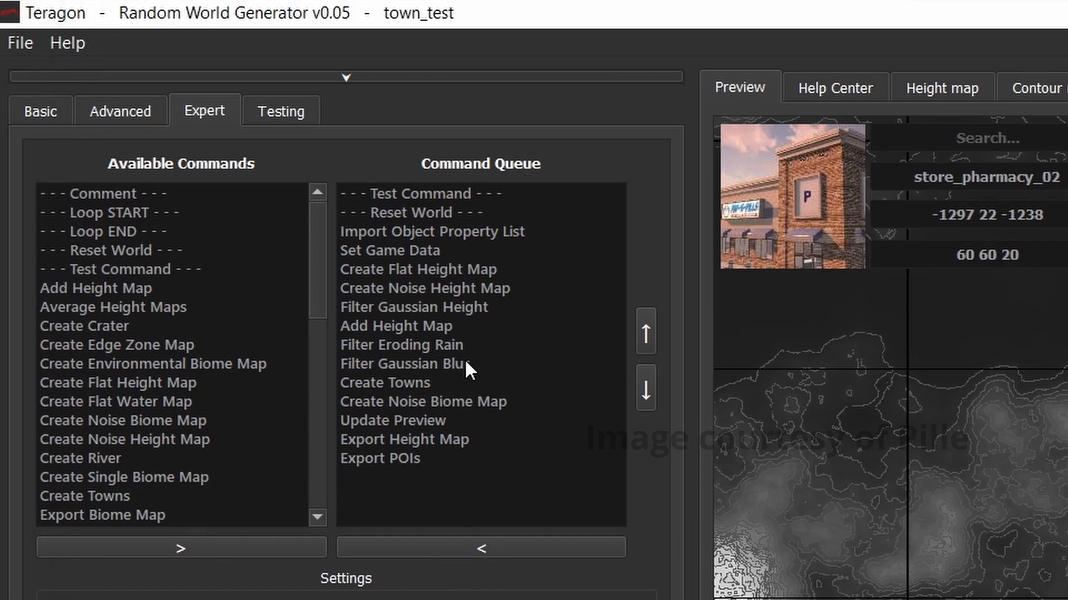
{"action": "mouse_move", "coordinate": [430, 234]}
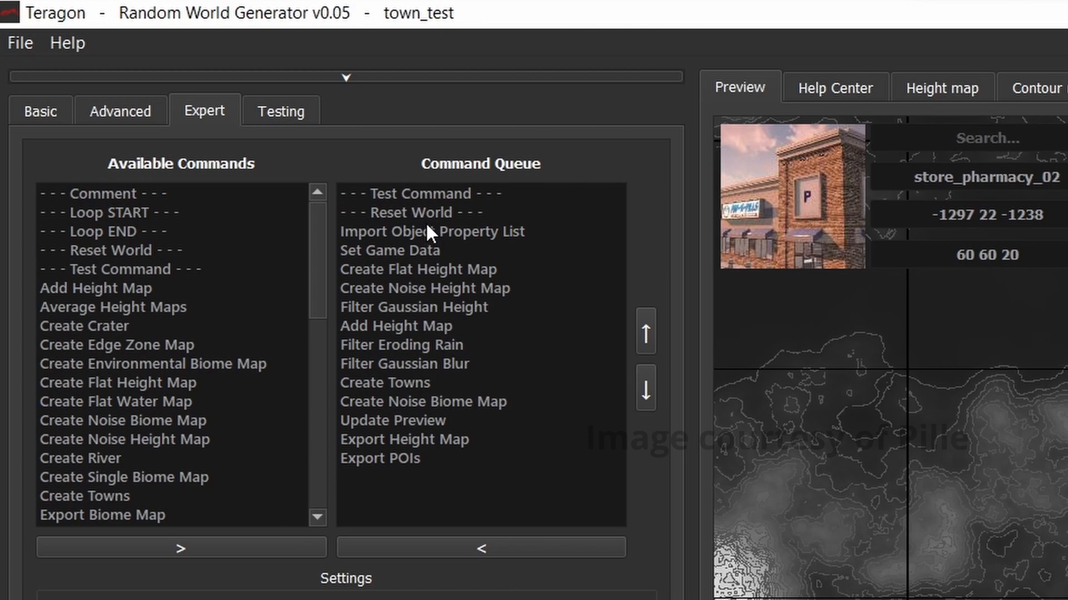
{"action": "mouse_move", "coordinate": [488, 460]}
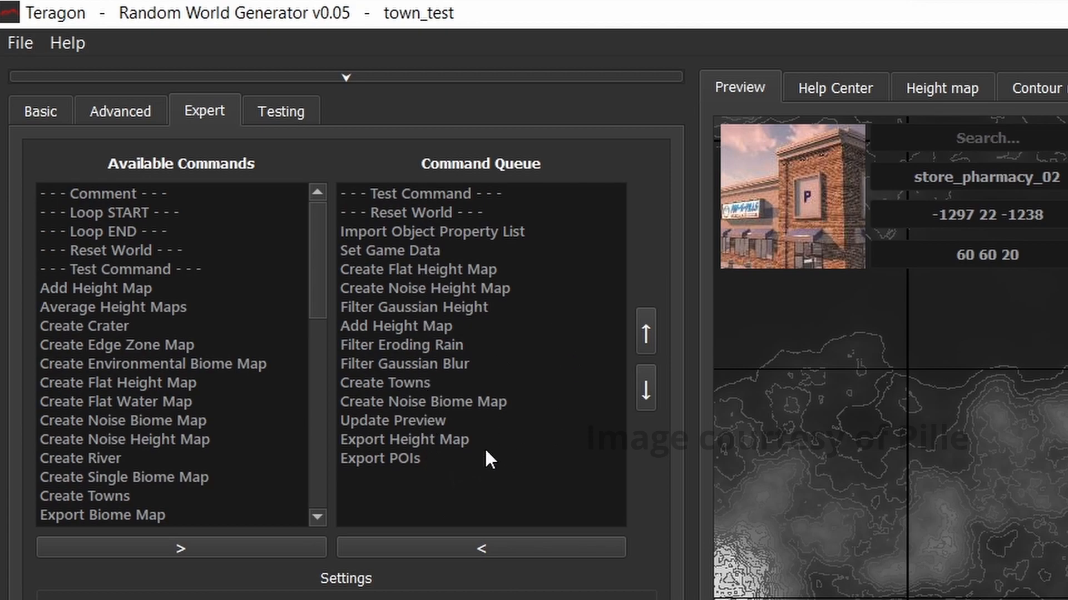
{"action": "mouse_move", "coordinate": [387, 272]}
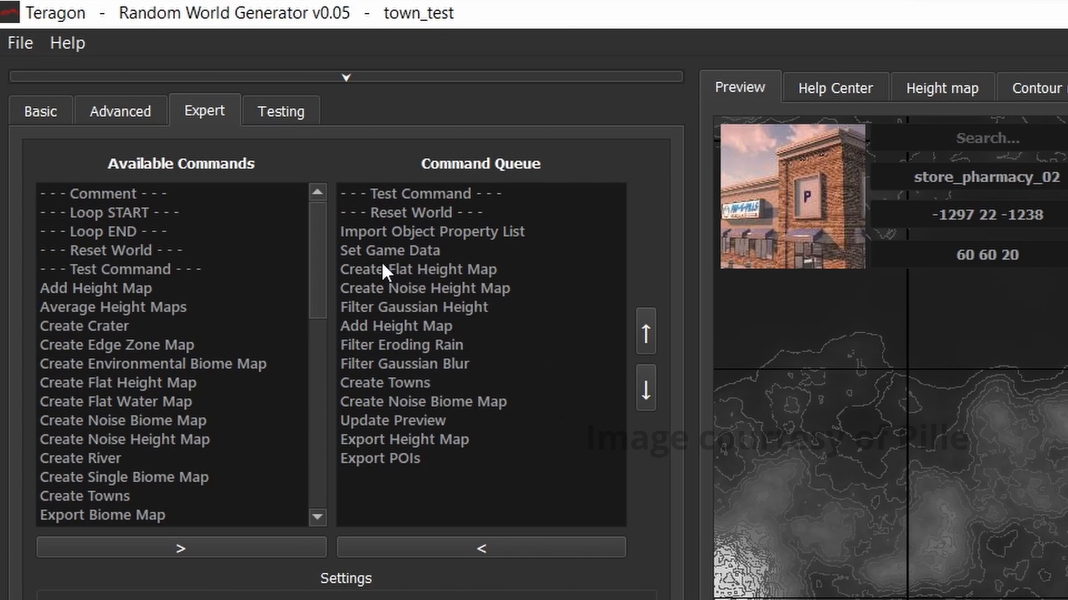
{"action": "mouse_move", "coordinate": [317, 235]}
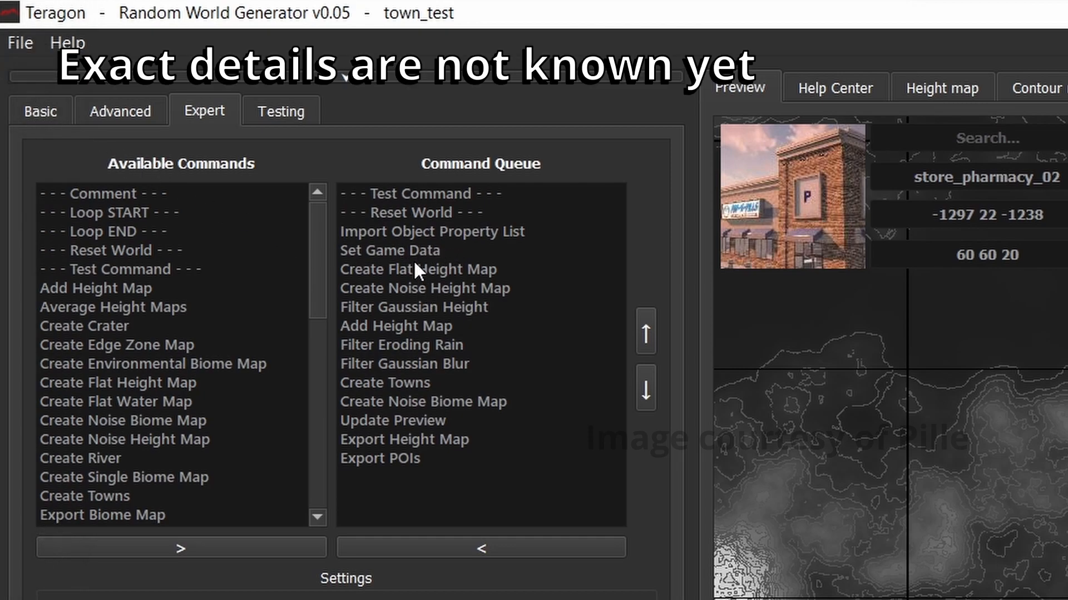
{"action": "mouse_move", "coordinate": [507, 265]}
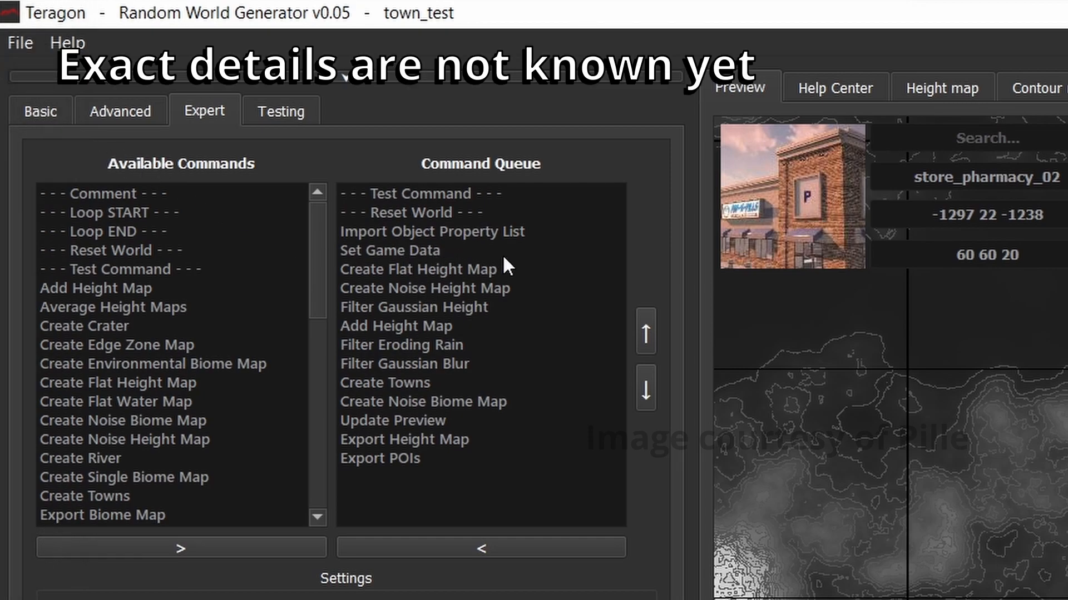
{"action": "mouse_move", "coordinate": [460, 282]}
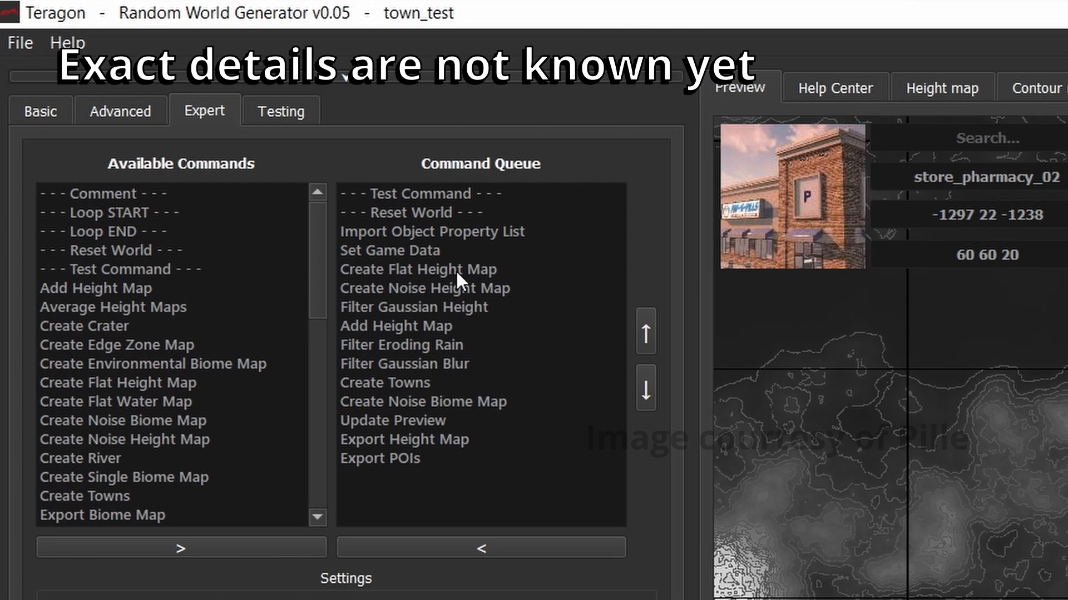
{"action": "mouse_move", "coordinate": [872, 311]}
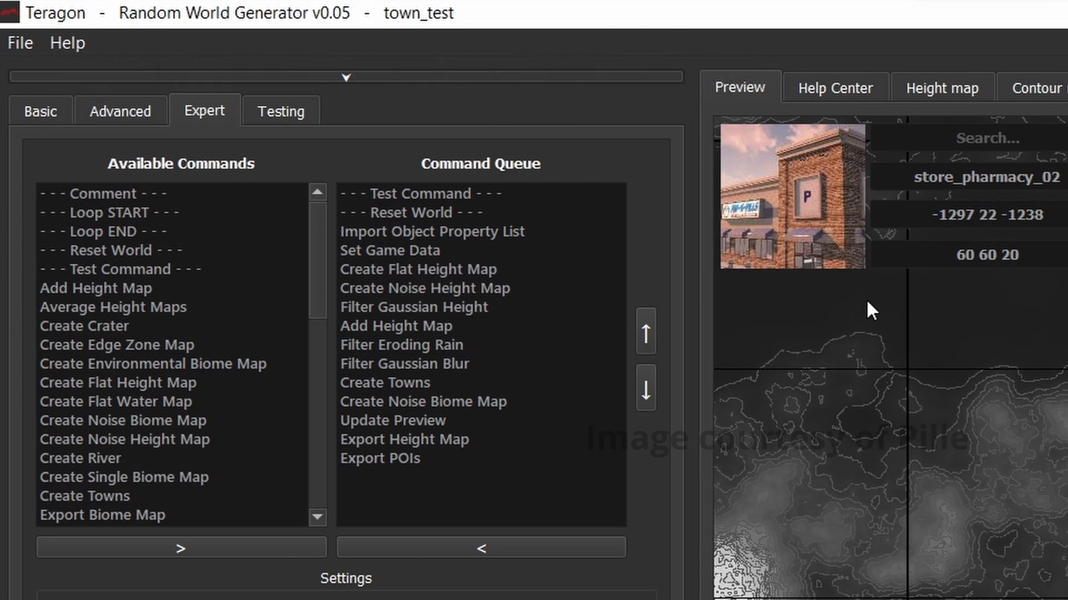
{"action": "mouse_move", "coordinate": [510, 298]}
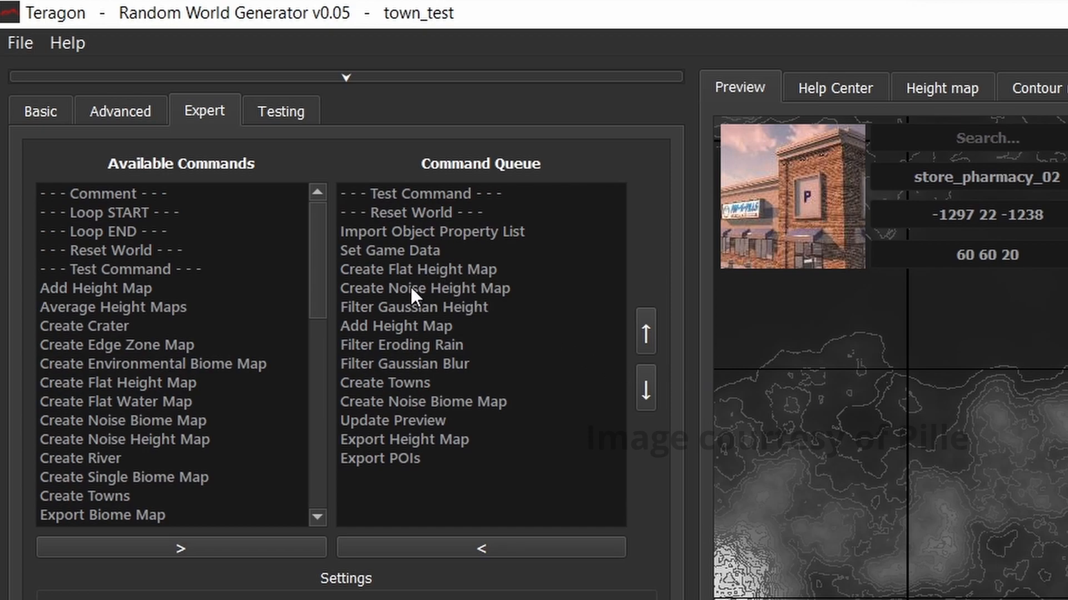
{"action": "mouse_move", "coordinate": [483, 315]}
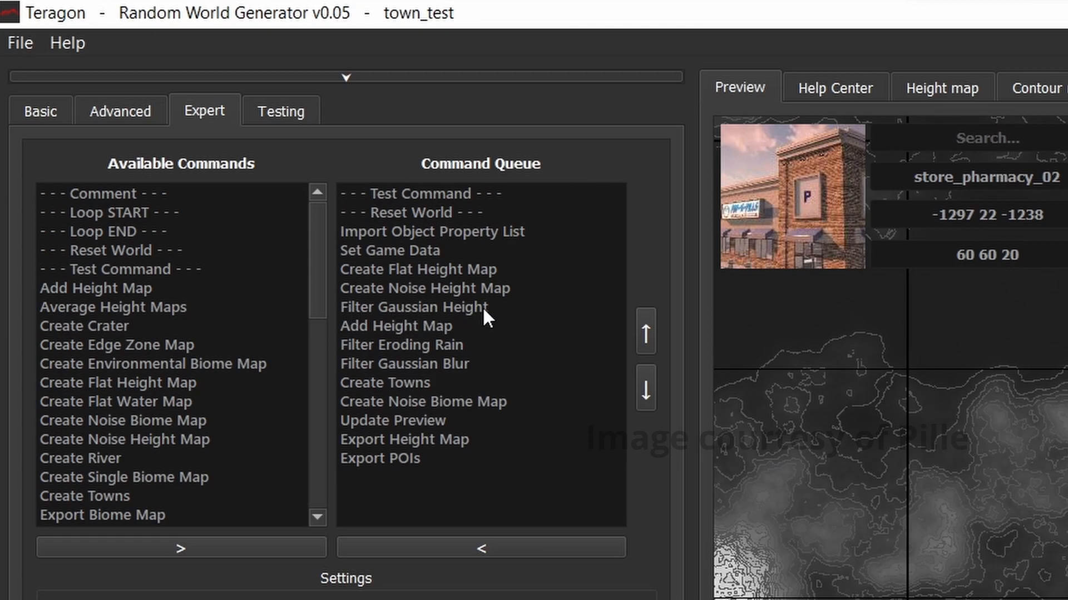
{"action": "mouse_move", "coordinate": [454, 318]}
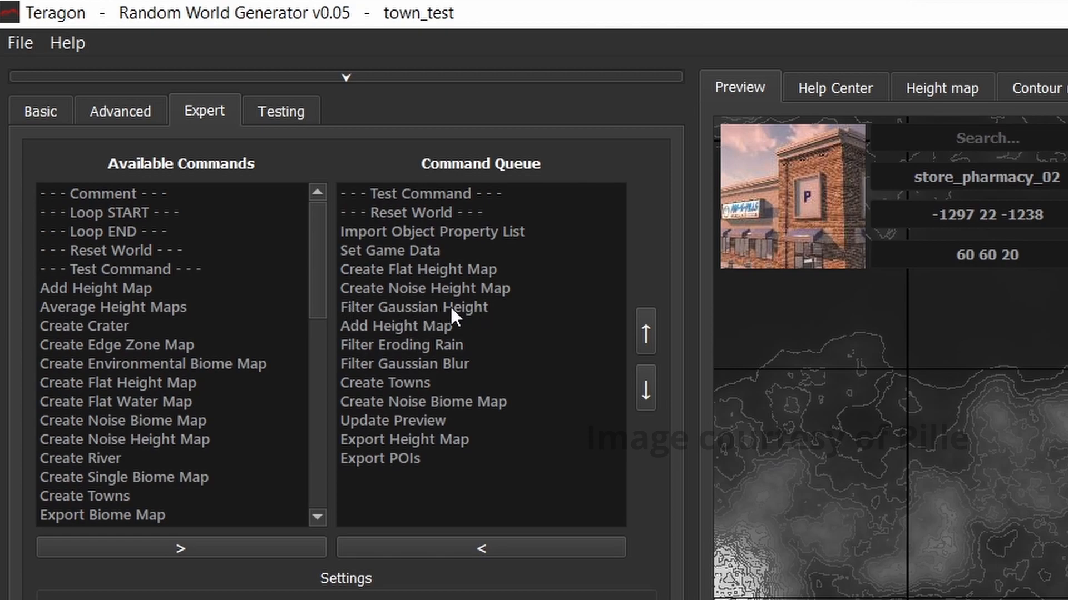
{"action": "mouse_move", "coordinate": [470, 337]}
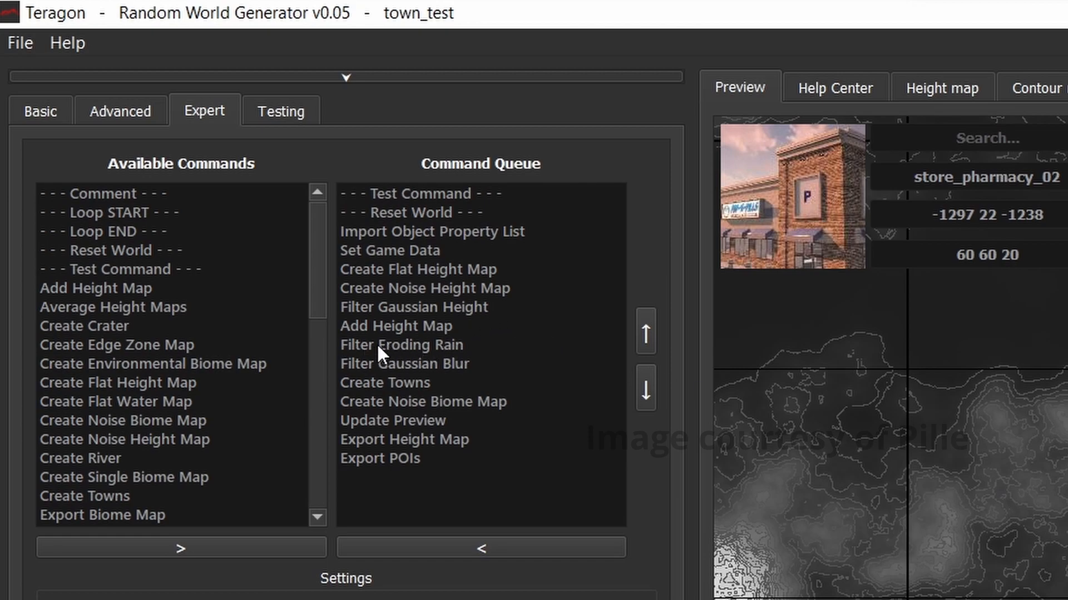
{"action": "mouse_move", "coordinate": [446, 354]}
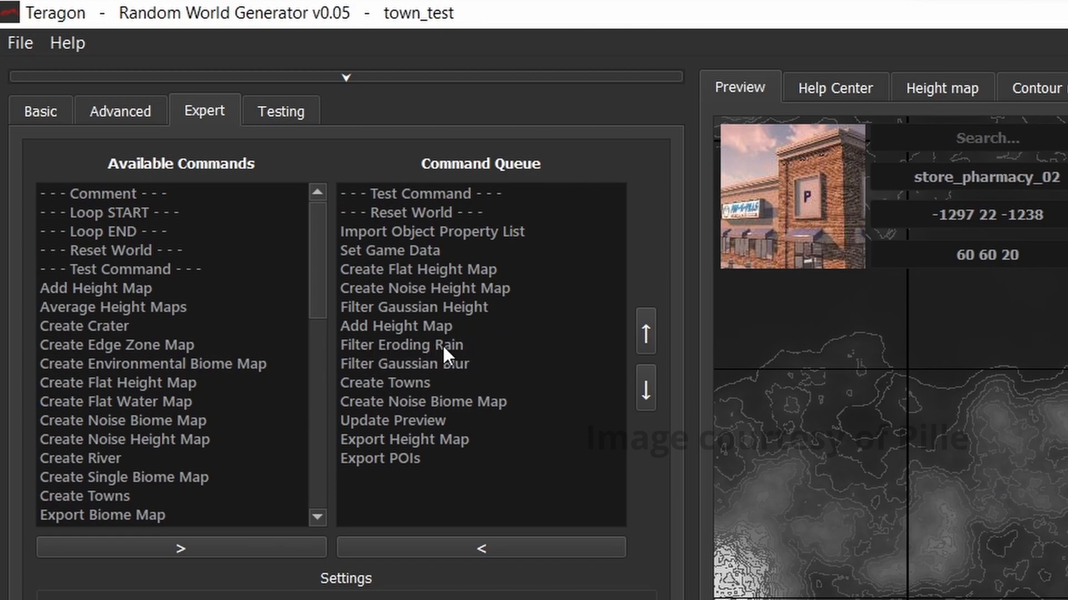
{"action": "mouse_move", "coordinate": [1031, 439]}
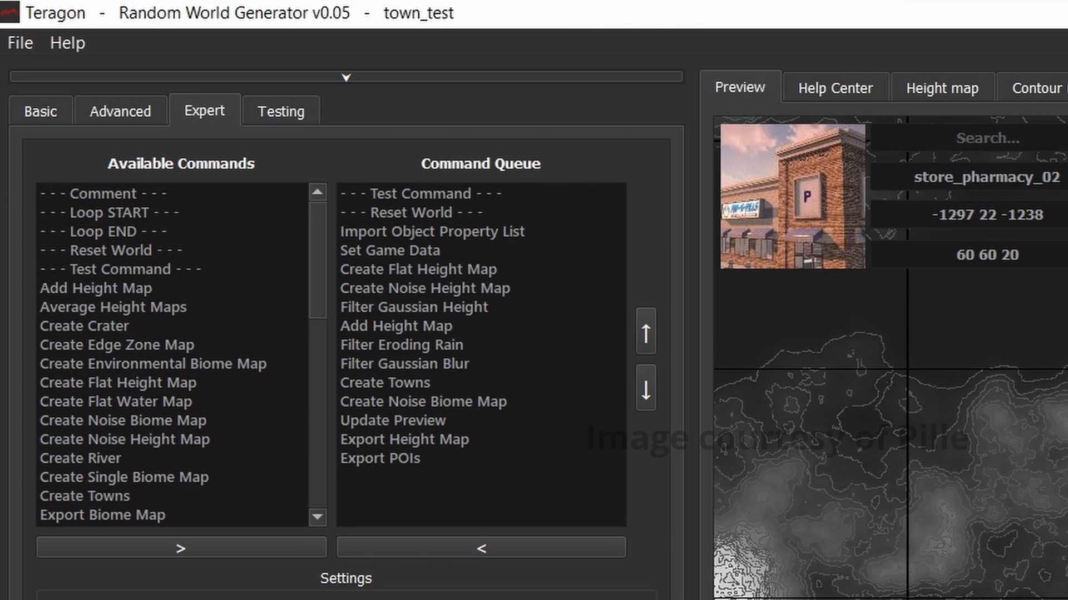
{"action": "mouse_move", "coordinate": [413, 429]}
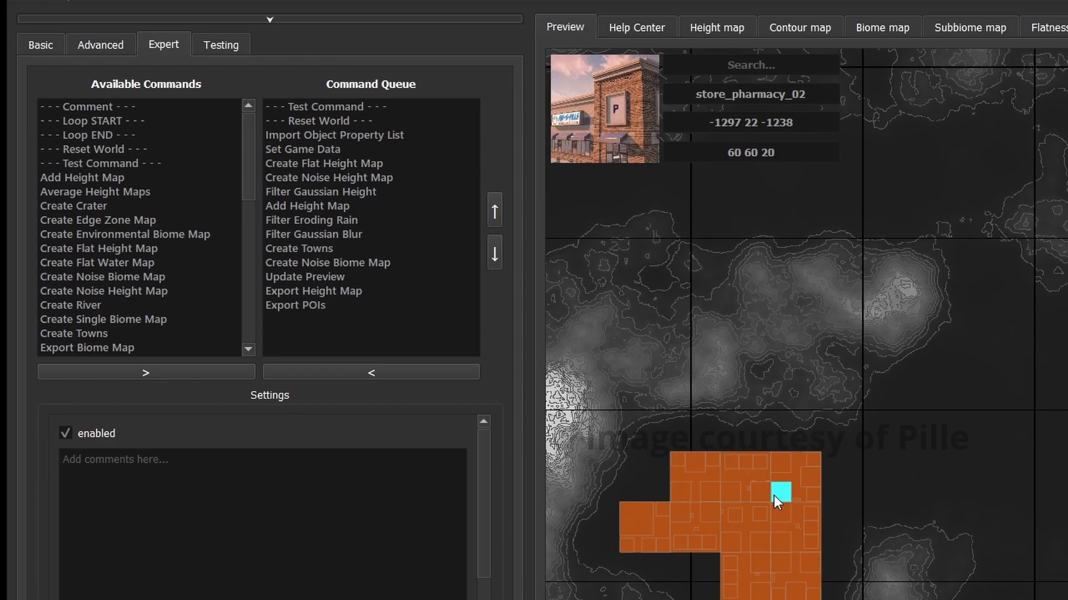
{"action": "mouse_move", "coordinate": [783, 500]}
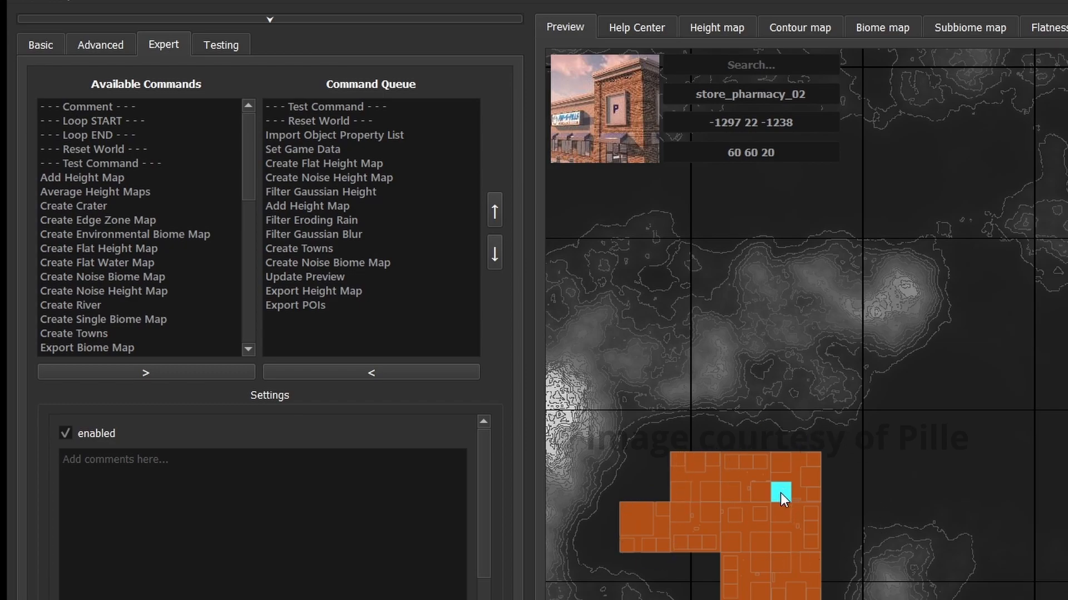
{"action": "mouse_move", "coordinate": [599, 92]}
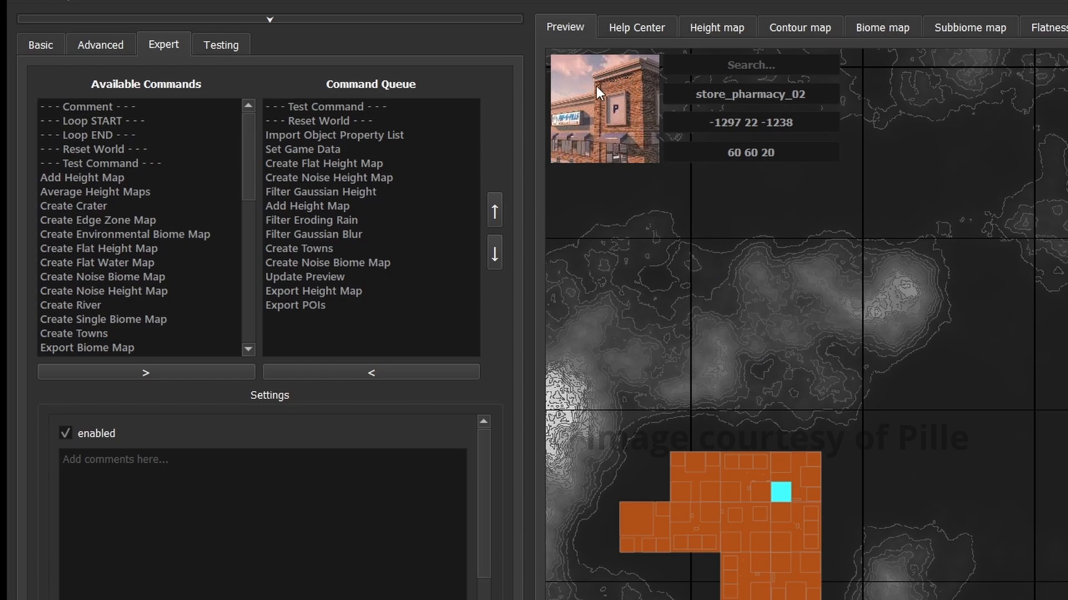
{"action": "mouse_move", "coordinate": [773, 491]}
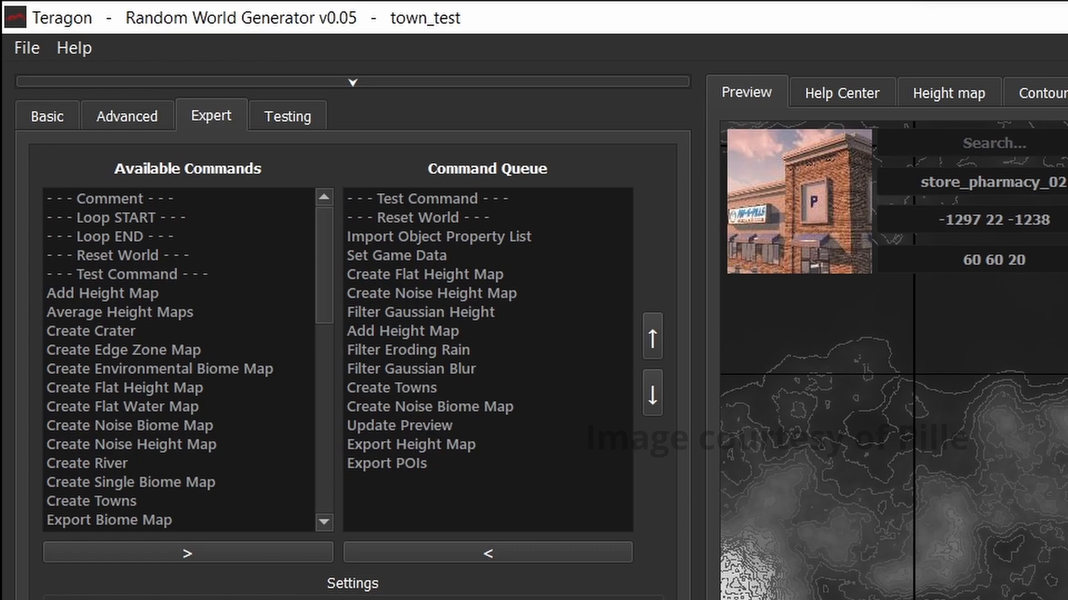
{"action": "mouse_move", "coordinate": [445, 451]}
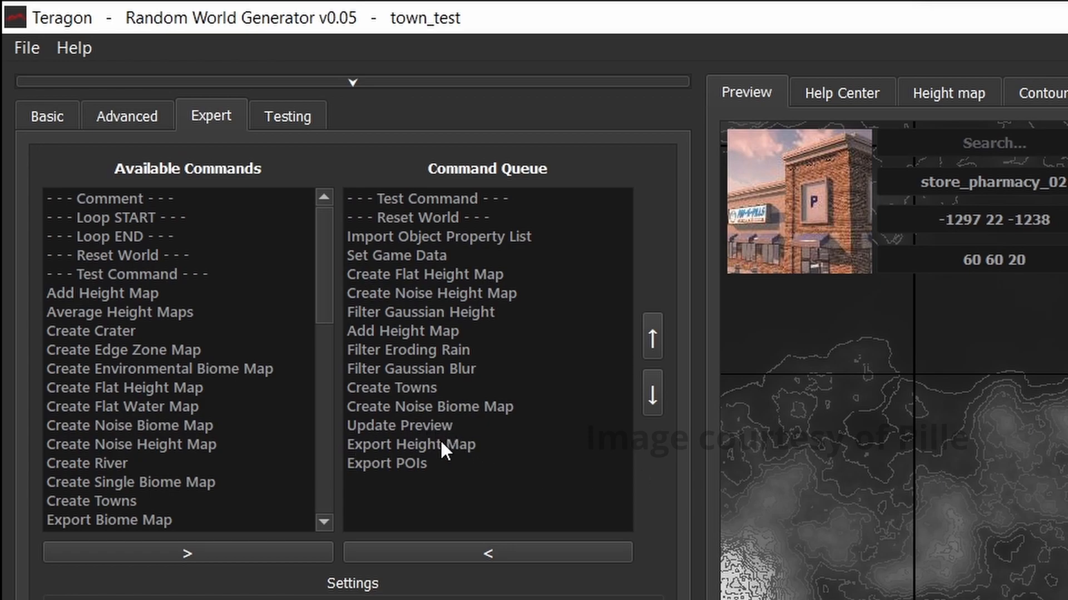
{"action": "mouse_move", "coordinate": [440, 472]}
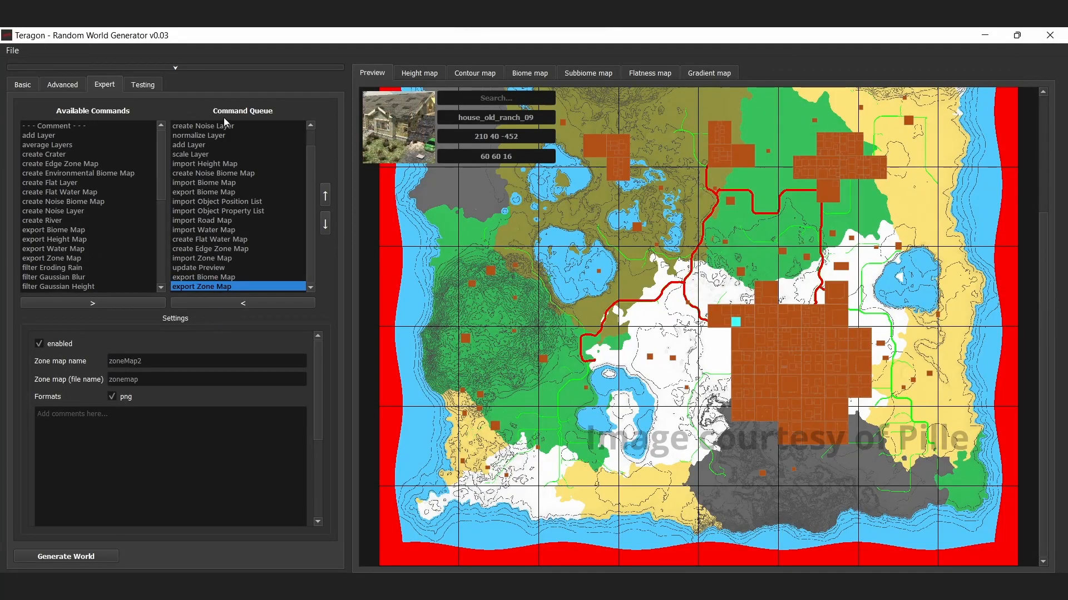
{"action": "mouse_move", "coordinate": [116, 58]}
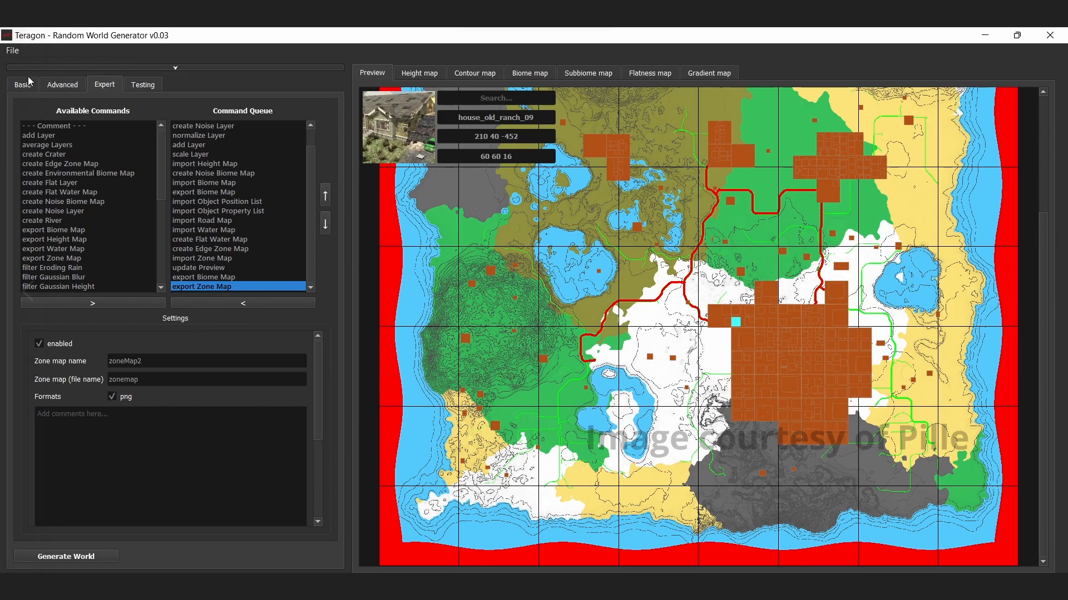
{"action": "mouse_move", "coordinate": [224, 277]}
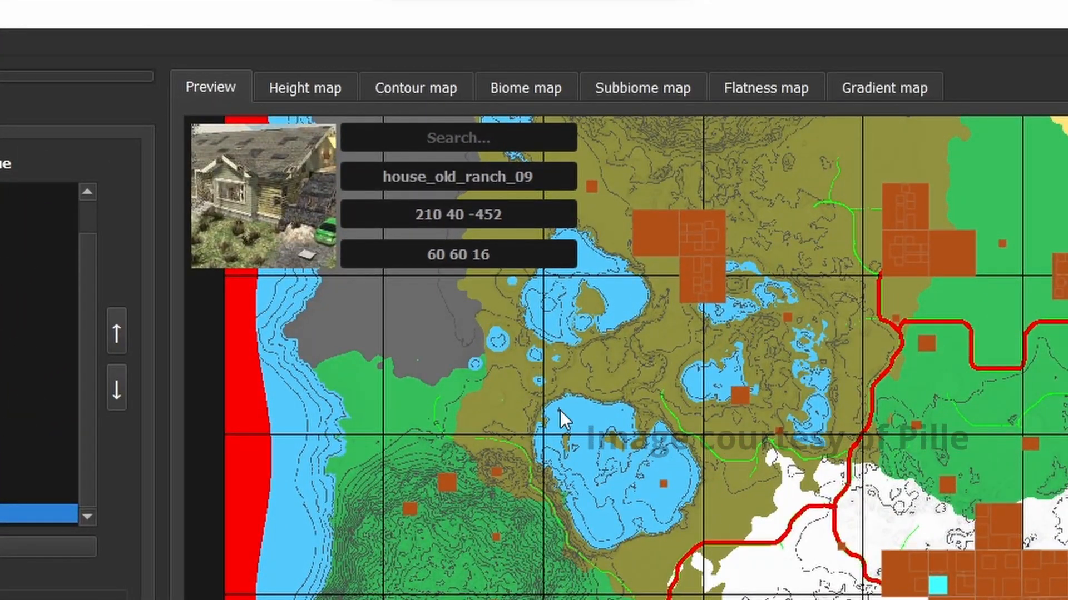
{"action": "mouse_move", "coordinate": [313, 99]}
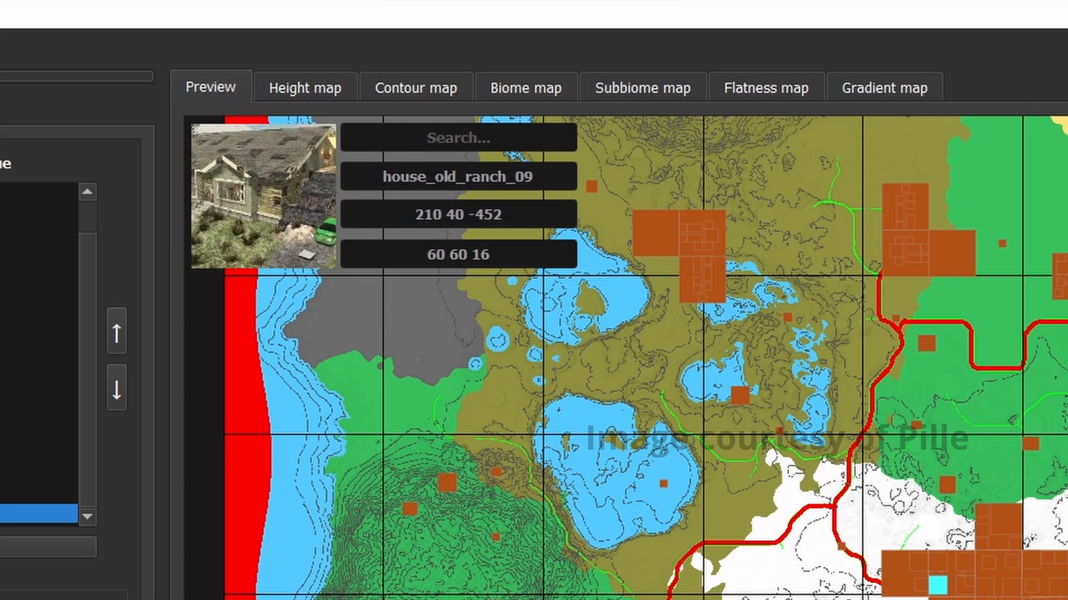
{"action": "mouse_move", "coordinate": [415, 99]}
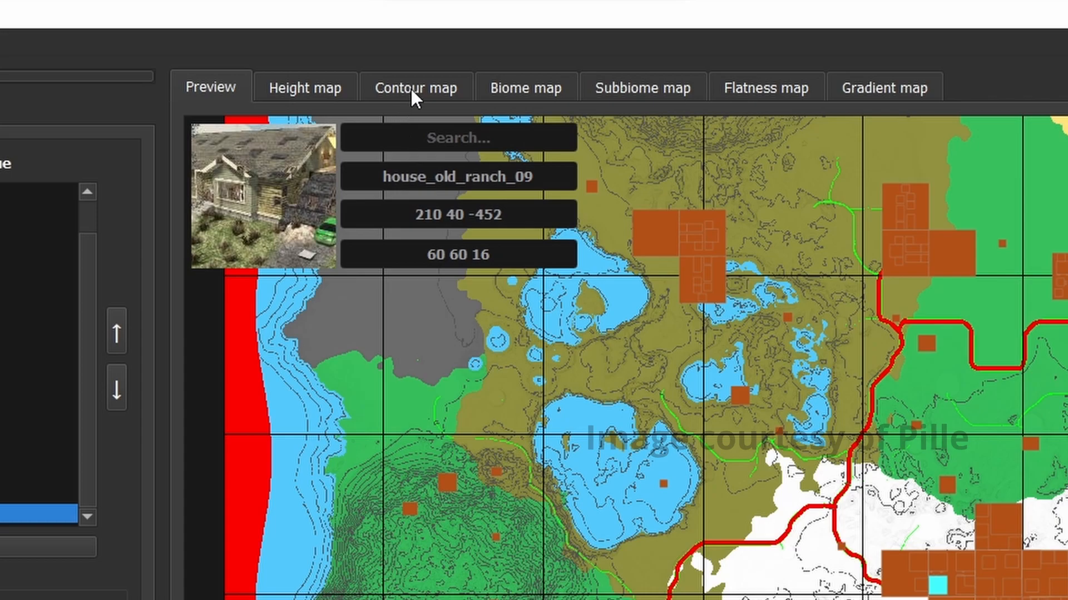
{"action": "mouse_move", "coordinate": [538, 494]}
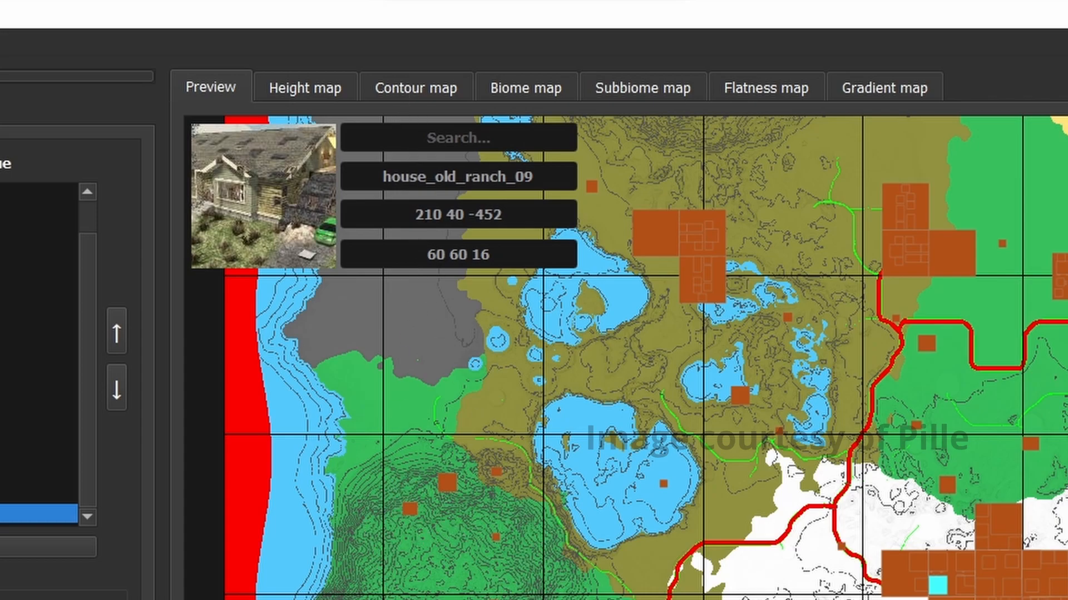
{"action": "mouse_move", "coordinate": [452, 133]}
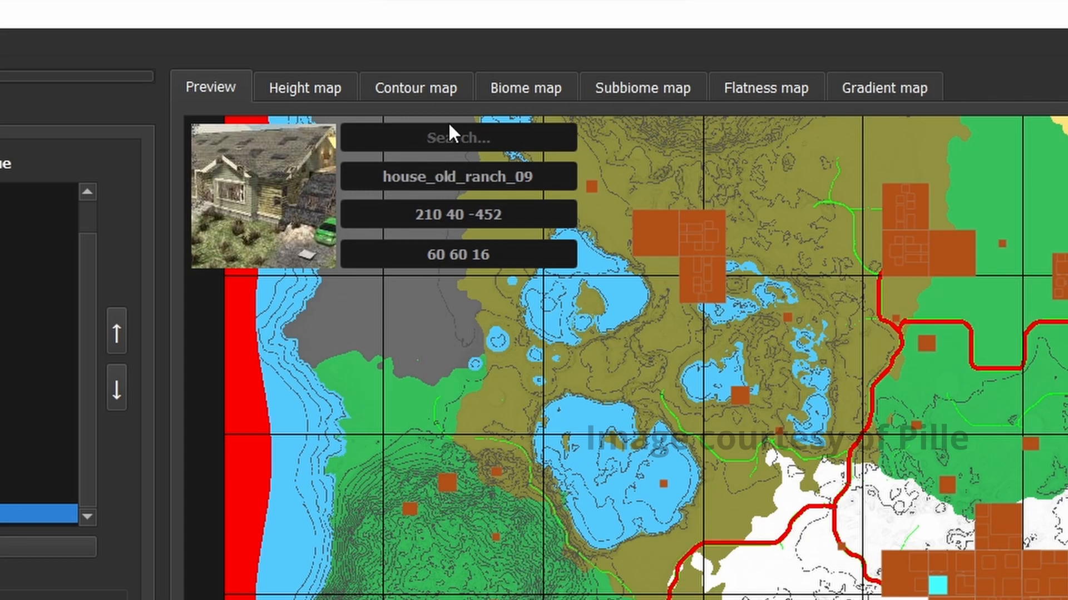
{"action": "mouse_move", "coordinate": [512, 505]}
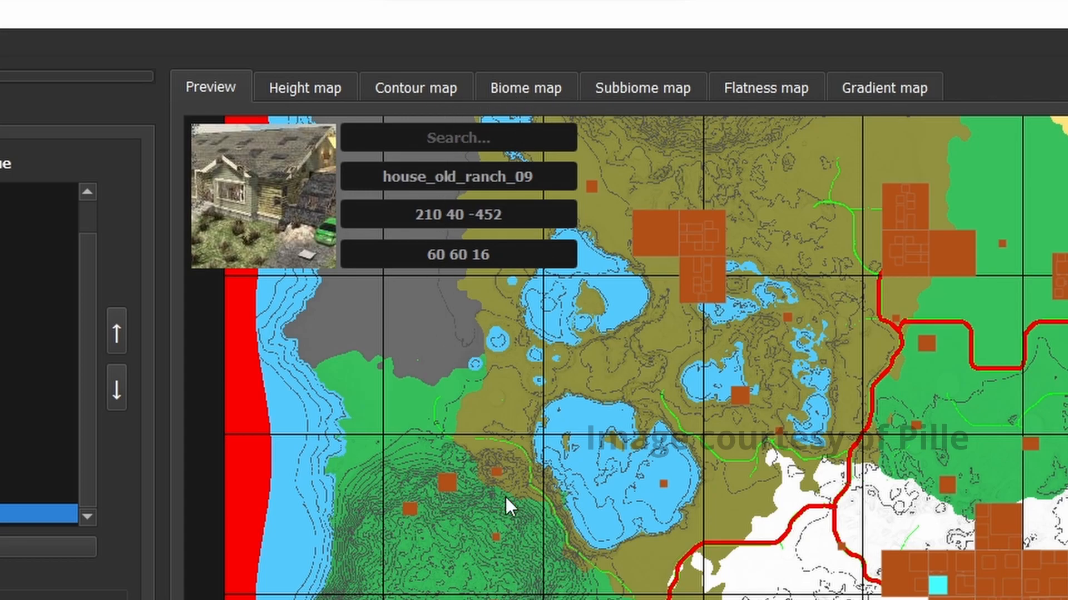
{"action": "mouse_move", "coordinate": [570, 121]}
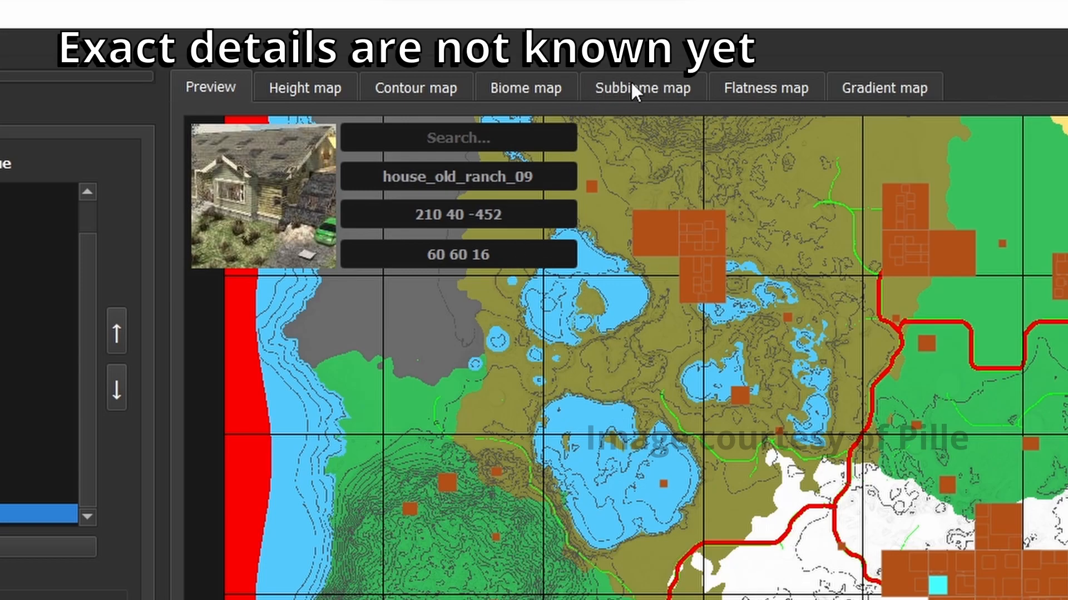
{"action": "mouse_move", "coordinate": [677, 95]}
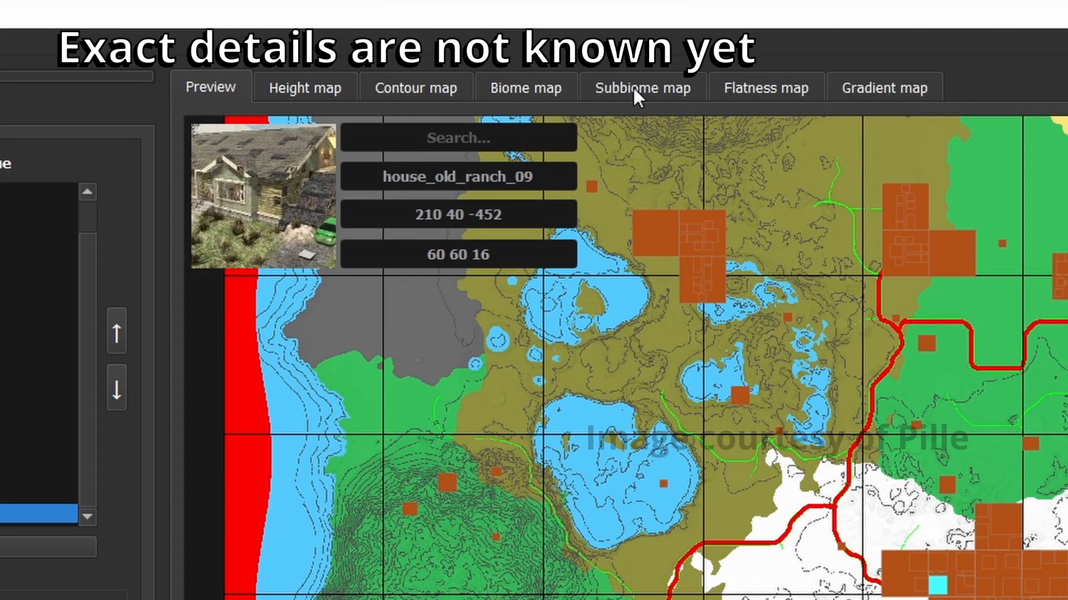
{"action": "mouse_move", "coordinate": [755, 156]}
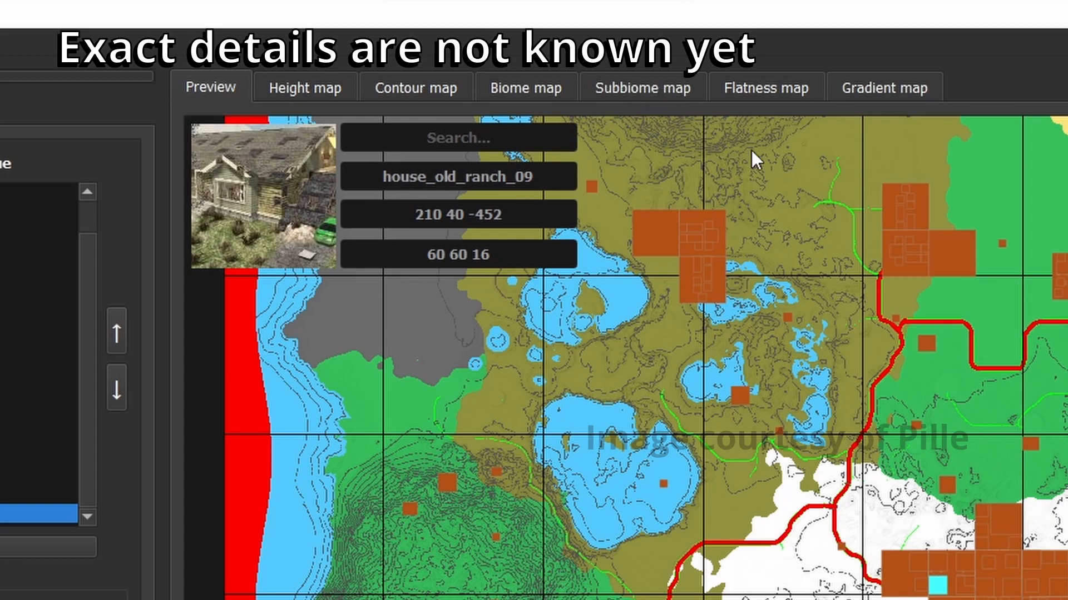
{"action": "mouse_move", "coordinate": [776, 157]}
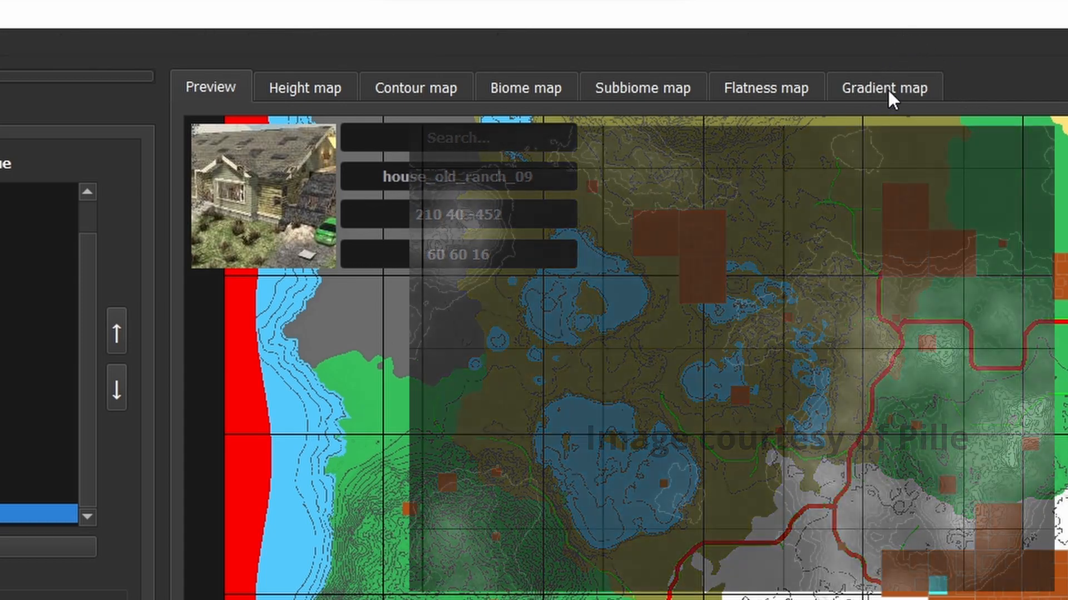
{"action": "left_click", "coordinate": [882, 87]}
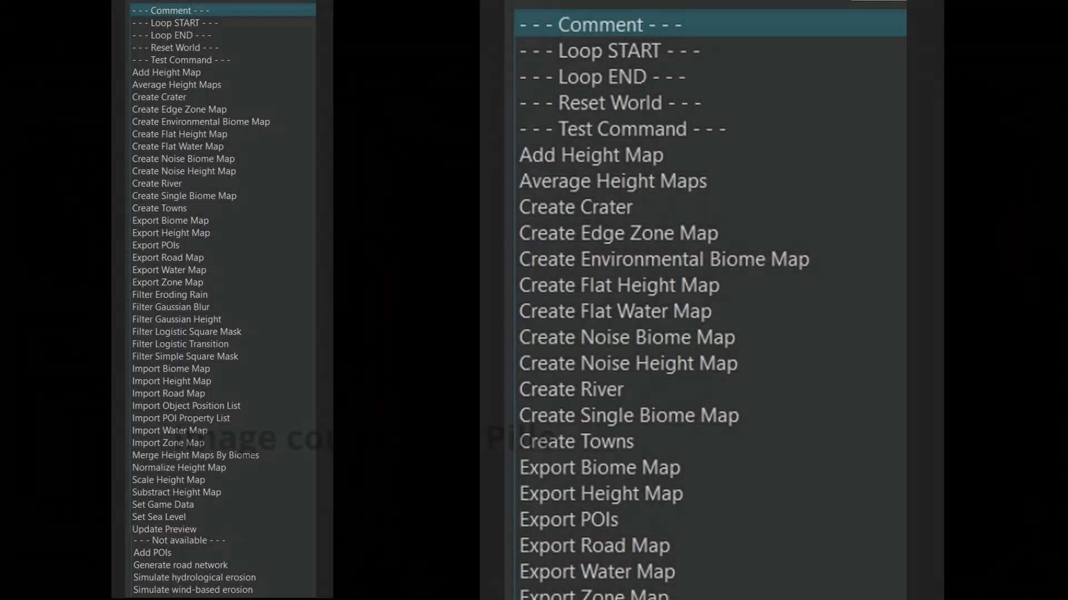
{"action": "scroll", "scroll_direction": "down", "scroll_amount": 3}
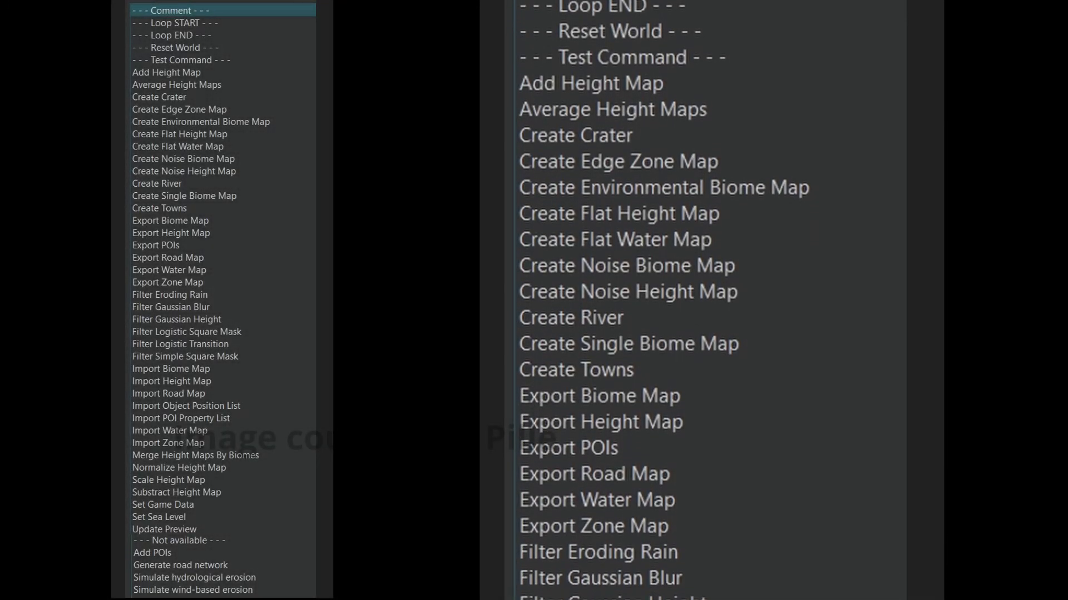
{"action": "scroll", "scroll_direction": "down", "scroll_amount": 3}
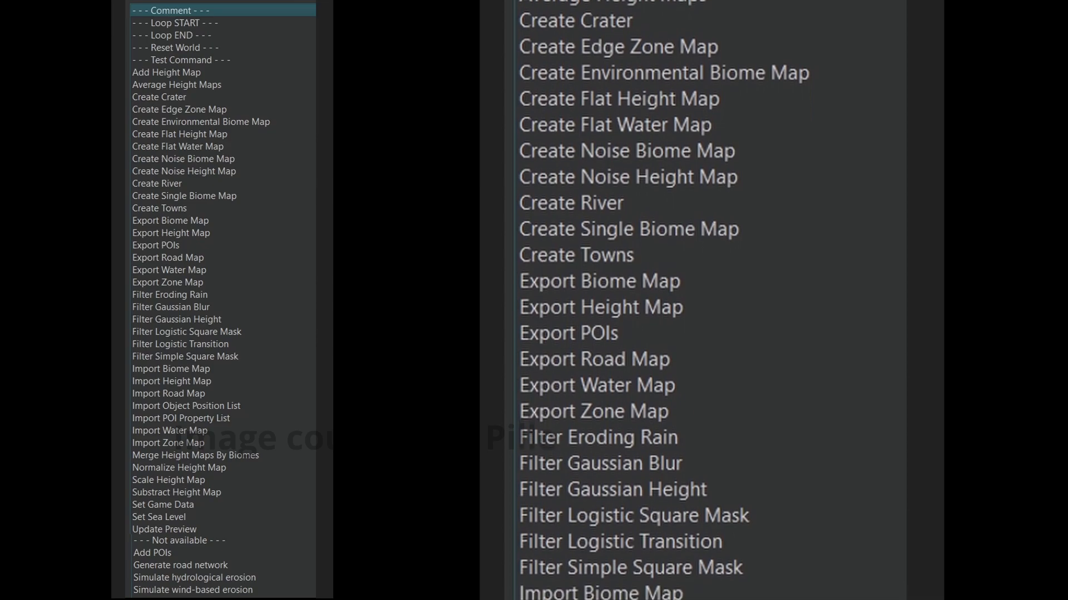
{"action": "scroll", "scroll_direction": "down", "scroll_amount": 3}
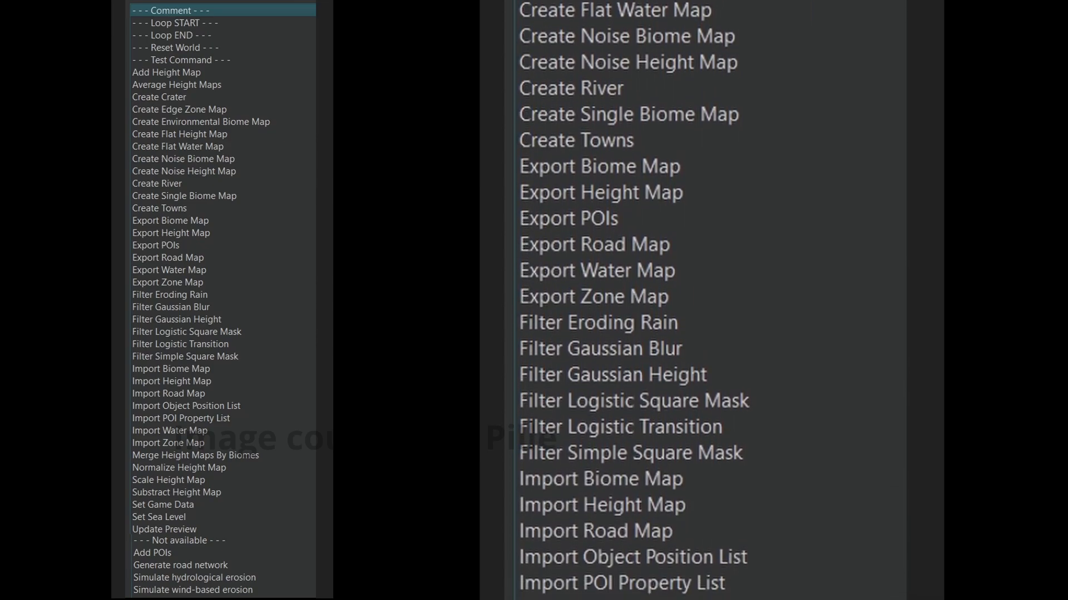
{"action": "scroll", "scroll_direction": "down", "scroll_amount": 3}
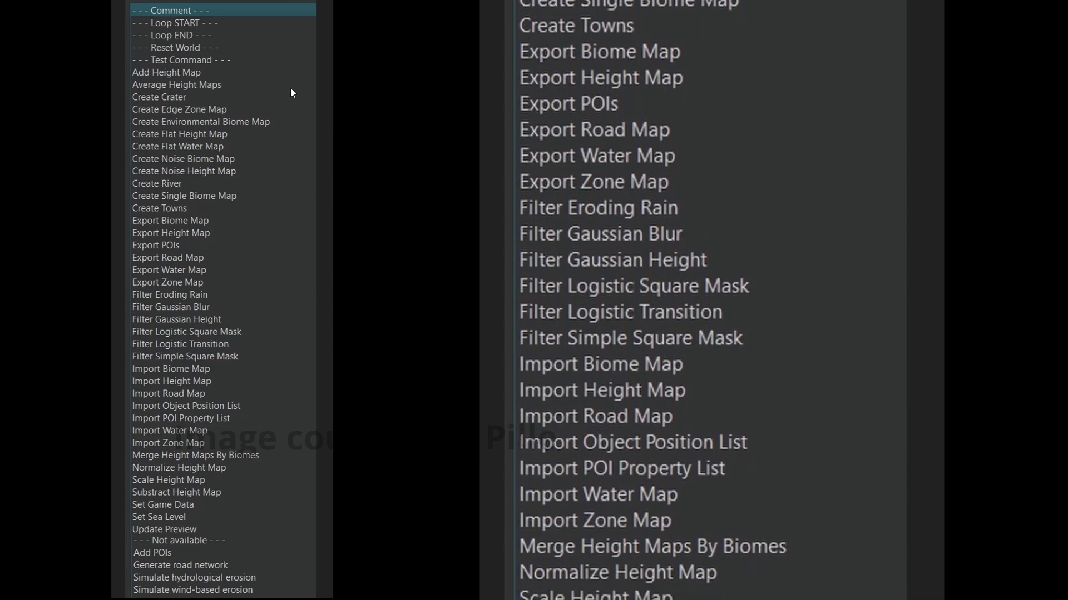
{"action": "scroll", "scroll_direction": "down", "scroll_amount": 3}
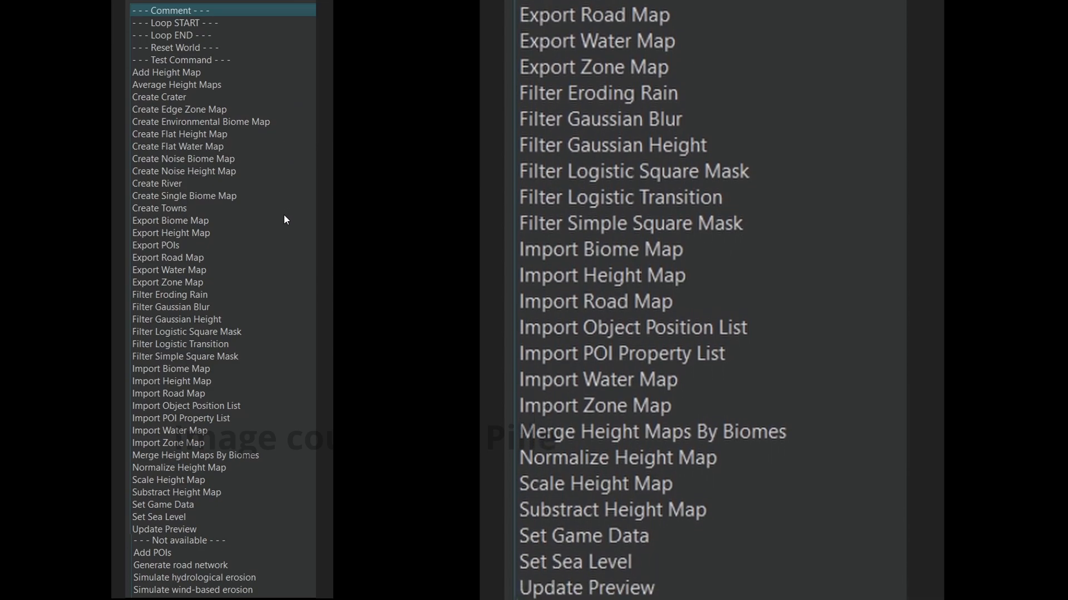
{"action": "scroll", "scroll_direction": "down", "scroll_amount": 3}
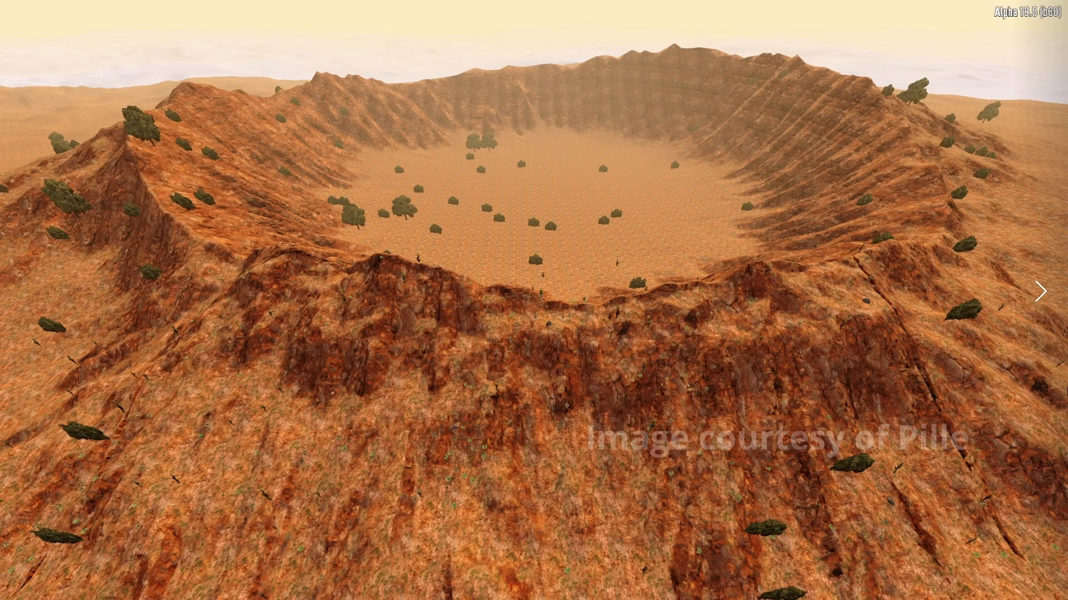
{"action": "left_click", "coordinate": [1043, 290]}
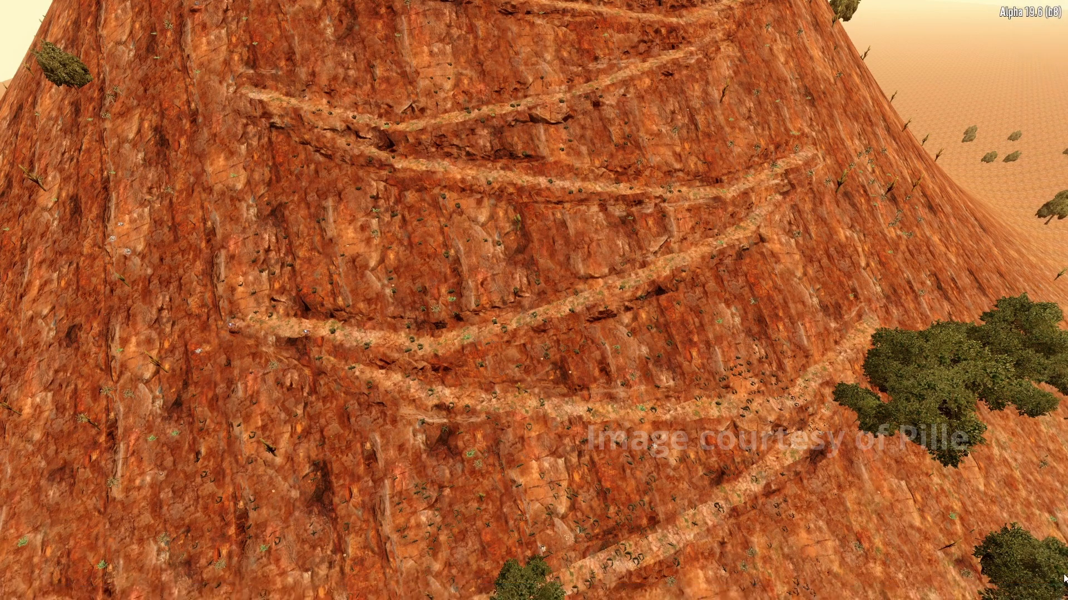
{"action": "mouse_move", "coordinate": [826, 400]}
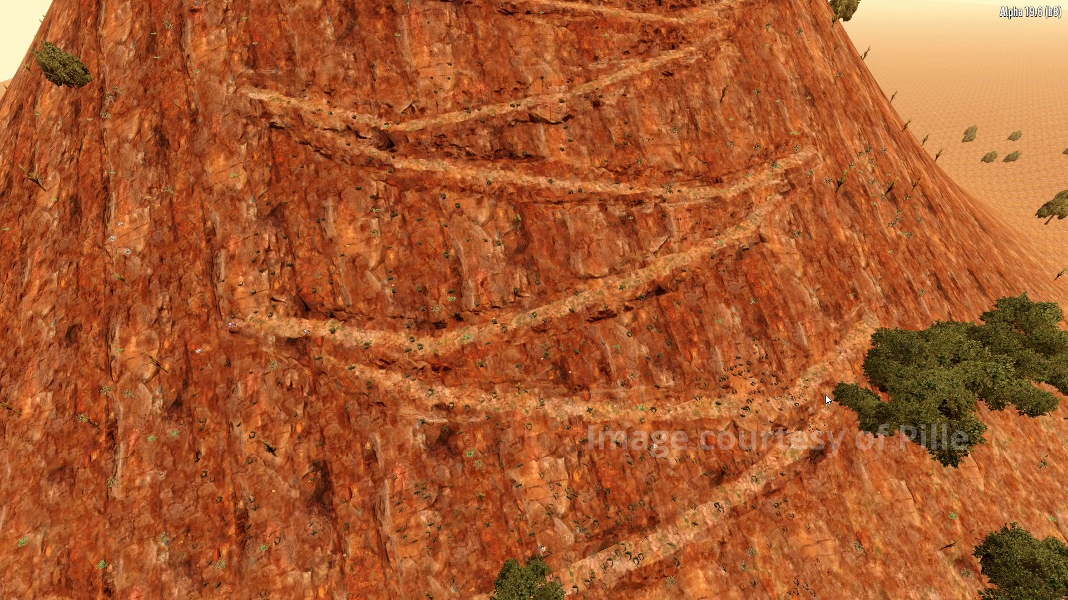
{"action": "mouse_move", "coordinate": [324, 377]}
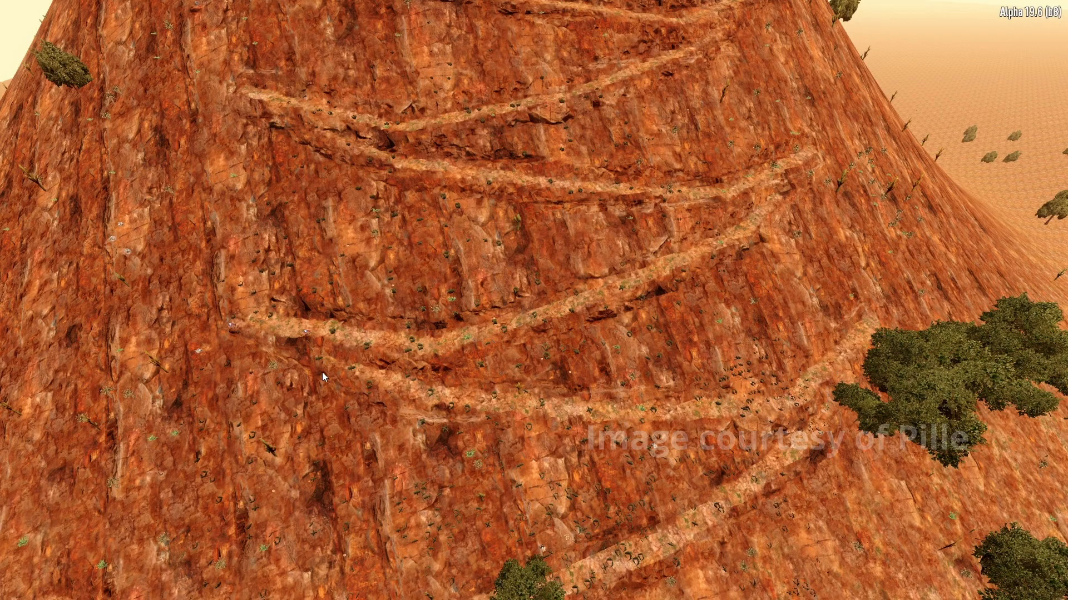
{"action": "mouse_move", "coordinate": [758, 224]}
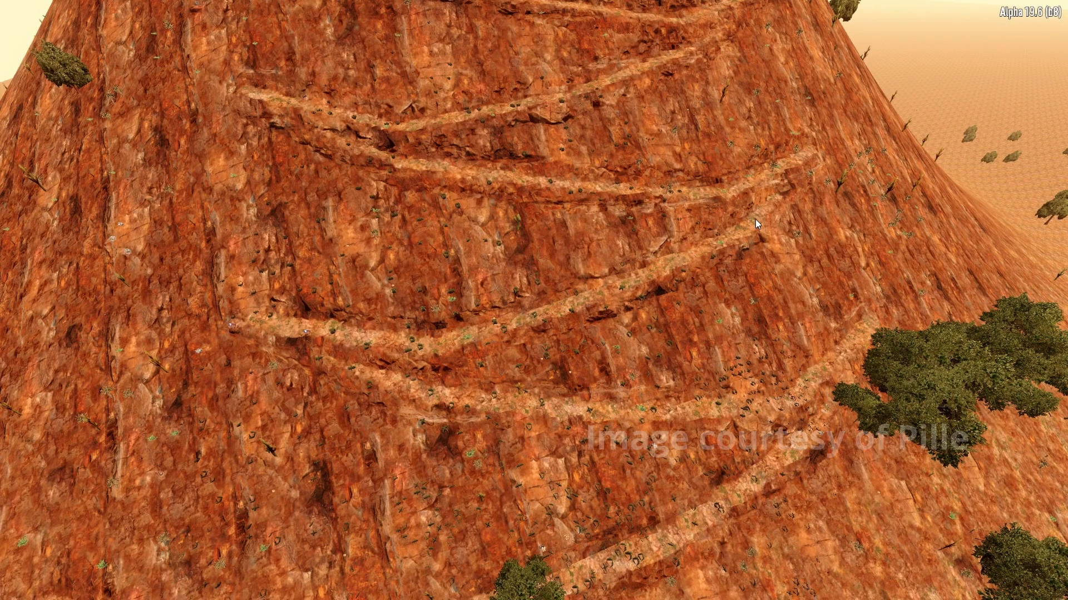
{"action": "mouse_move", "coordinate": [422, 104]}
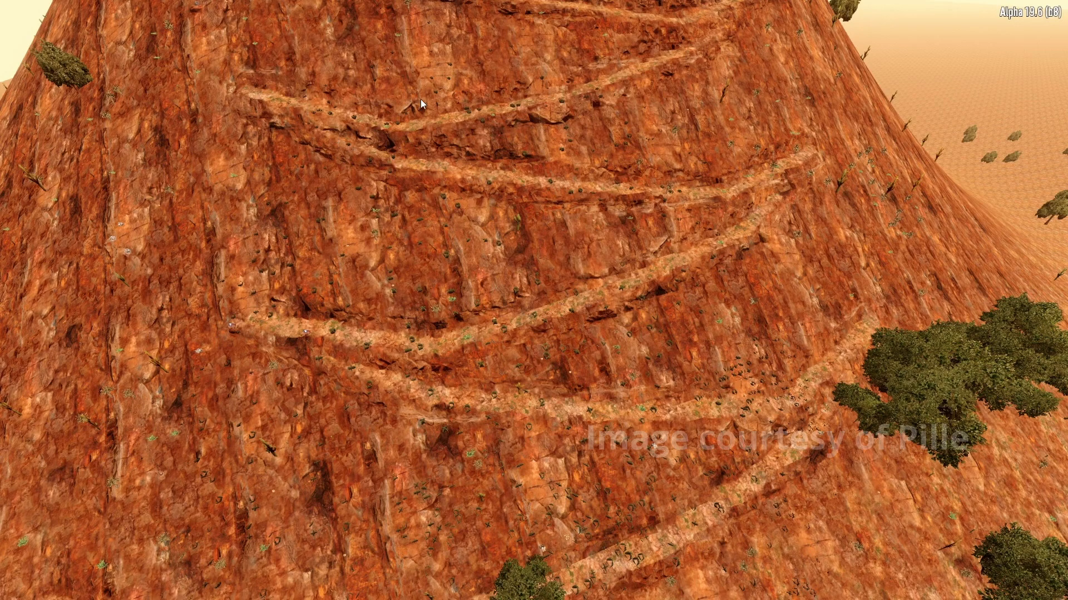
{"action": "mouse_move", "coordinate": [762, 184]}
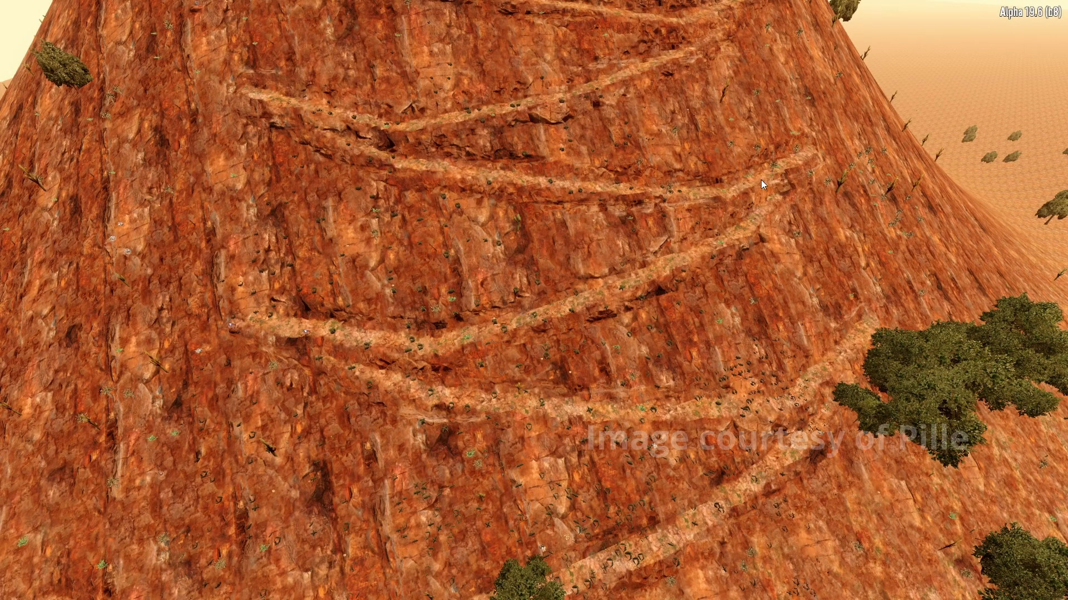
{"action": "mouse_move", "coordinate": [339, 343]}
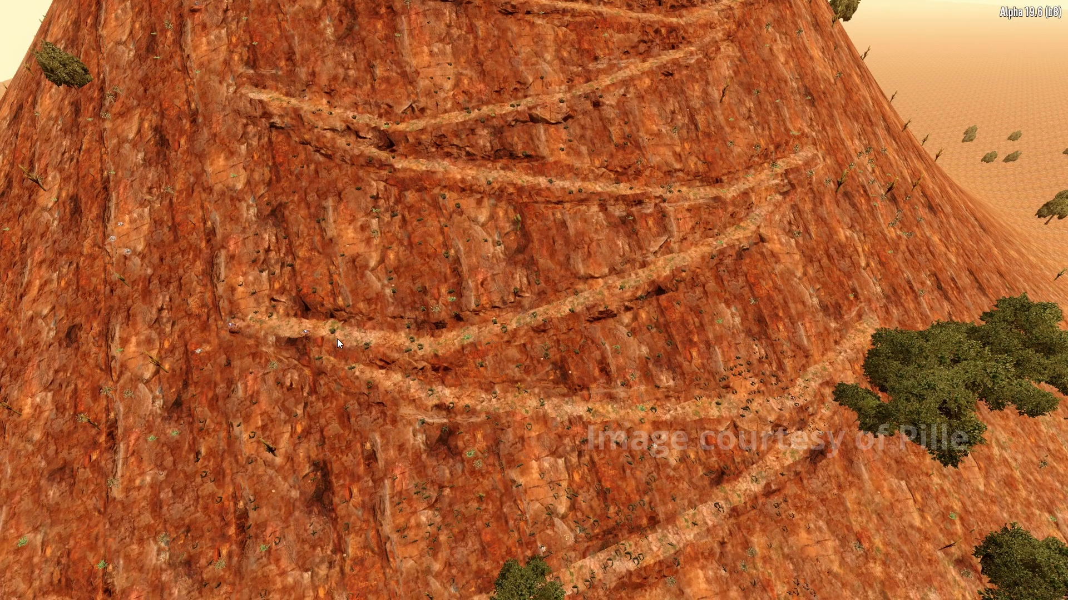
{"action": "mouse_move", "coordinate": [385, 374]}
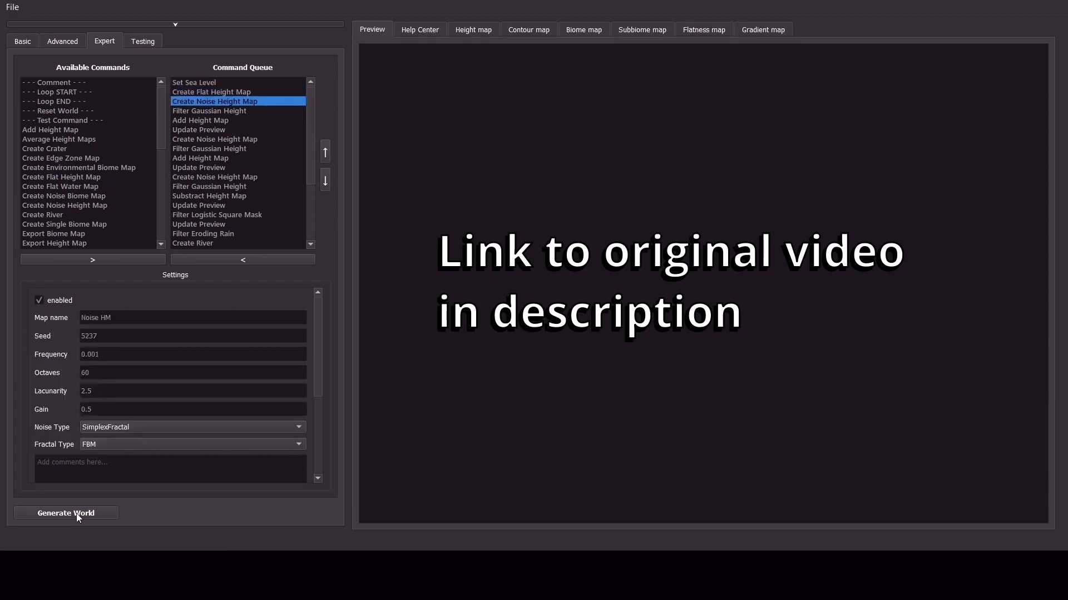
{"action": "mouse_move", "coordinate": [615, 350]}
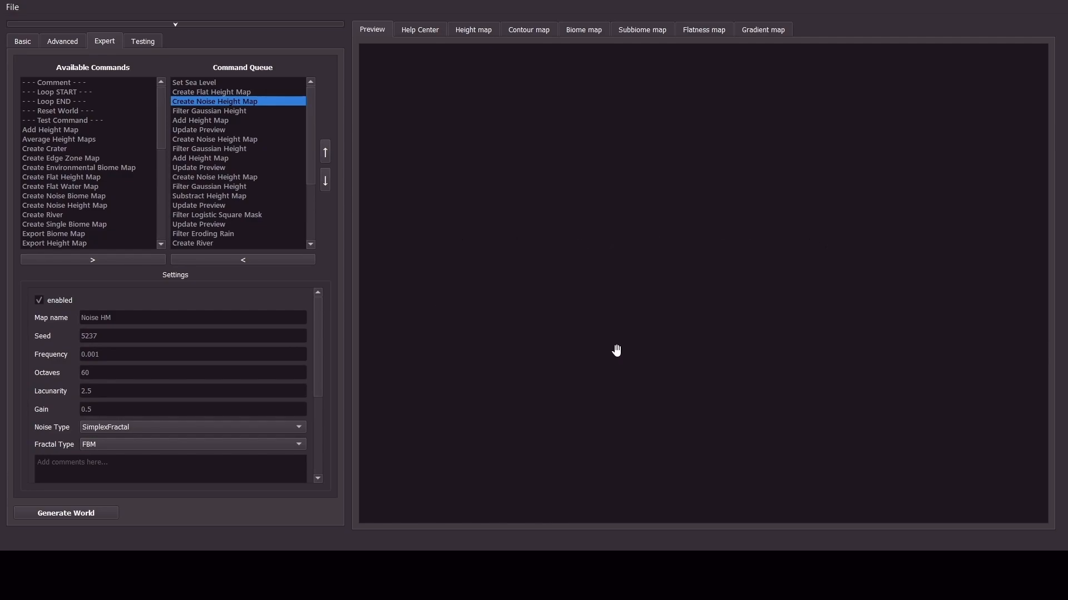
Generate the world, watching noise height maps, Gaussian filters and masks blend into bordered terrain.
{"action": "left_click", "coordinate": [199, 129]}
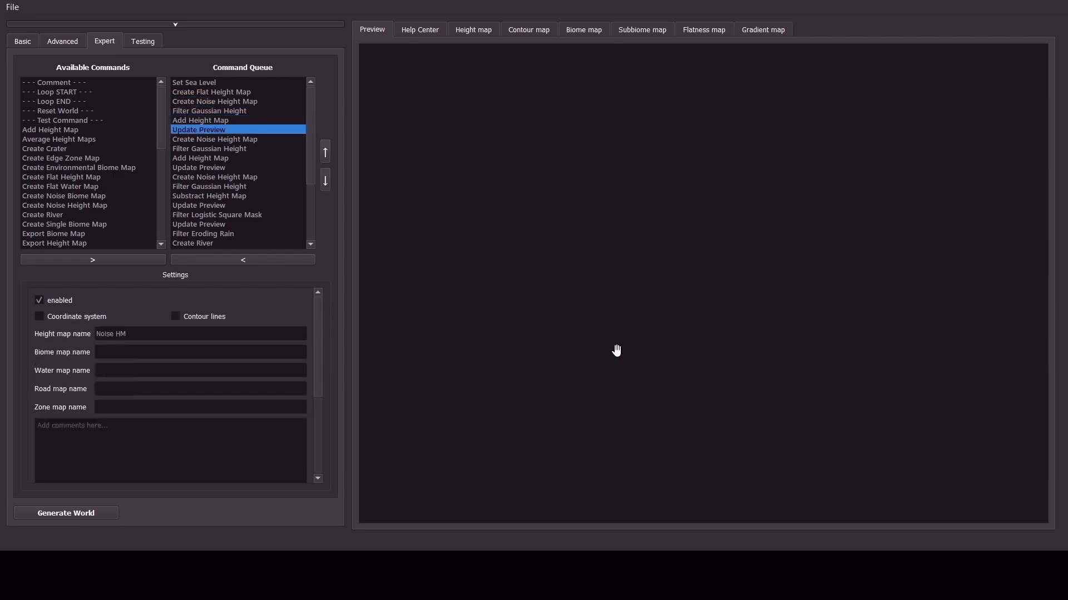
{"action": "mouse_move", "coordinate": [622, 337]}
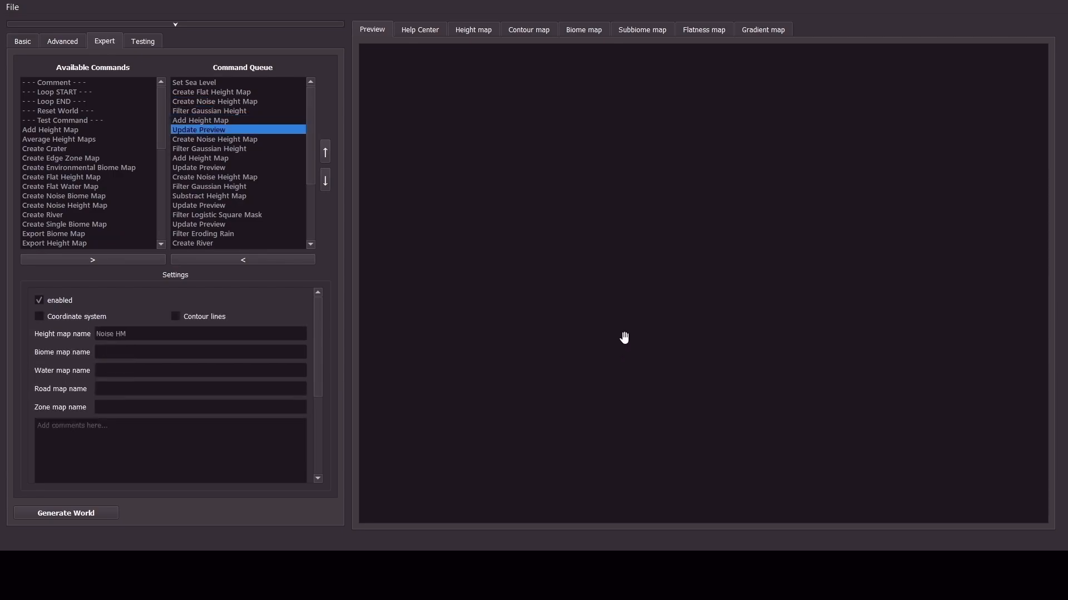
{"action": "left_click", "coordinate": [215, 139]}
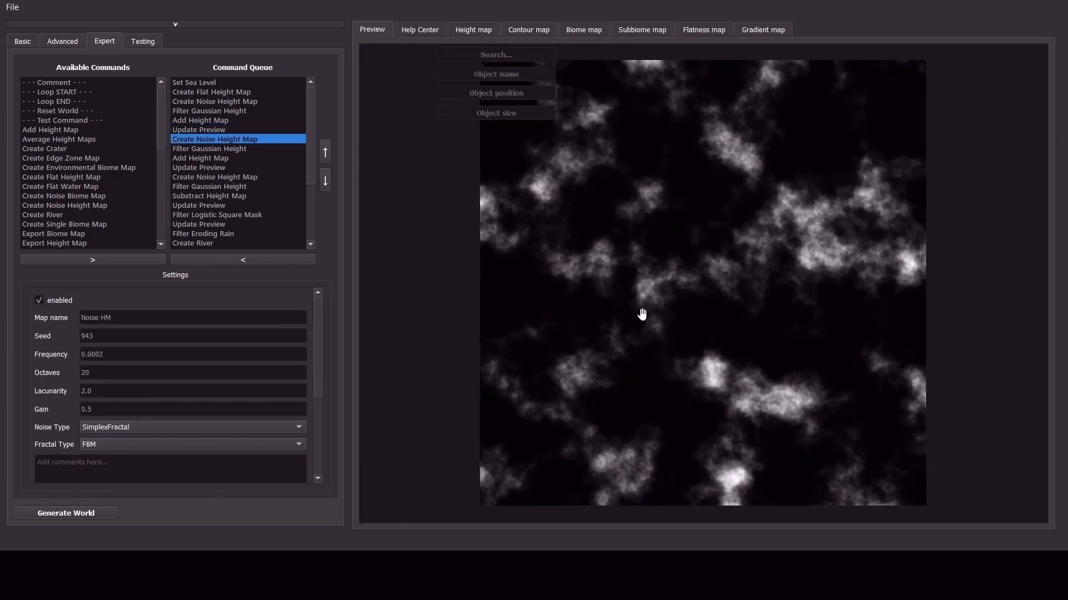
{"action": "left_click", "coordinate": [199, 168]}
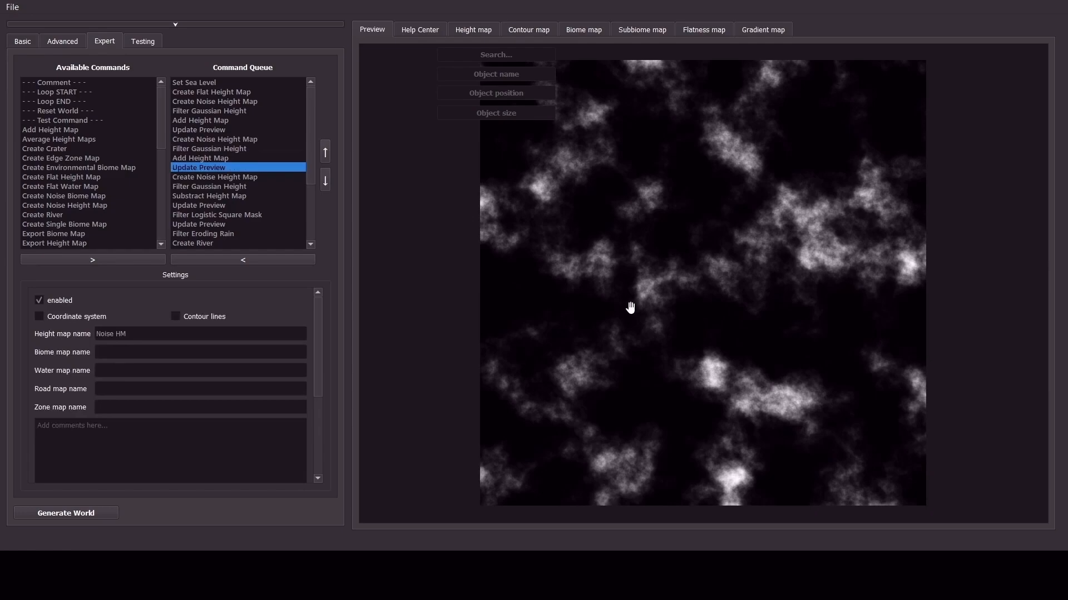
{"action": "left_click", "coordinate": [215, 177]}
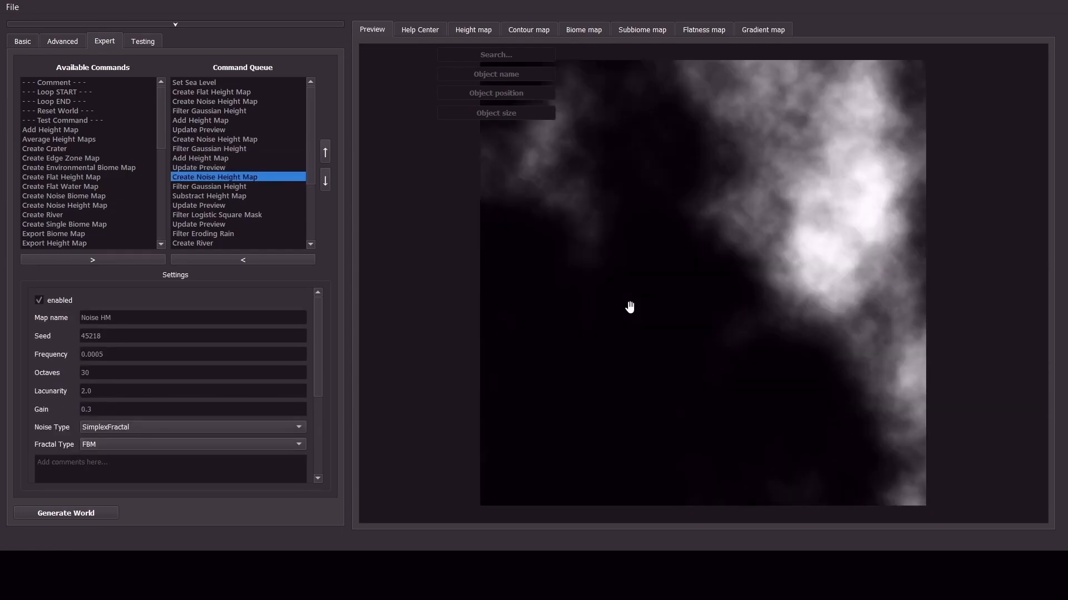
{"action": "left_click", "coordinate": [198, 205]}
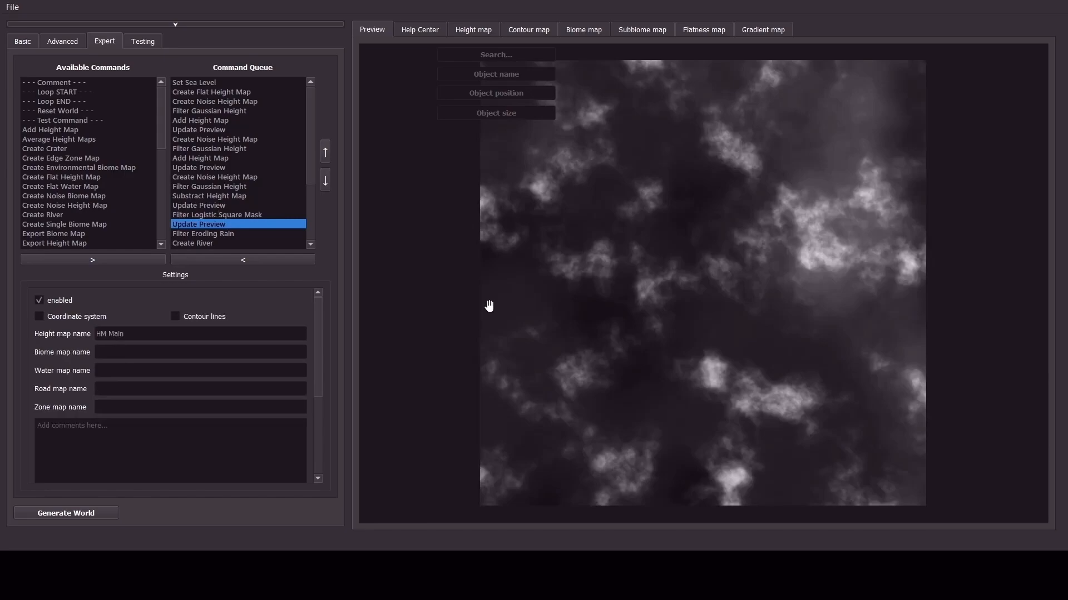
{"action": "left_click", "coordinate": [193, 243]}
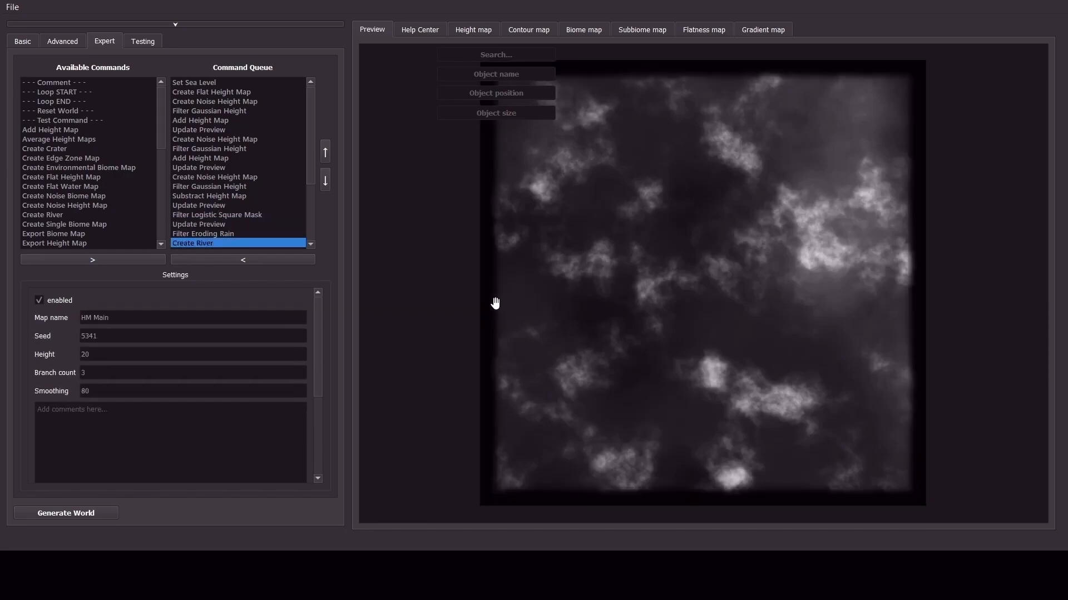
{"action": "mouse_move", "coordinate": [344, 300]}
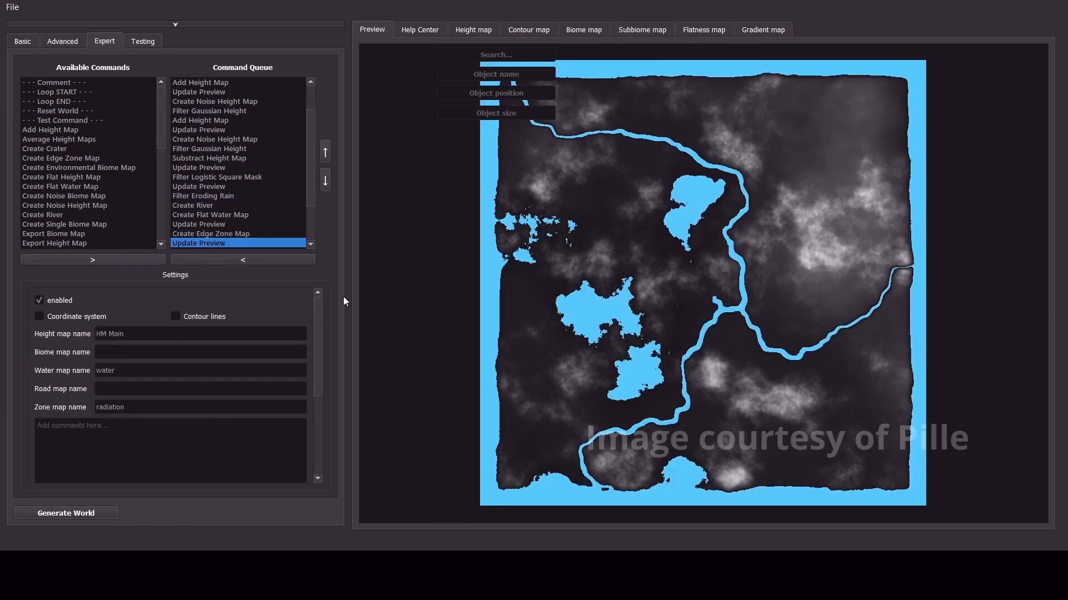
Follow the queue through river, flat water, edge zone and biome maps, then export.
{"action": "left_click", "coordinate": [213, 243]}
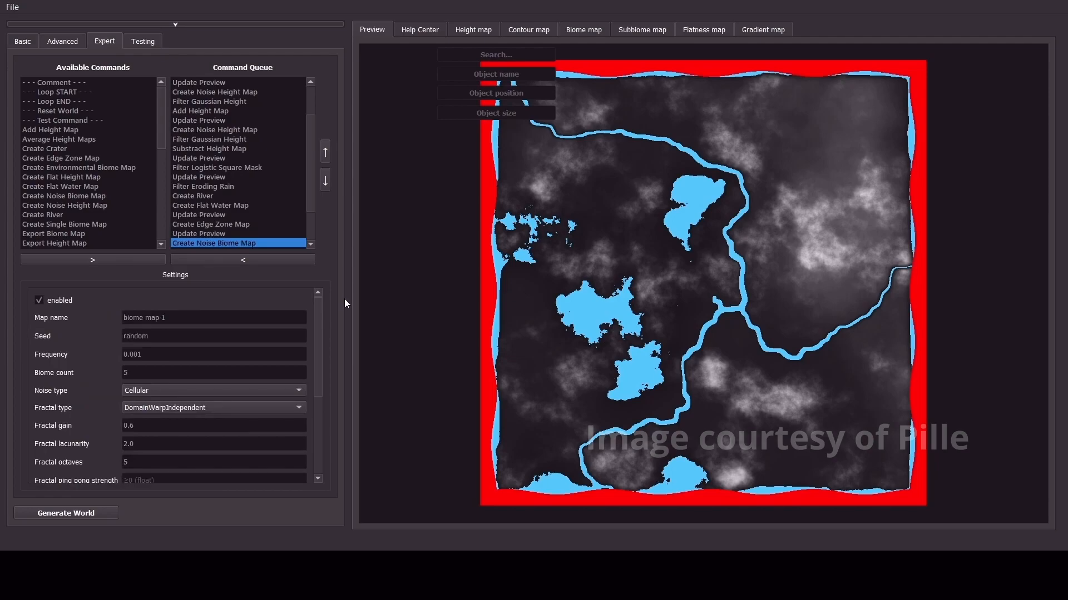
{"action": "left_click", "coordinate": [213, 243]}
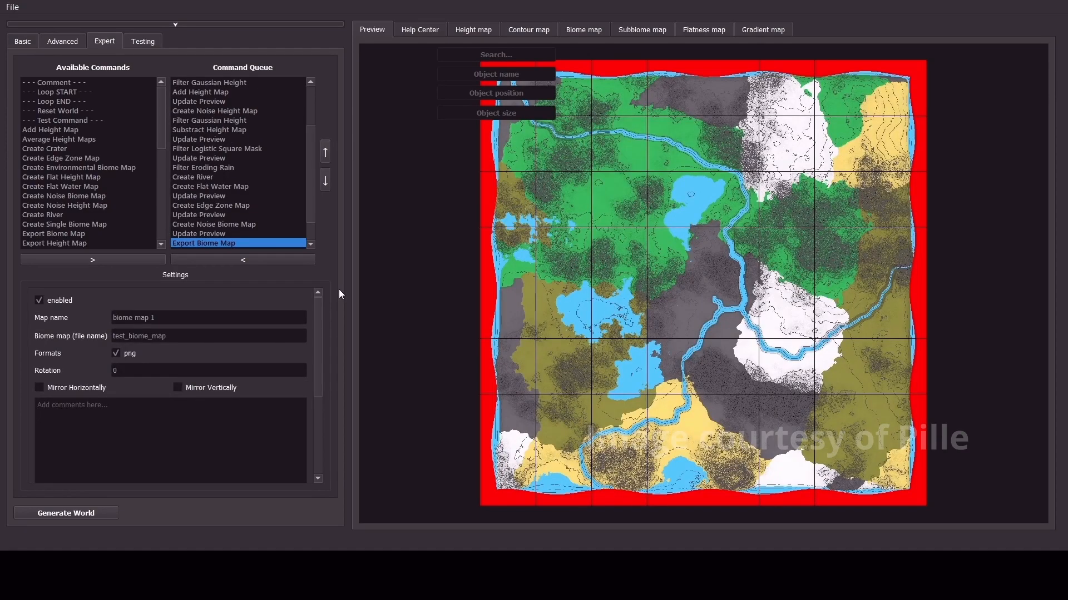
{"action": "left_click", "coordinate": [204, 243]}
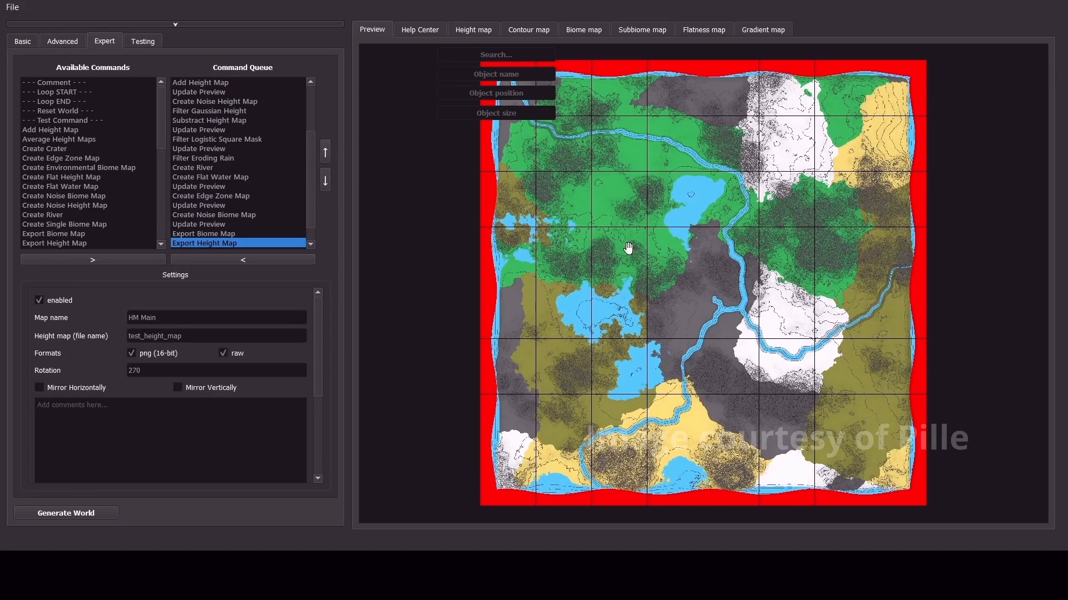